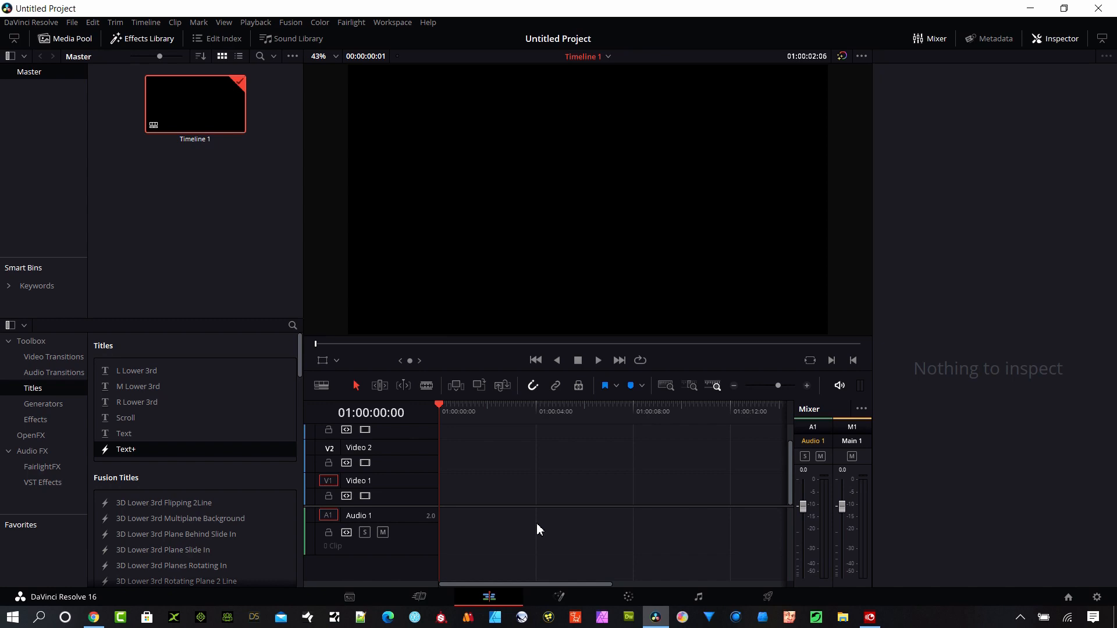
mouse_move(584, 531)
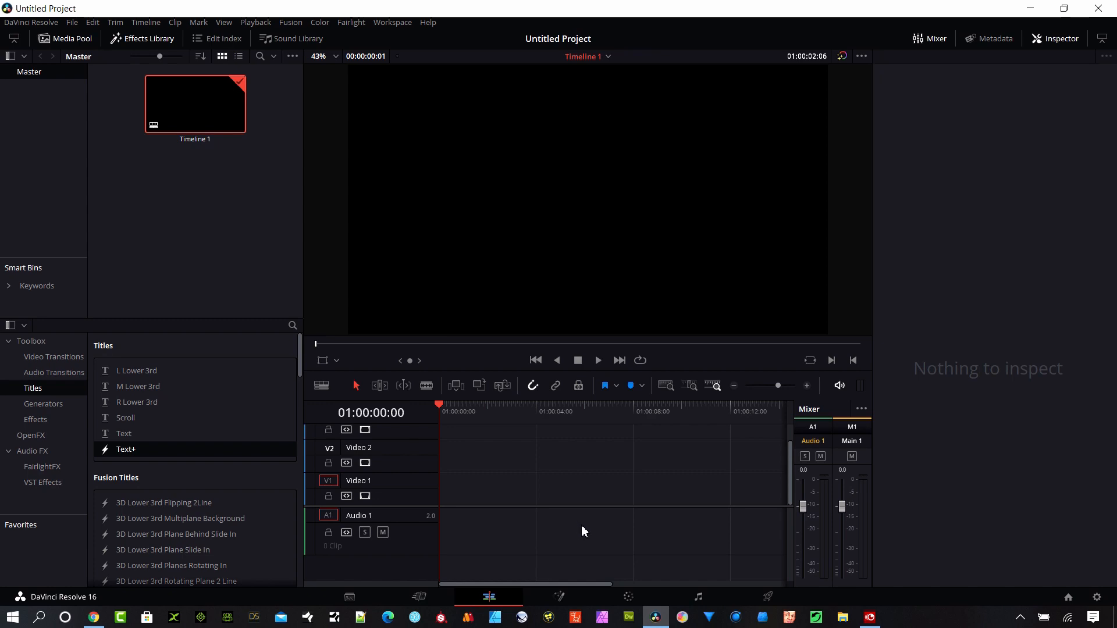
mouse_move(580, 543)
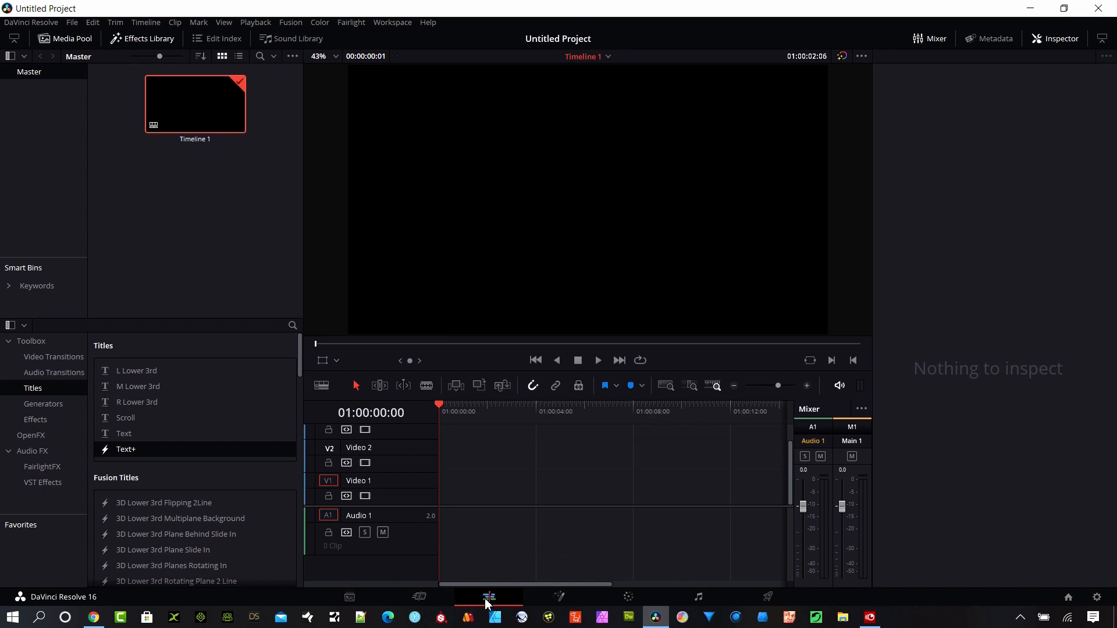
mouse_move(613, 609)
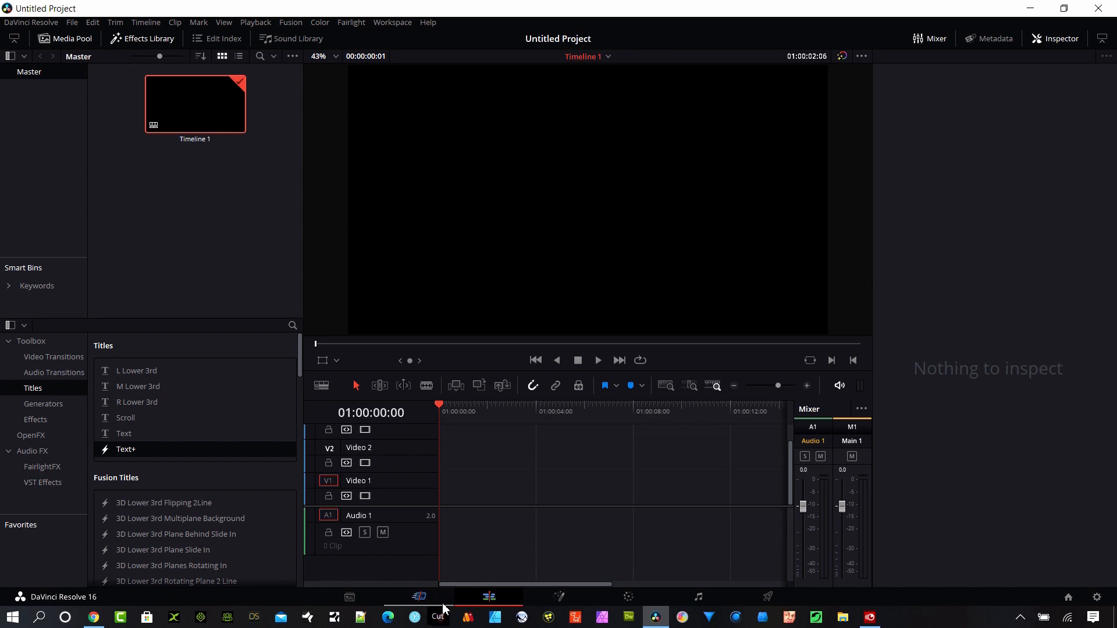
mouse_move(562, 597)
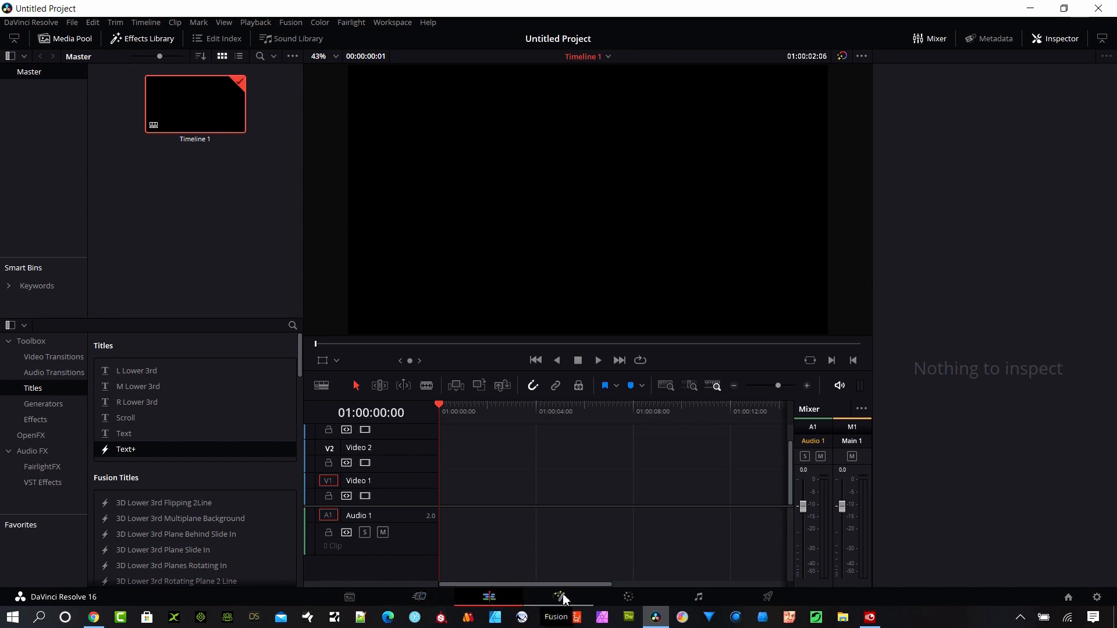
mouse_move(699, 597)
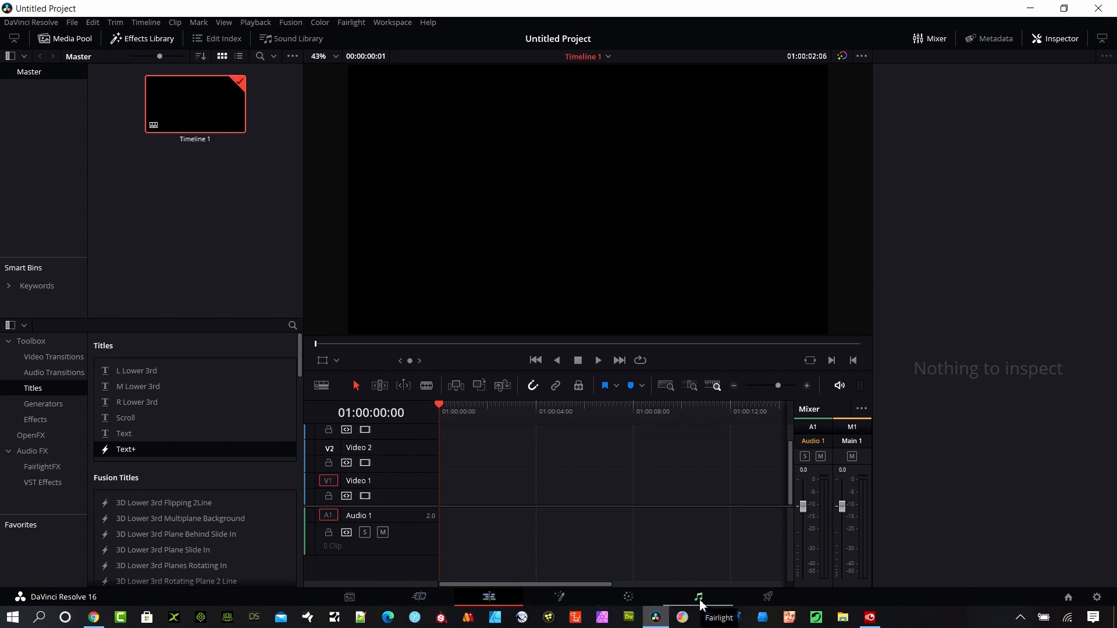
mouse_move(768, 597)
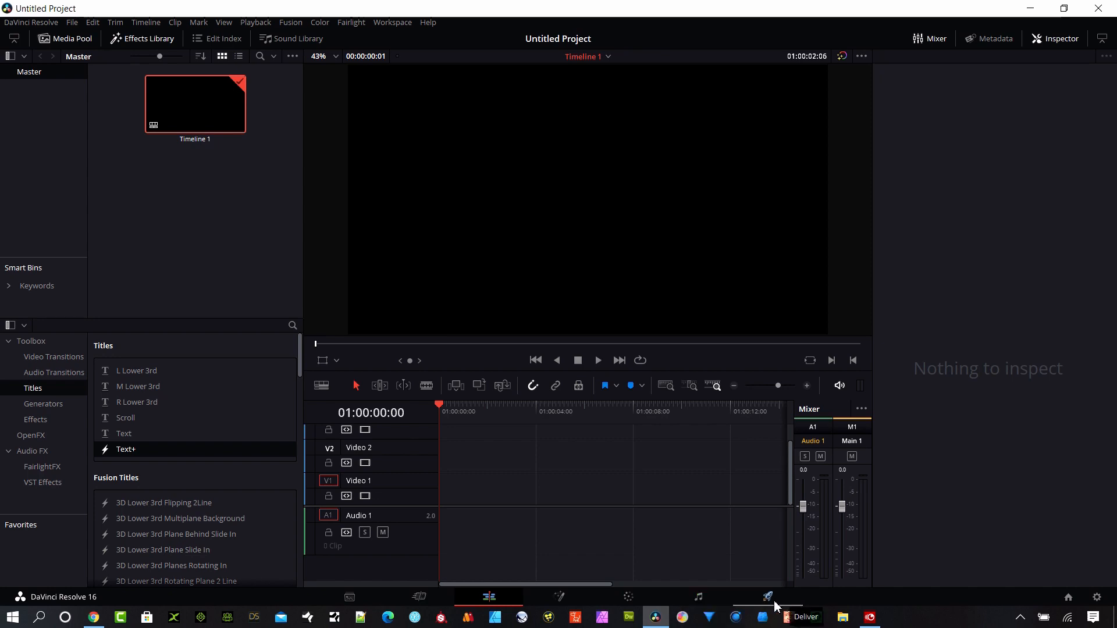
mouse_move(488, 597)
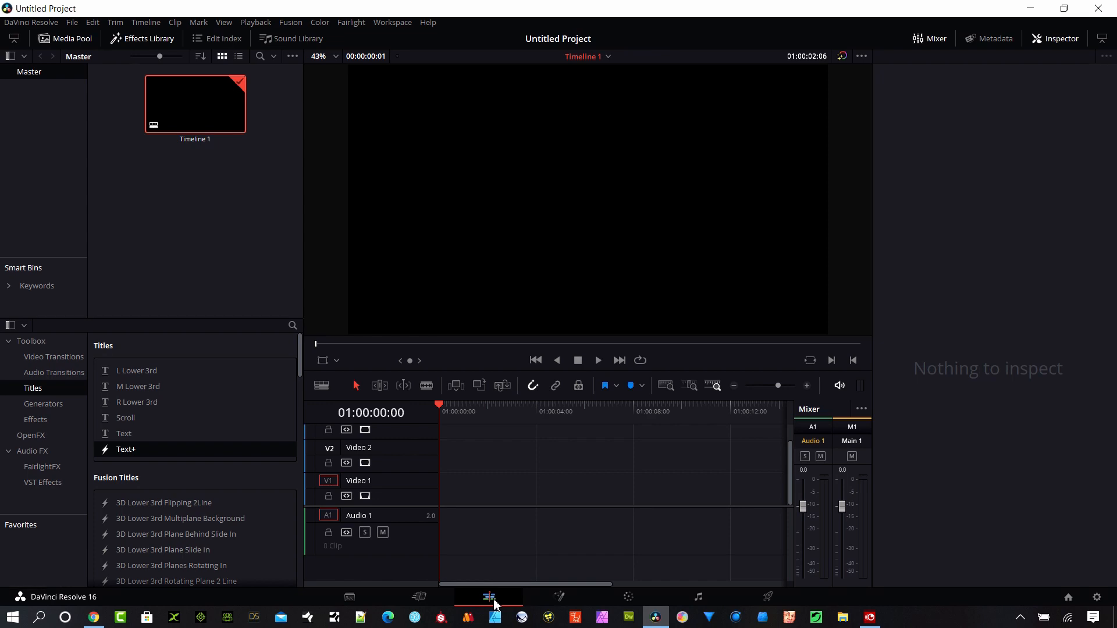
Switch from the Media page to the Cut page, then back to the Edit page.
left_click(349, 597)
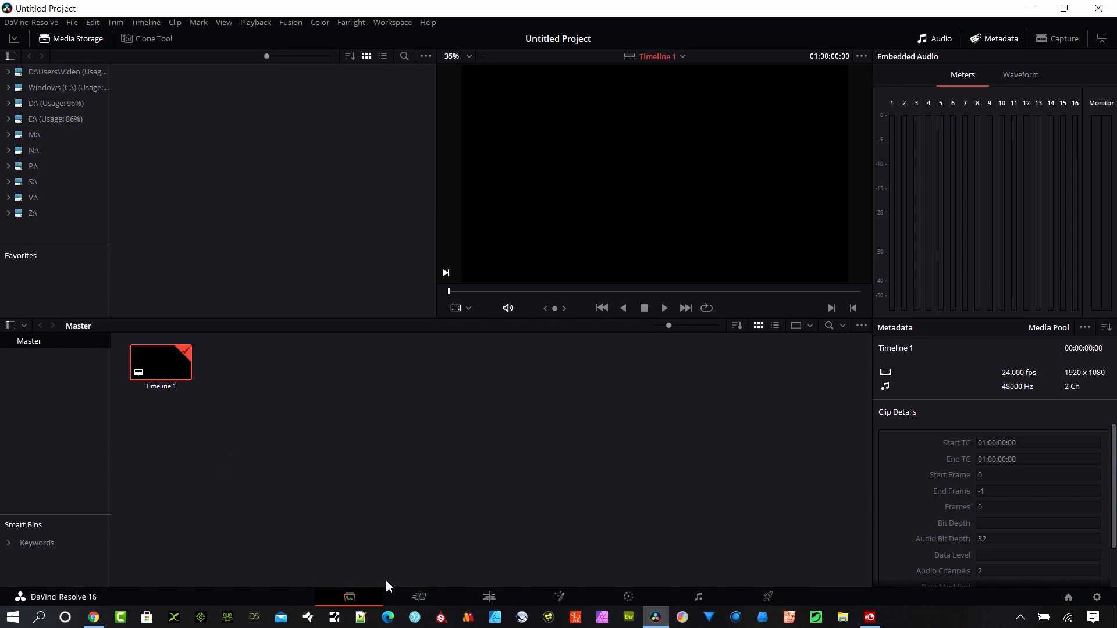
mouse_move(431, 618)
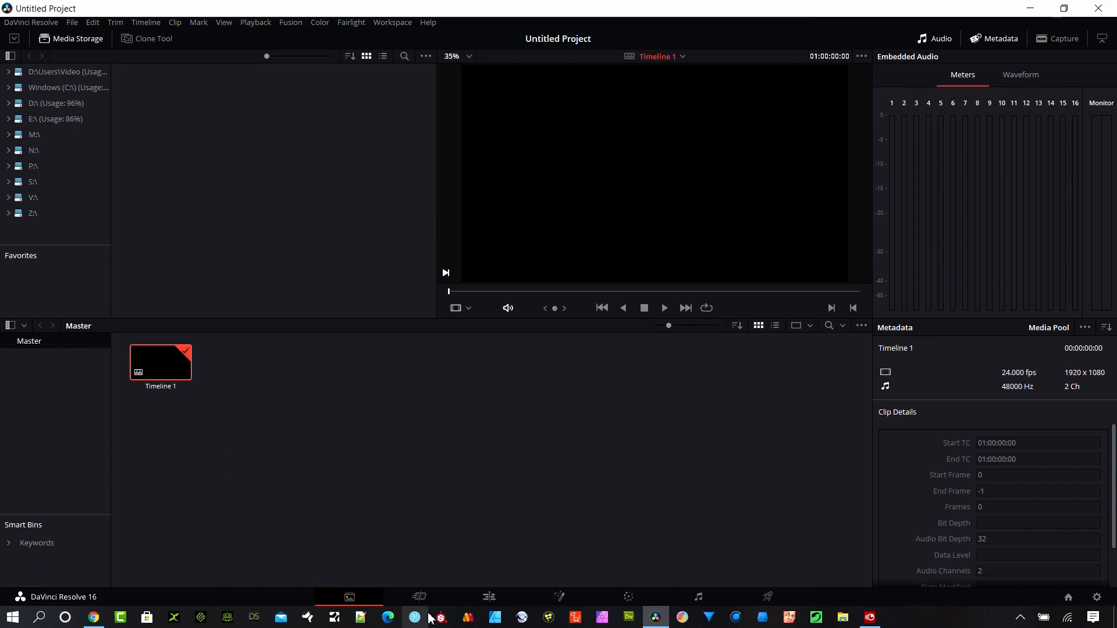
key("shift+4")
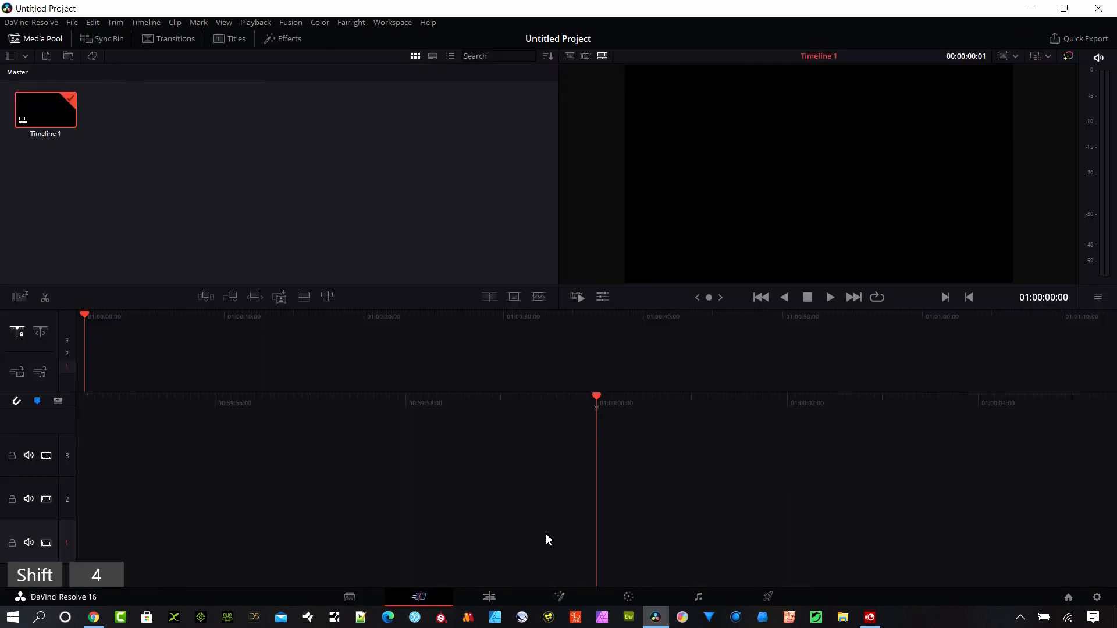
left_click(419, 597)
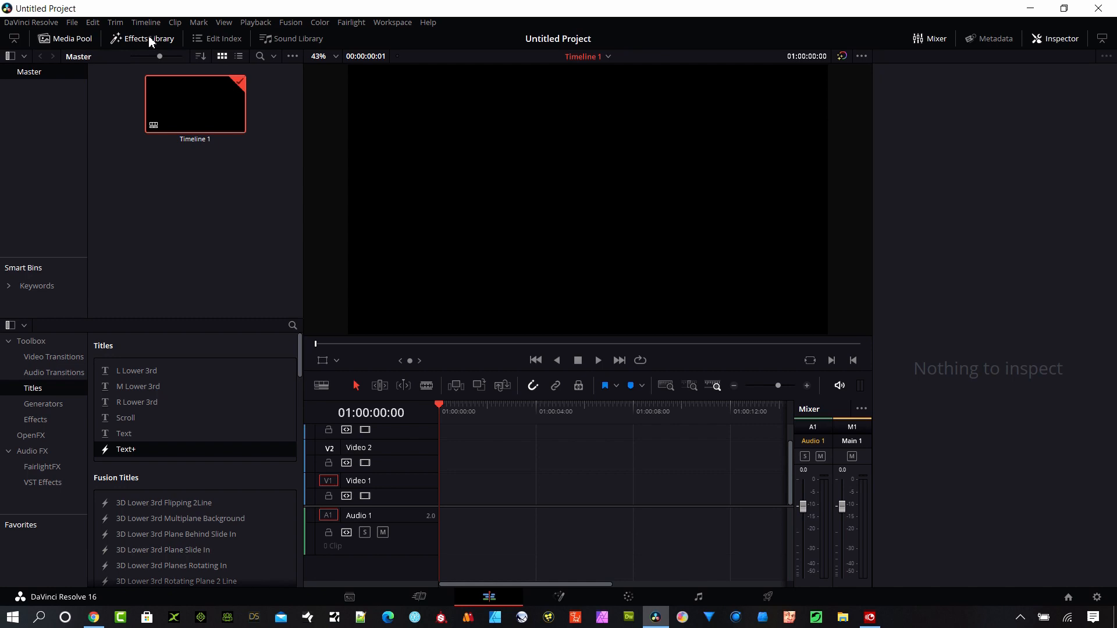
mouse_move(96, 473)
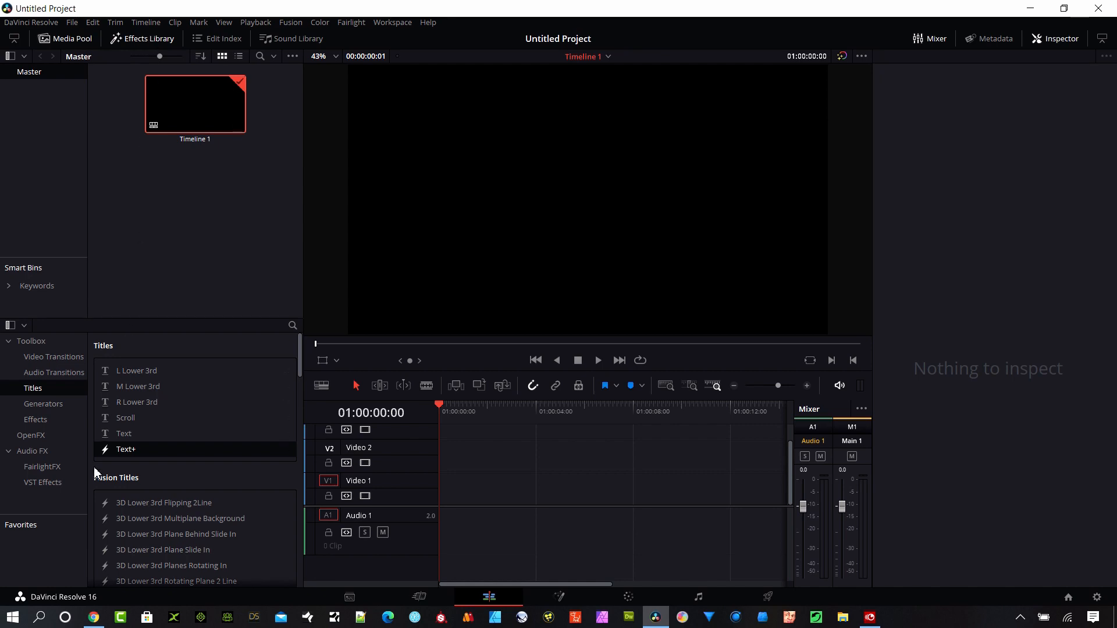
mouse_move(67, 431)
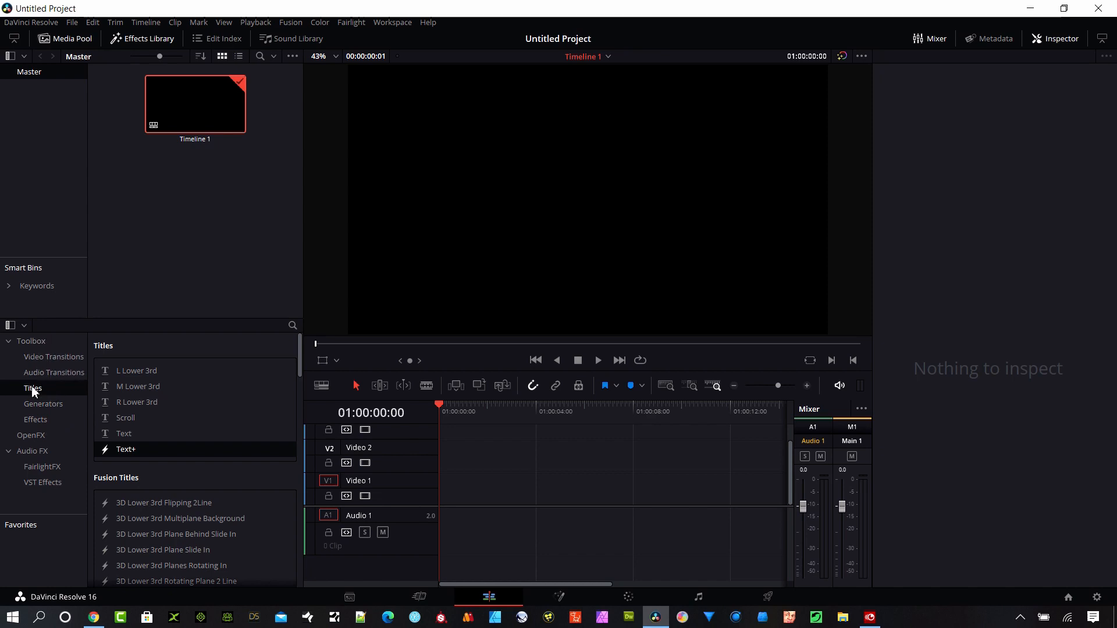
mouse_move(156, 470)
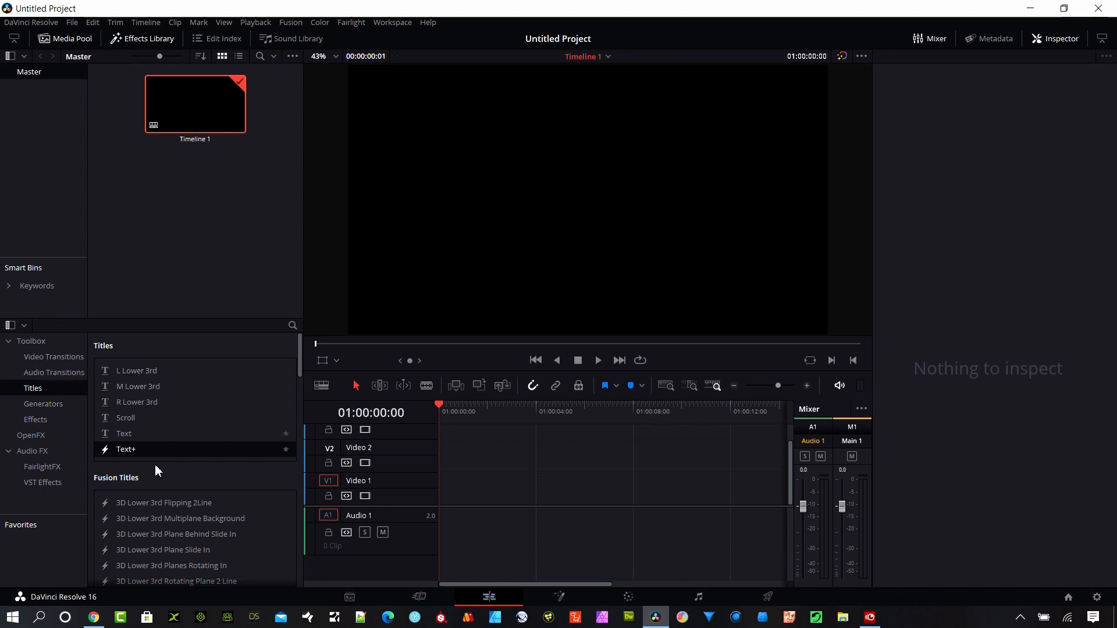
mouse_move(143, 452)
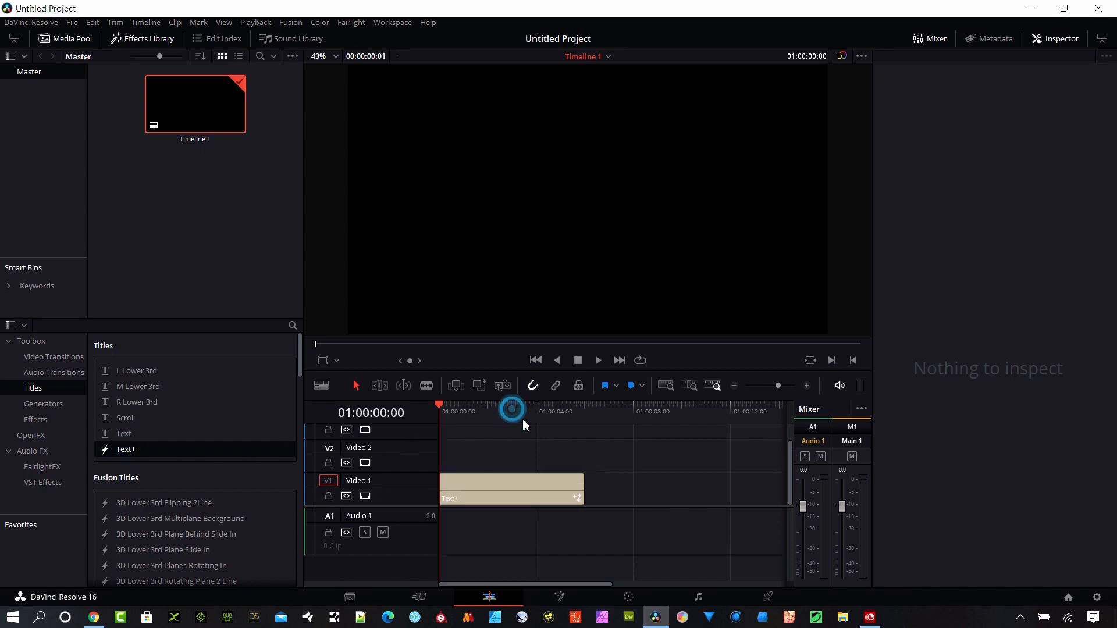
Select the Text+ clip and bring up its Layout settings in the Inspector.
left_click(510, 489)
type("Resolve")
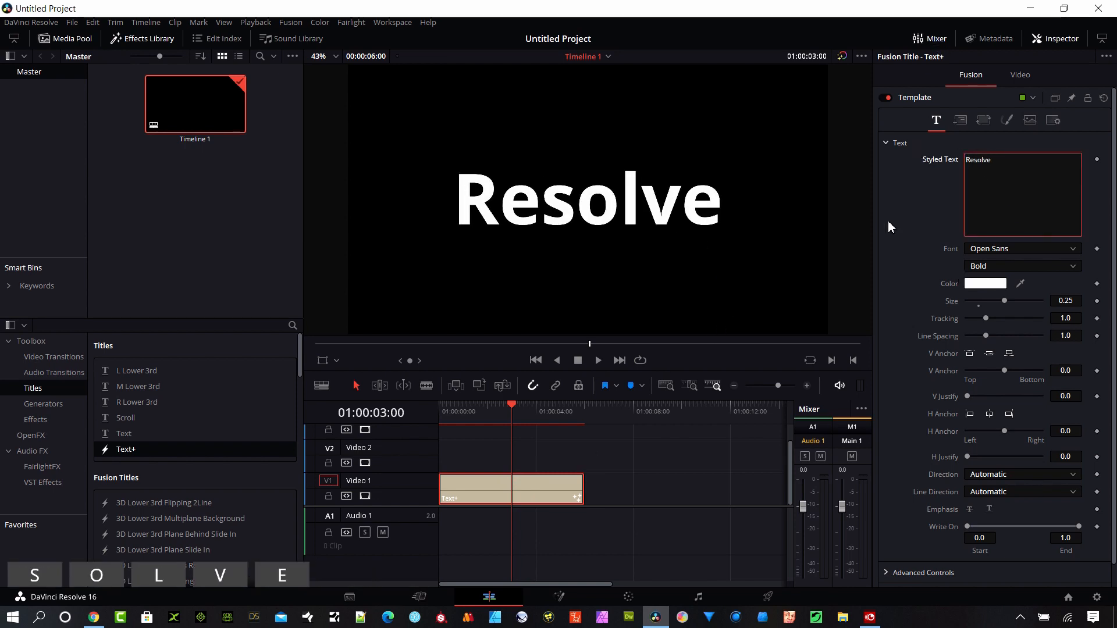
left_click(959, 120)
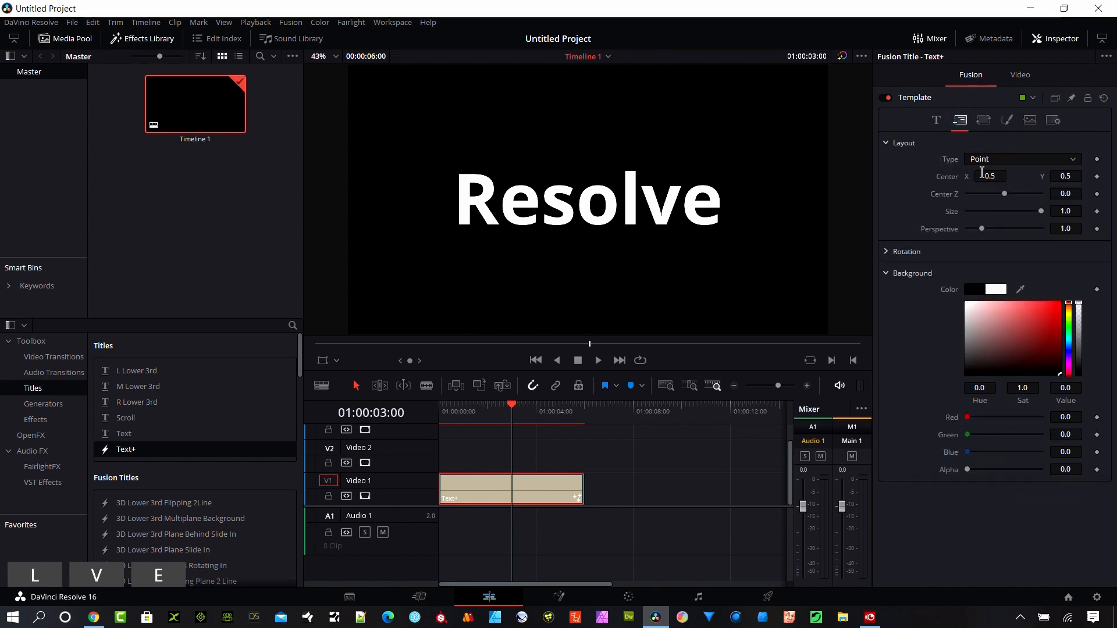
mouse_move(961, 120)
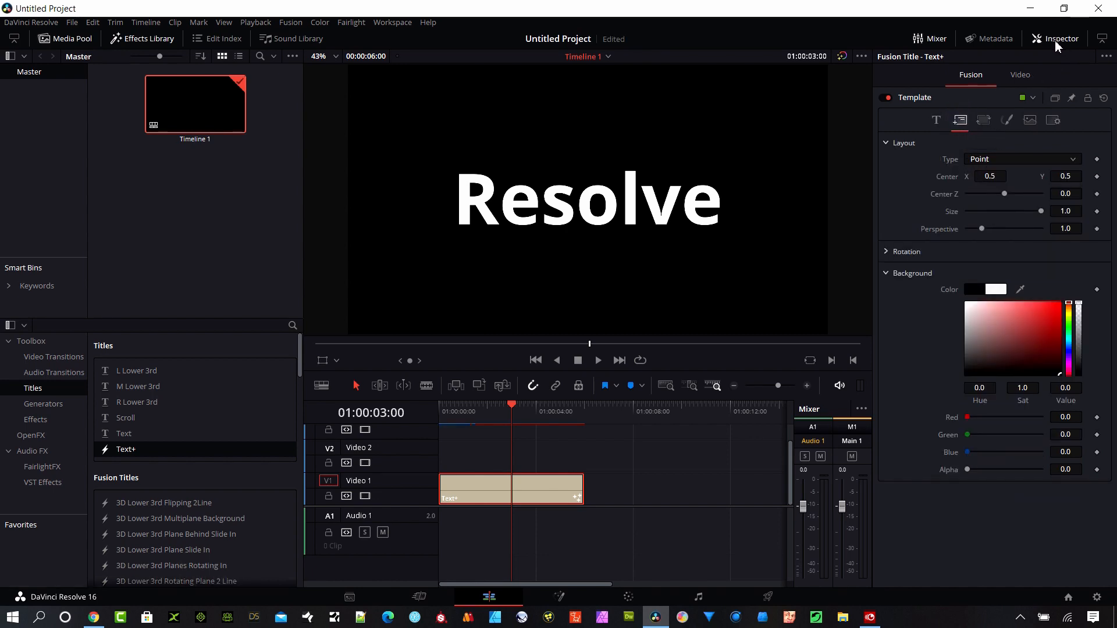
left_click(1056, 38)
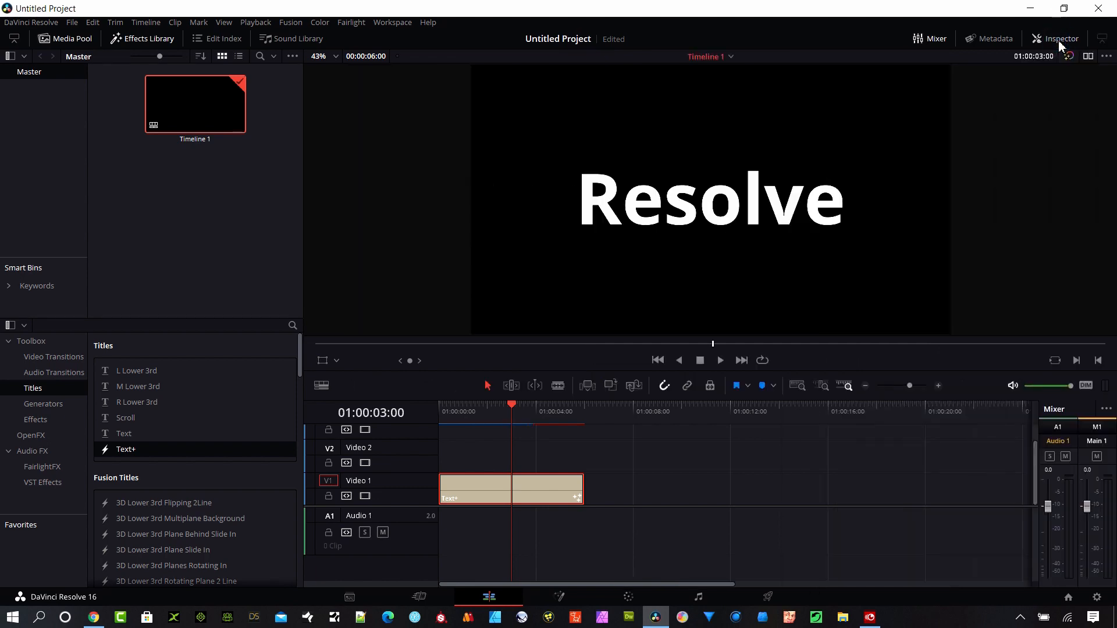
left_click(1060, 38)
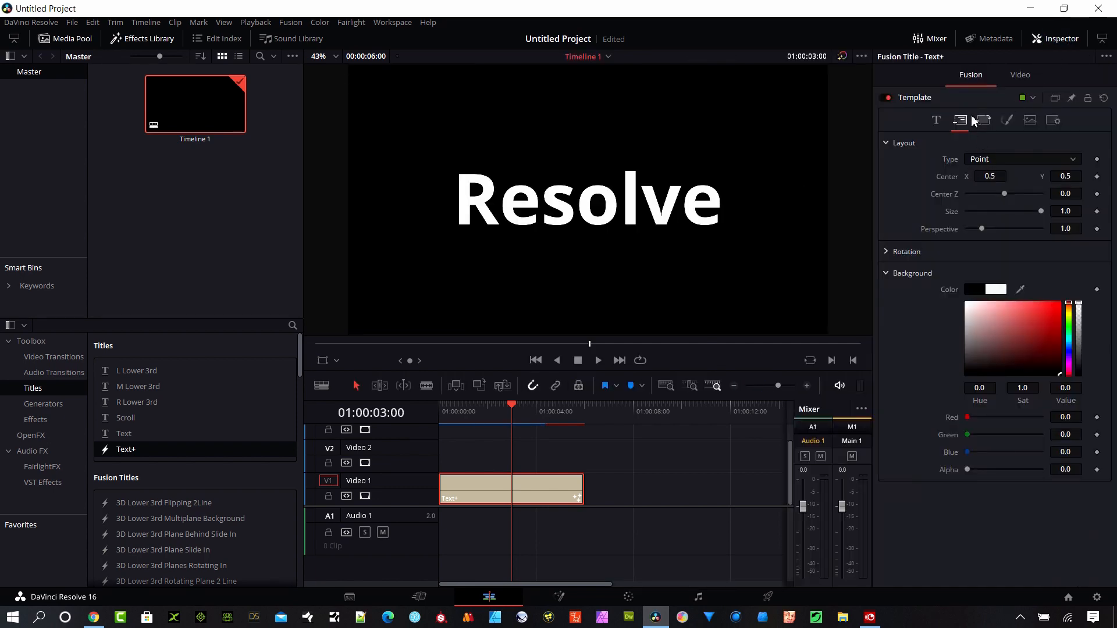
mouse_move(961, 120)
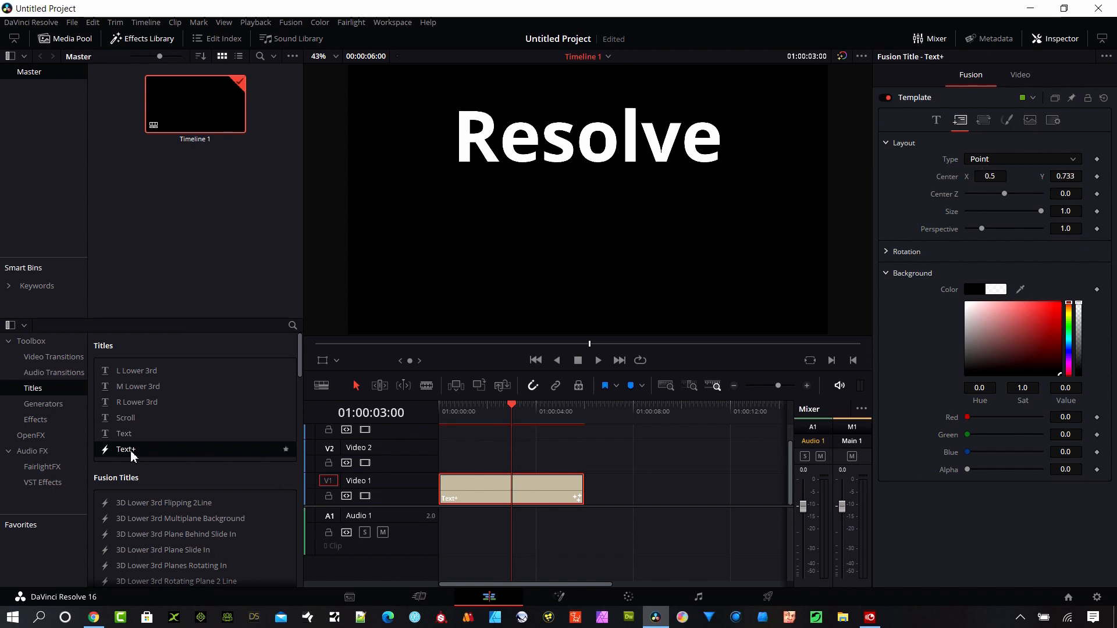
mouse_move(489, 472)
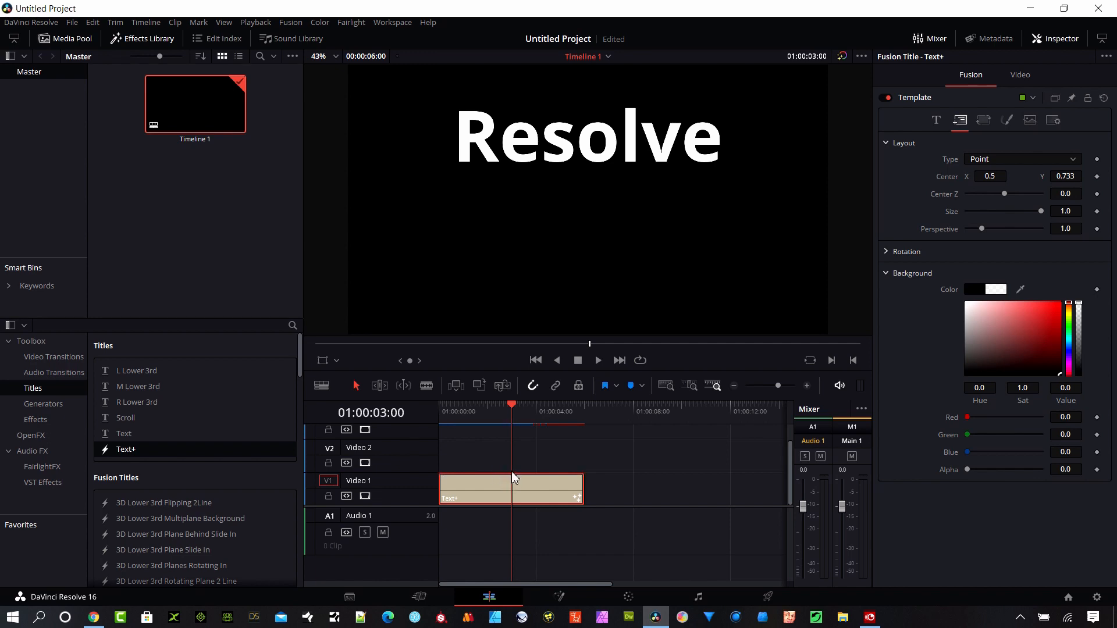
Duplicate the title onto a new track as 'Kinematic' and adjust its layout and size.
key("alt")
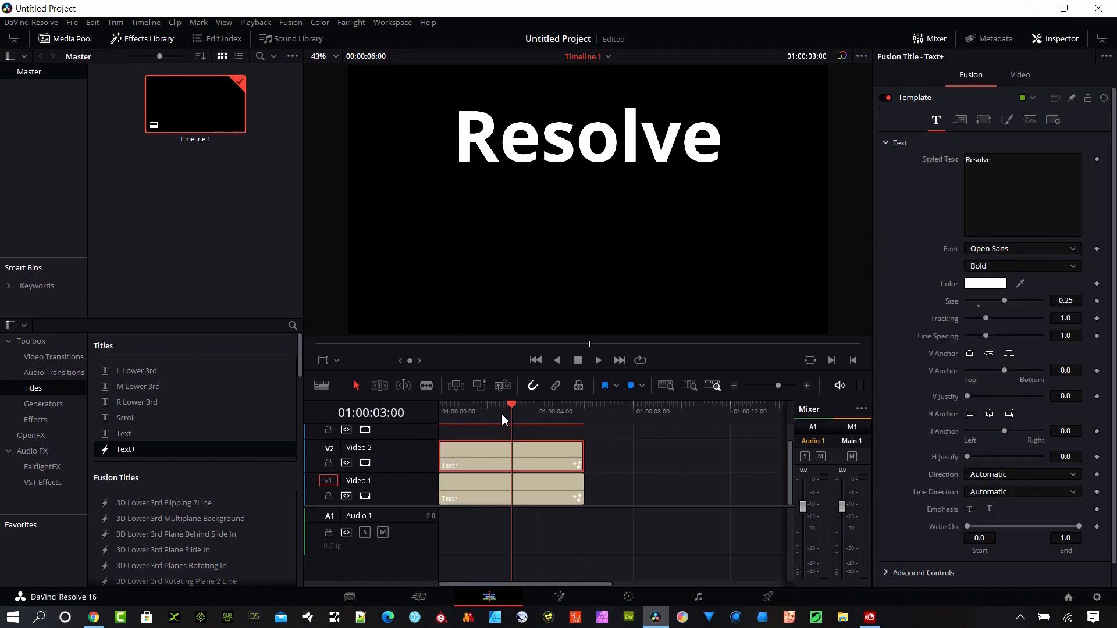
mouse_move(965, 190)
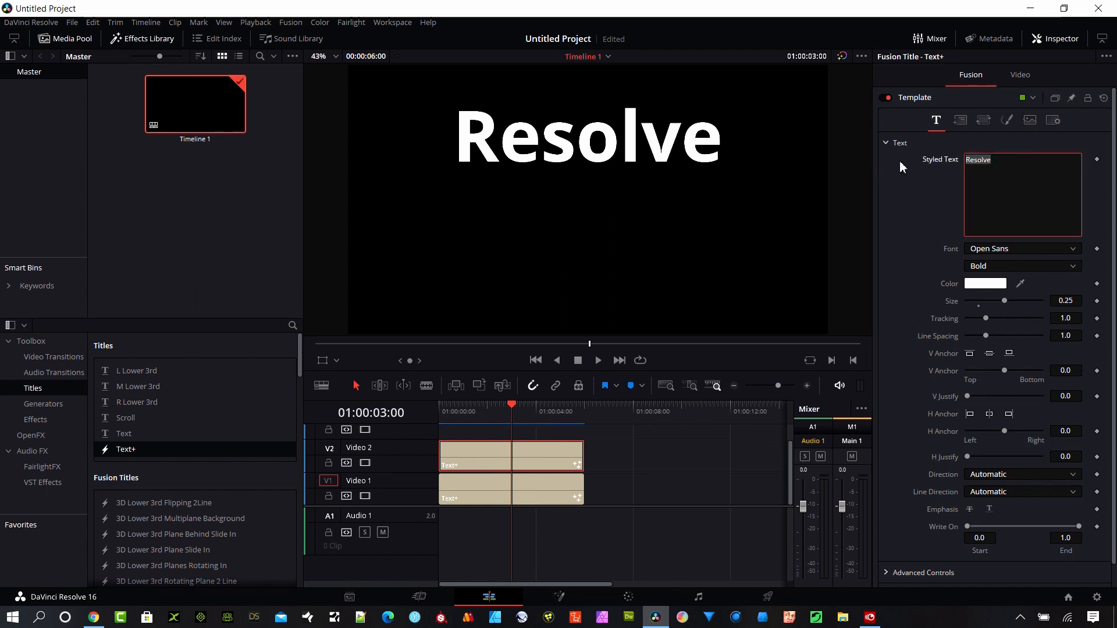
type("Kinematic")
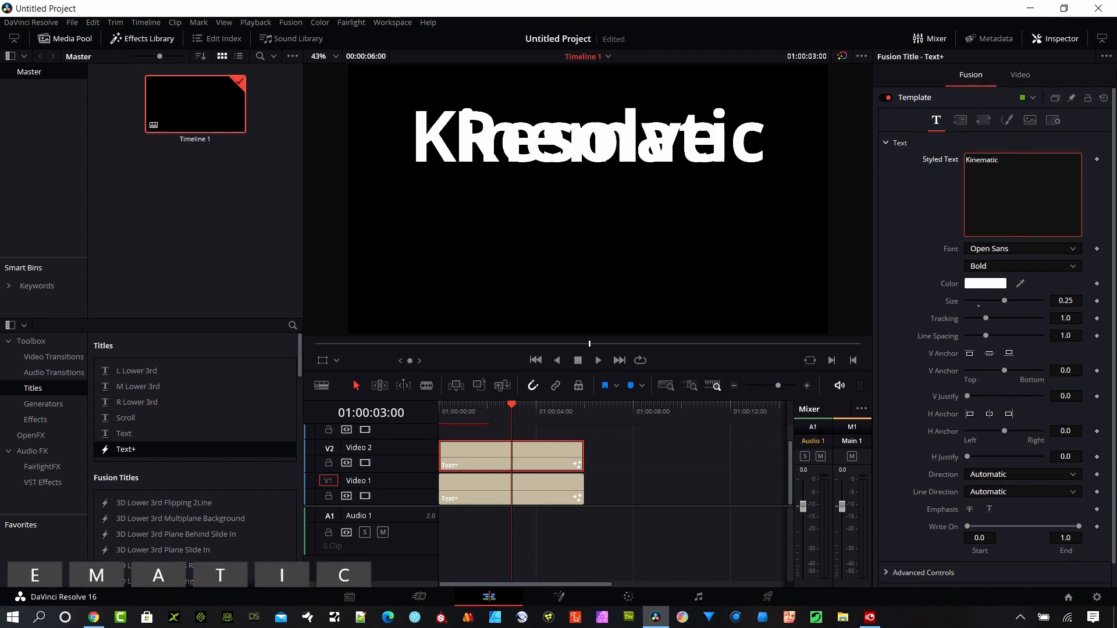
left_click(961, 120)
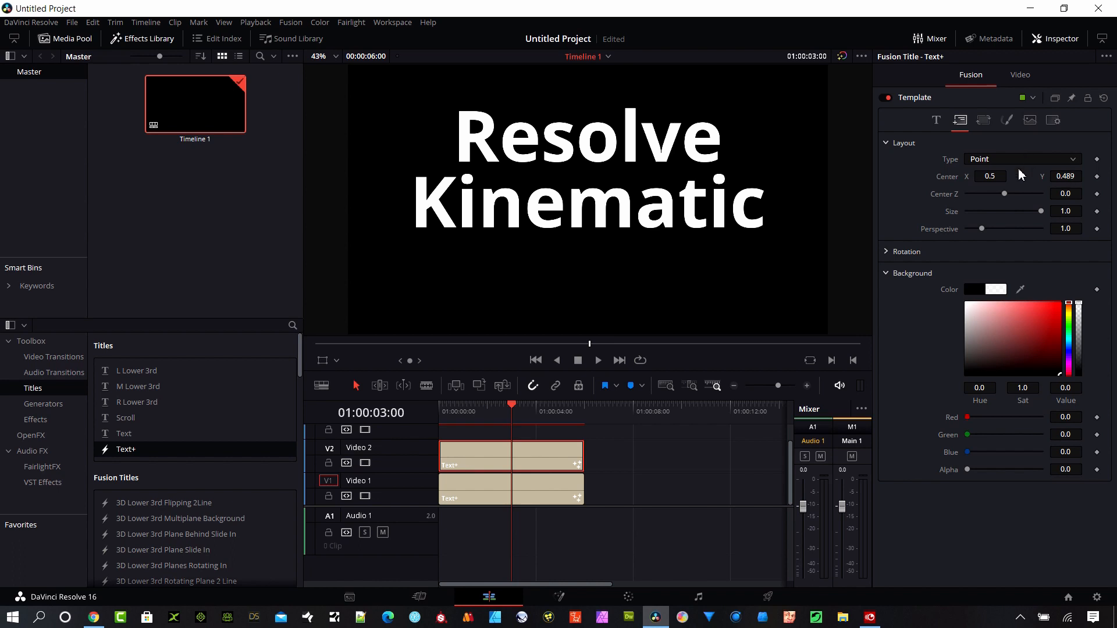
left_click(936, 120)
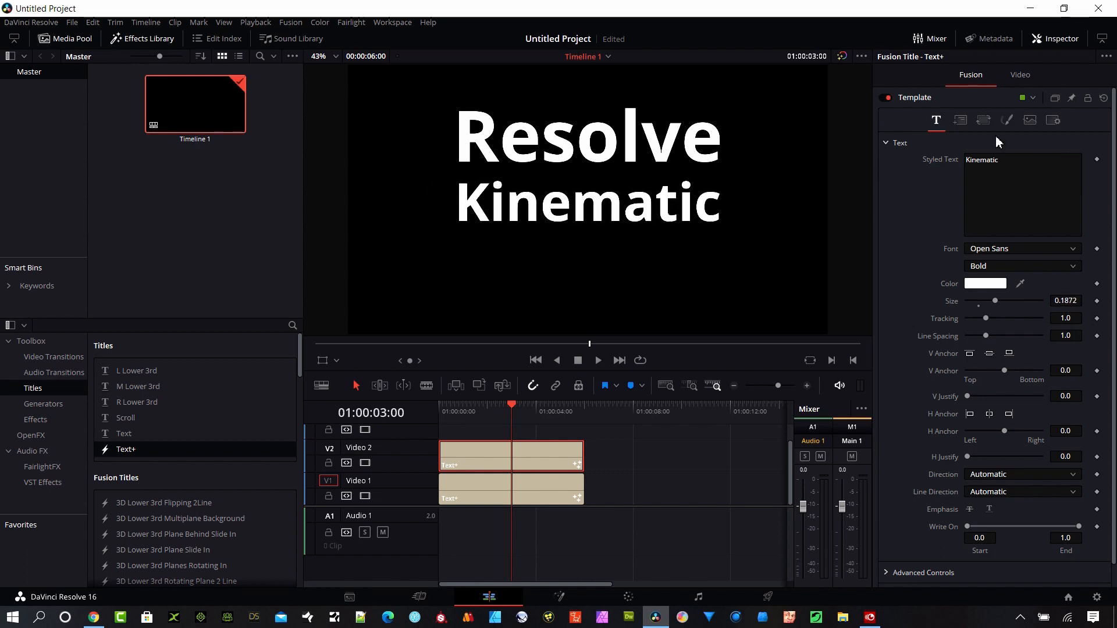
left_click(959, 120)
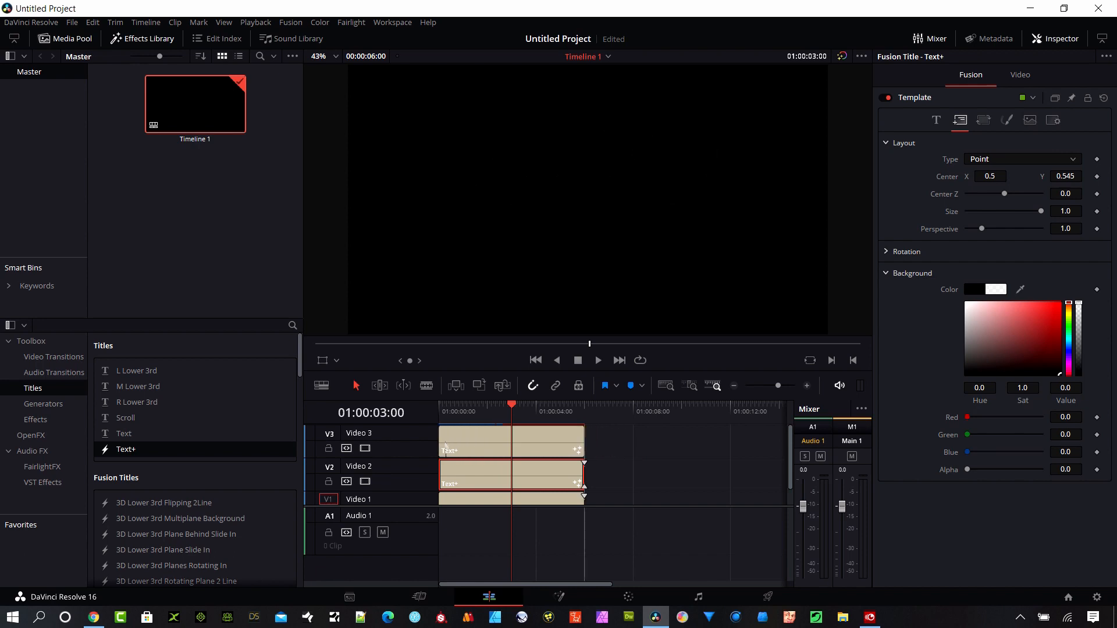
Select the third title clip and replace its placeholder text with 'Typography'.
left_click(474, 445)
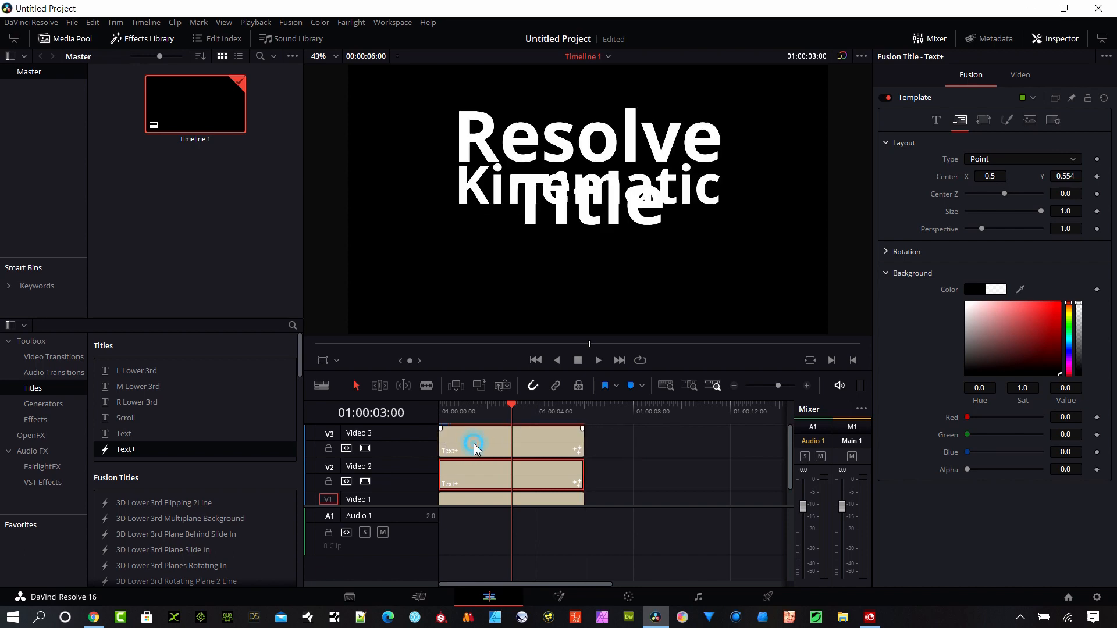
left_click(936, 120)
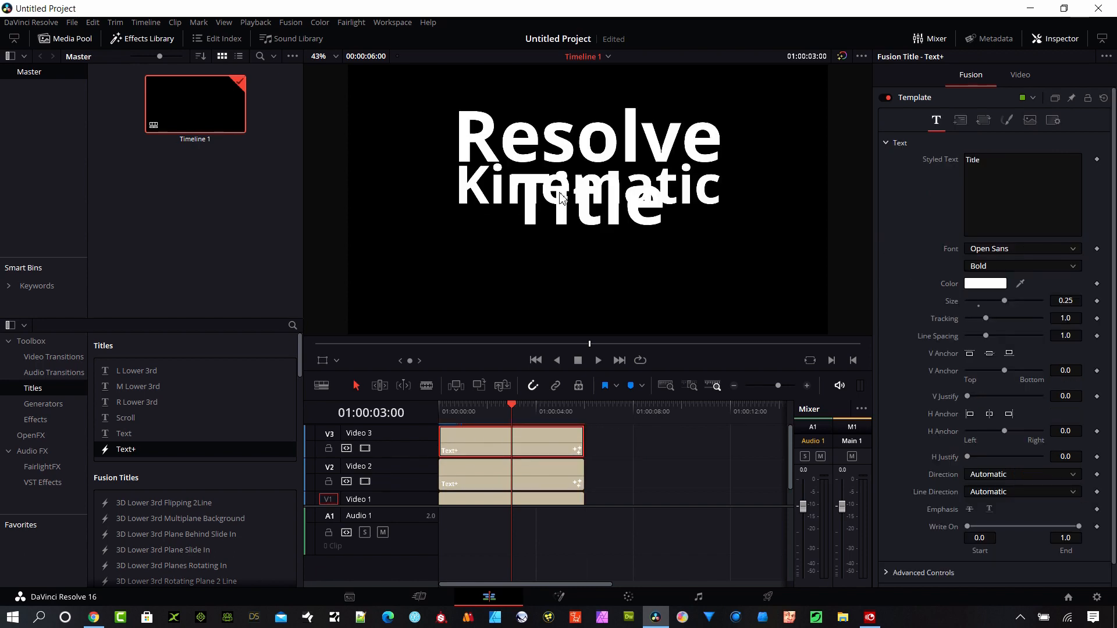
left_click(1022, 159)
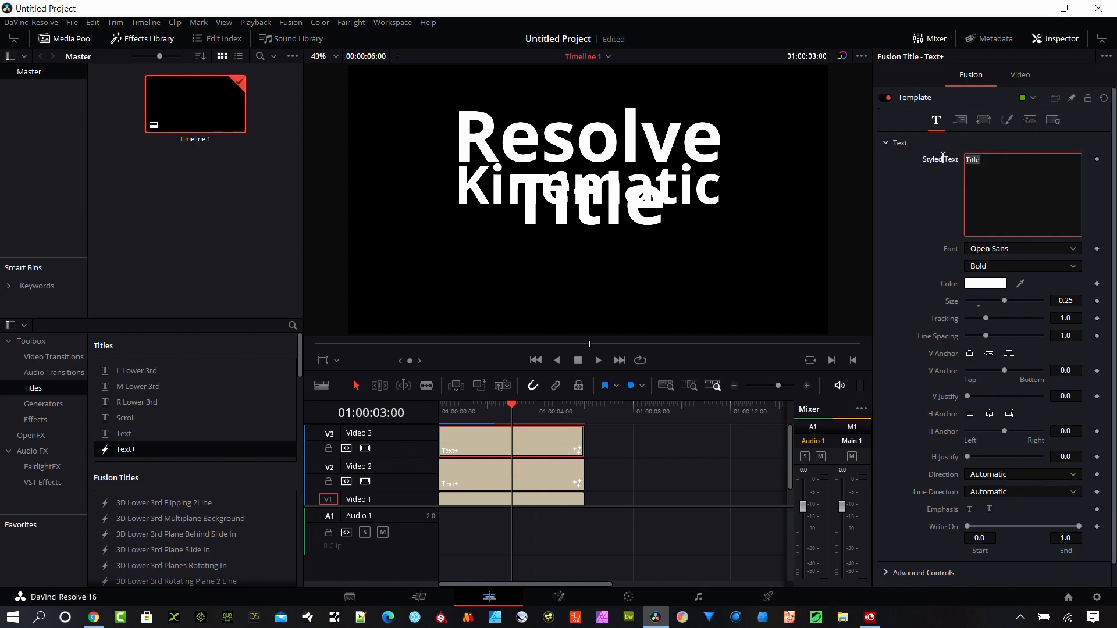
type("Tye")
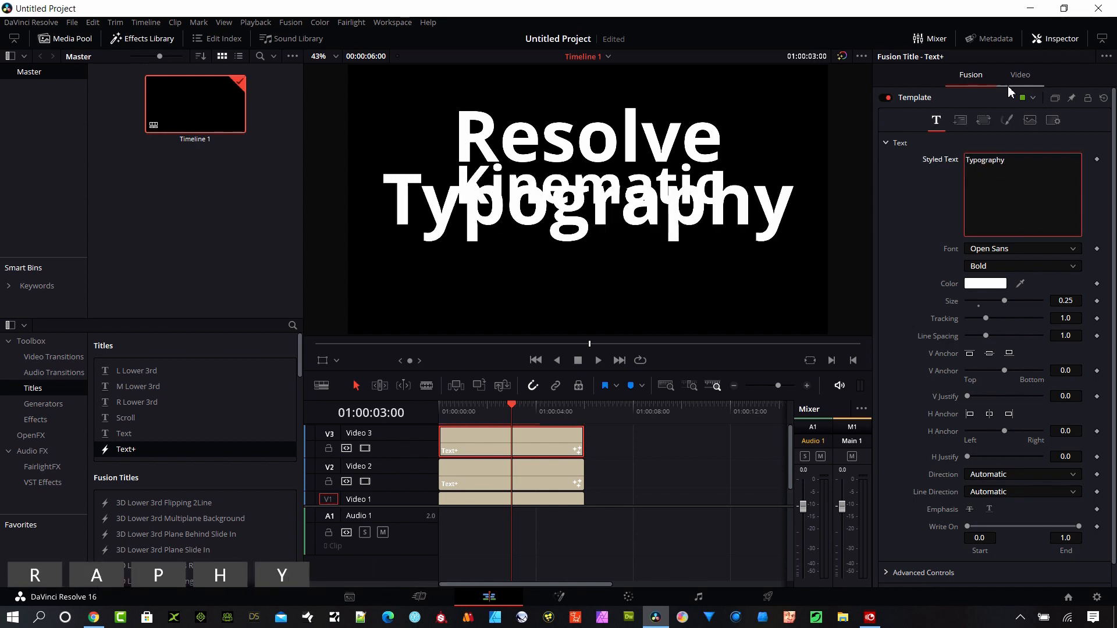
Set the Typography title's Center Y to about 0.414 and Size to about 0.158.
left_click(960, 120)
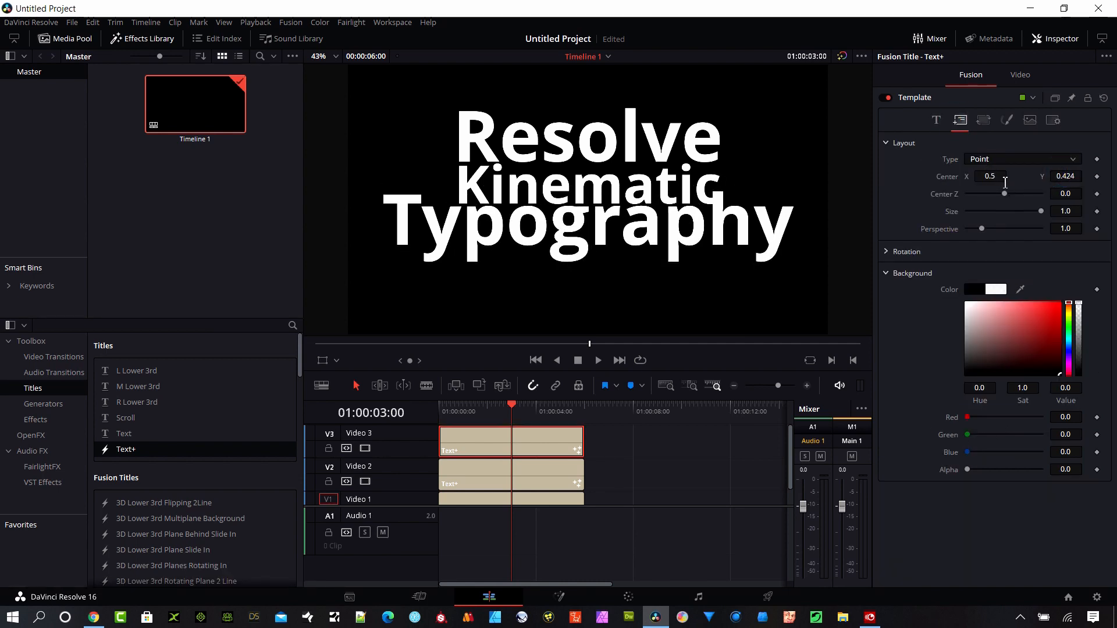
left_click(936, 120)
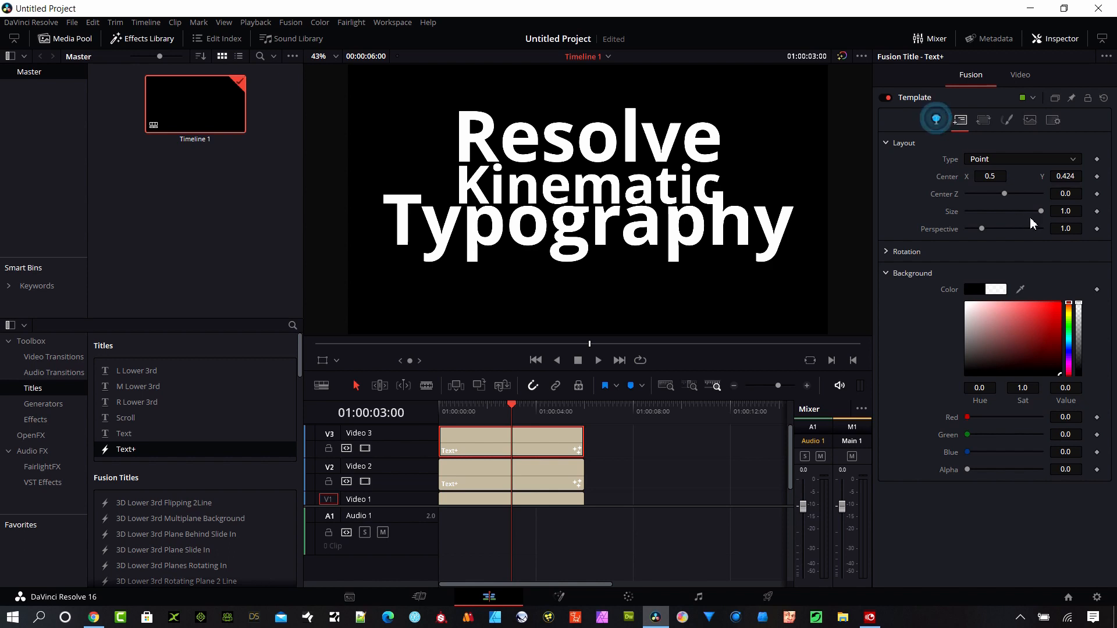
left_click(936, 120)
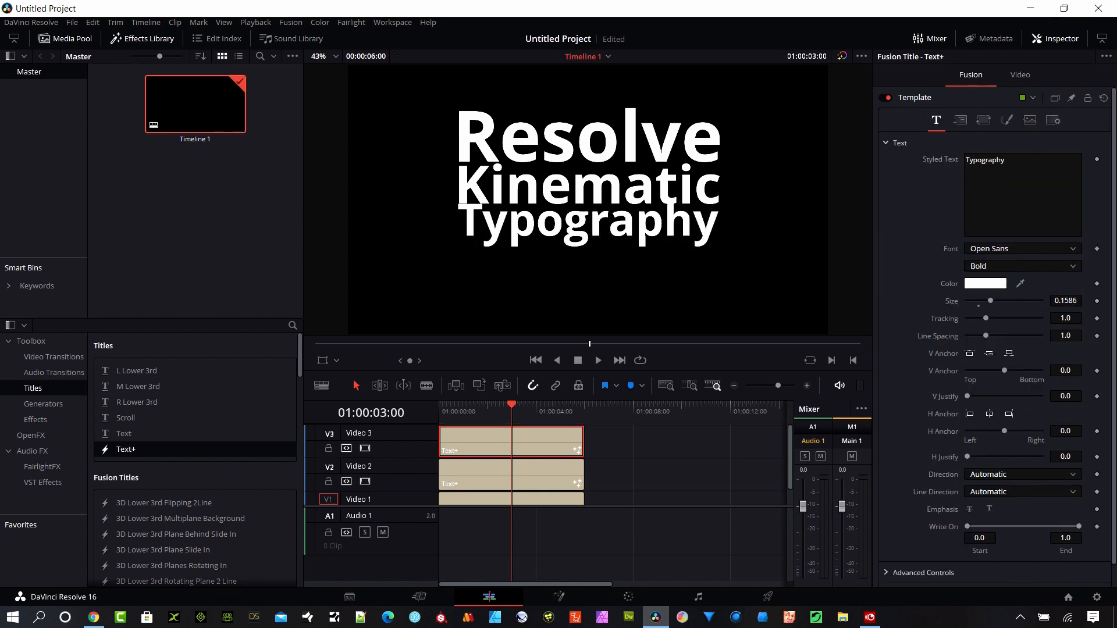
left_click(959, 120)
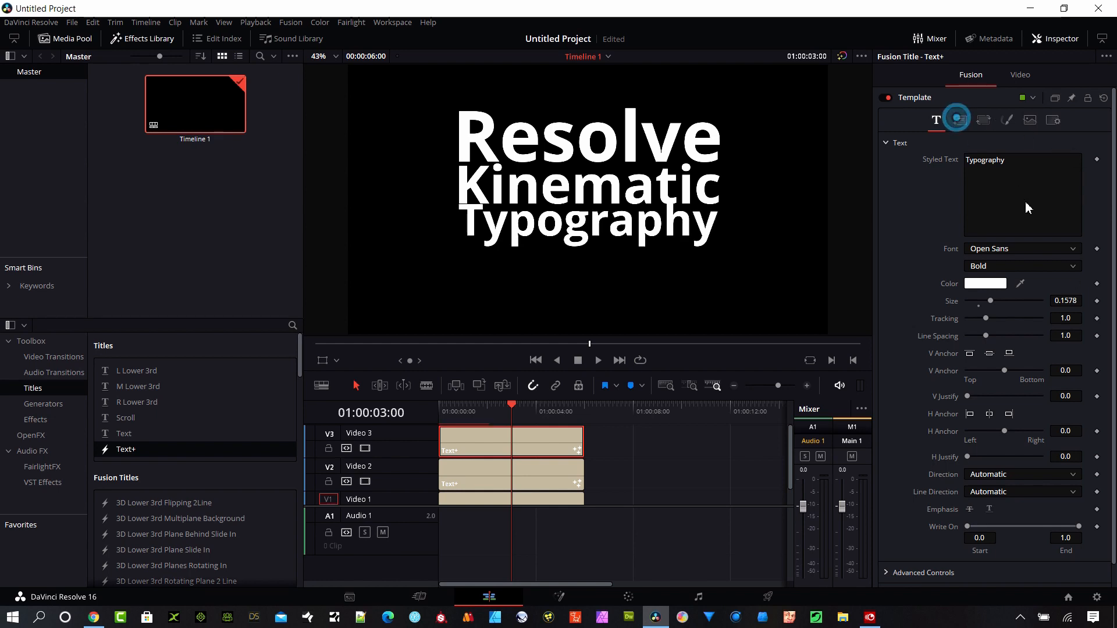
left_click(959, 119)
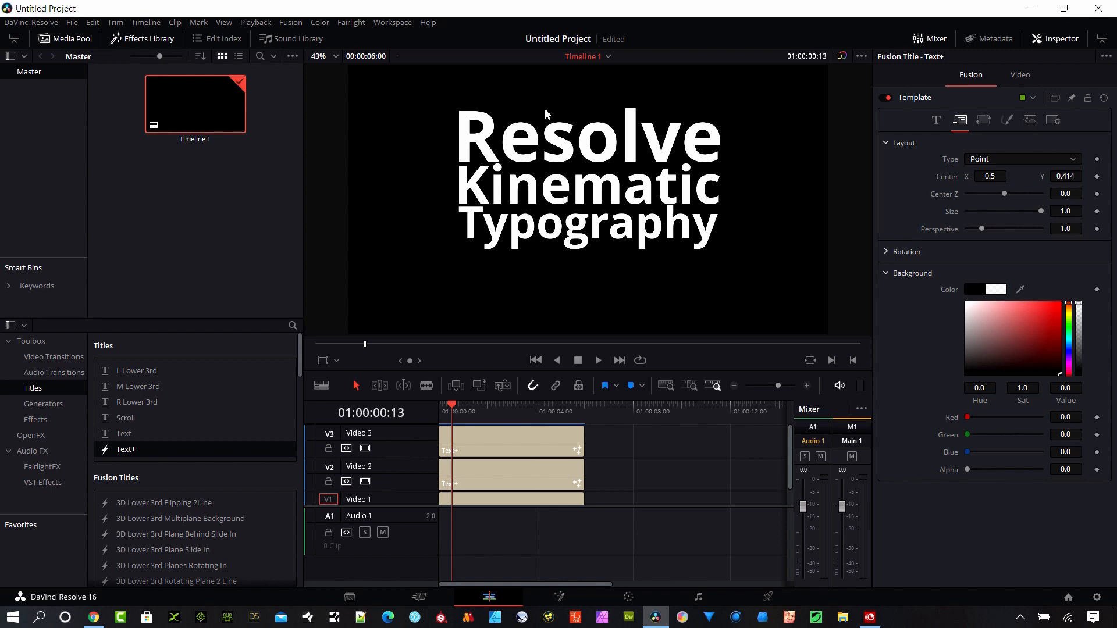
Set the Resolve title's Center Y to 1.377 and keyframe it at the first frame.
left_click(511, 439)
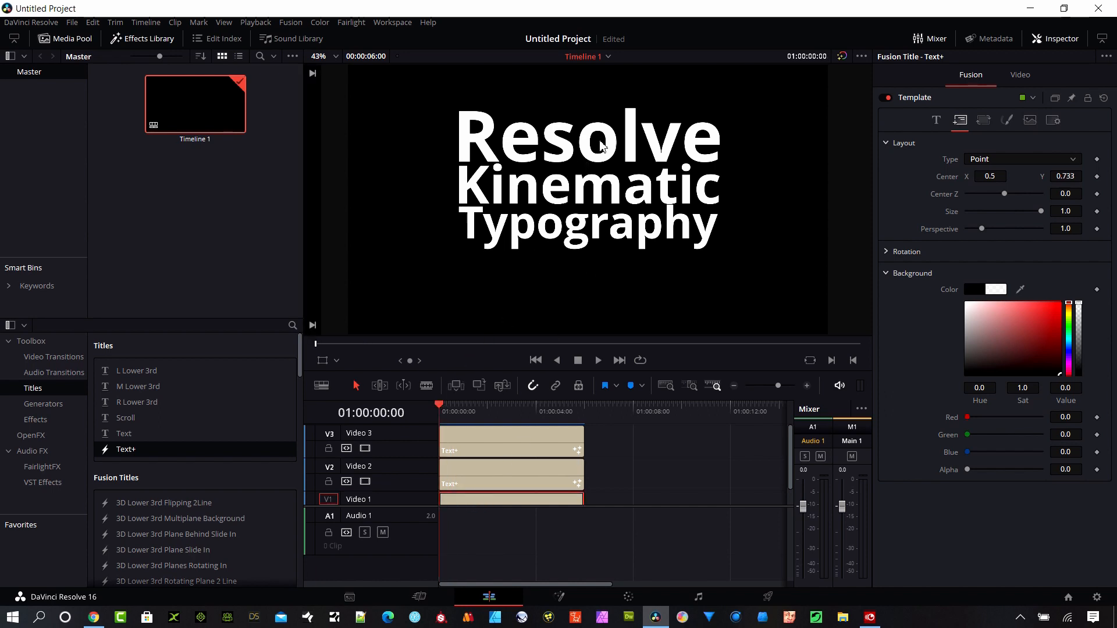
mouse_move(962, 169)
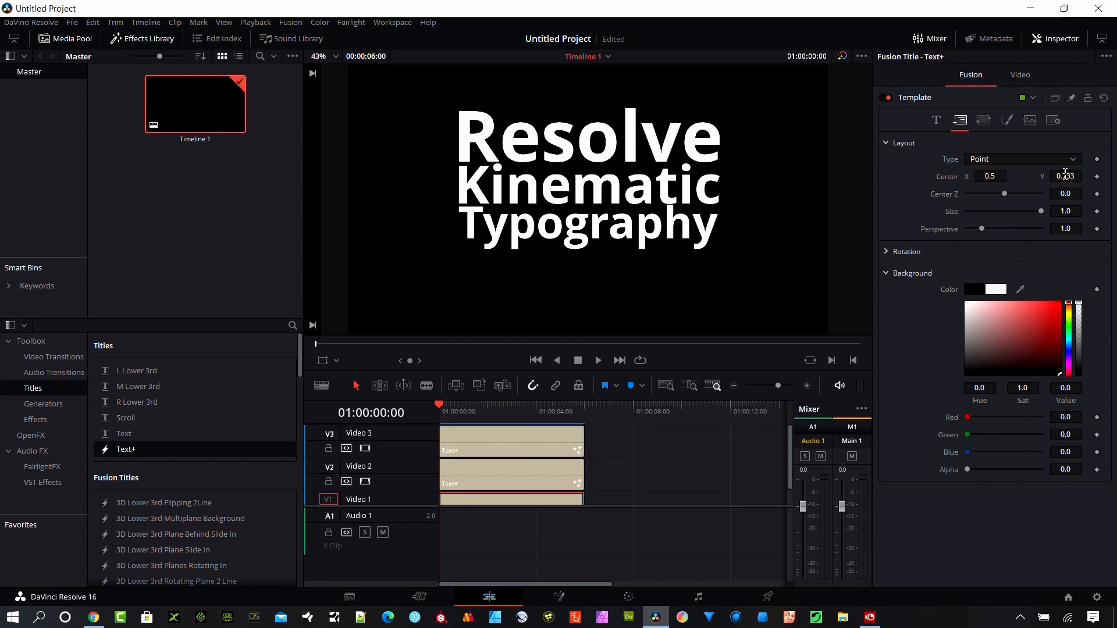
type("1.377")
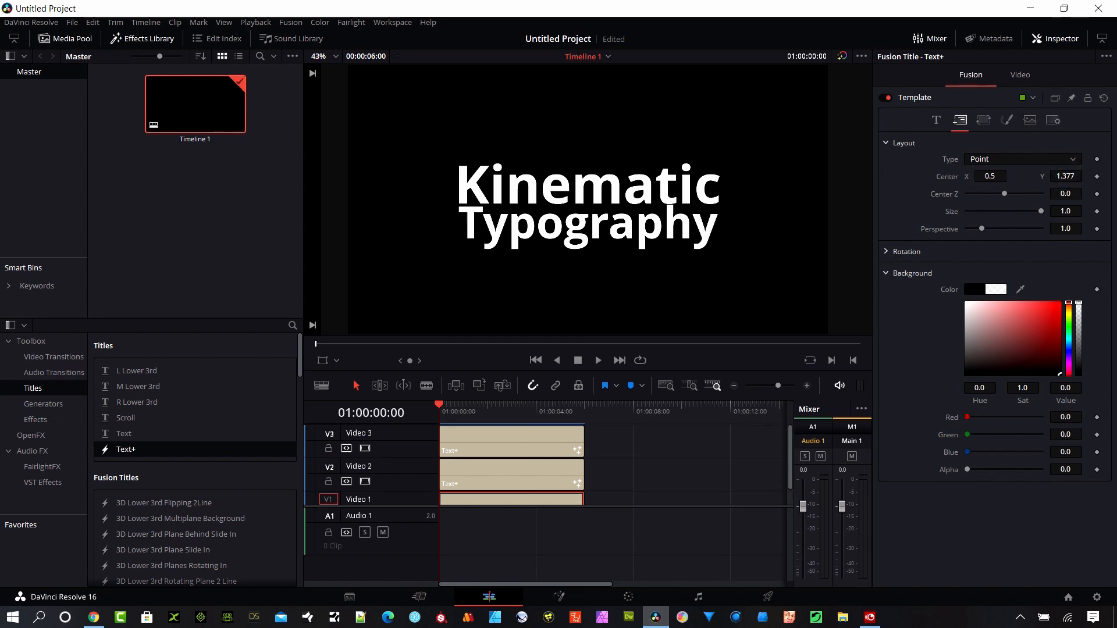
left_click(1098, 175)
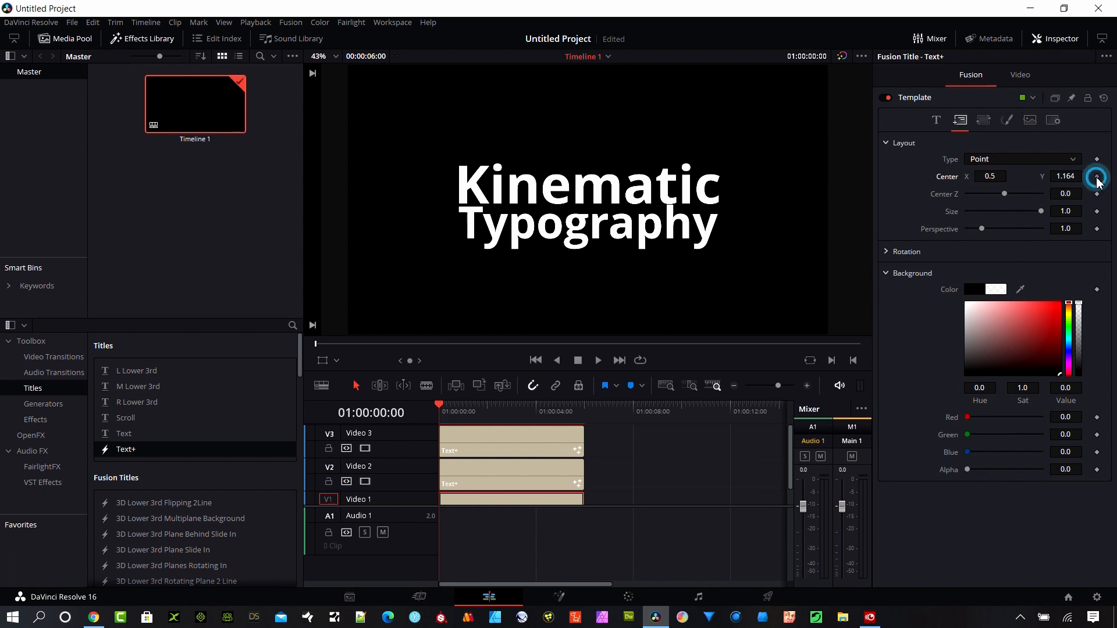
left_click(1096, 175)
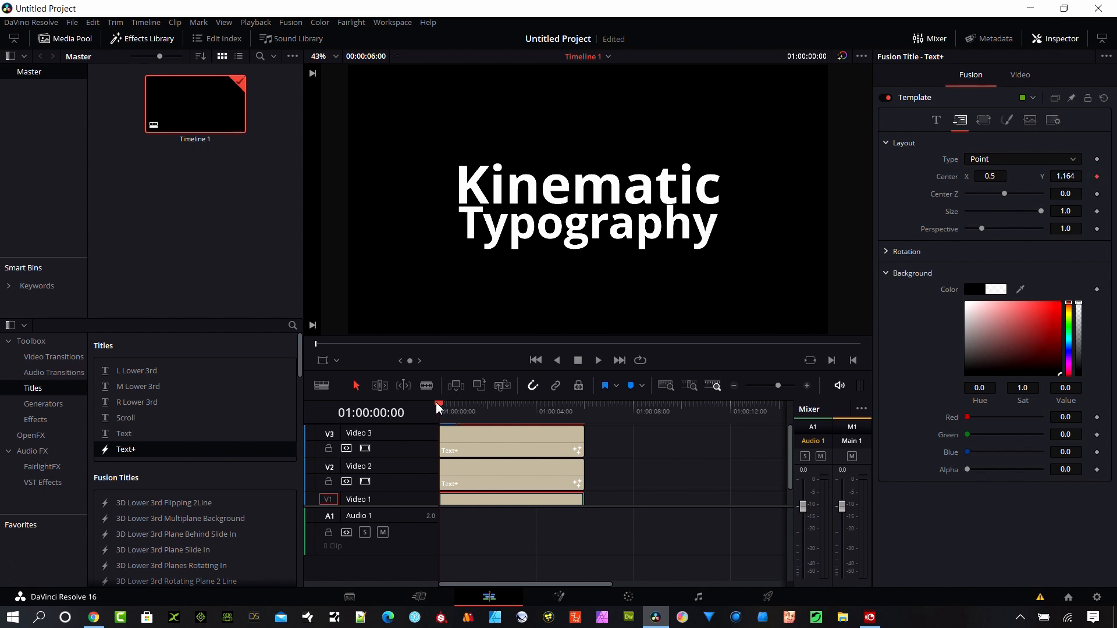
mouse_move(482, 401)
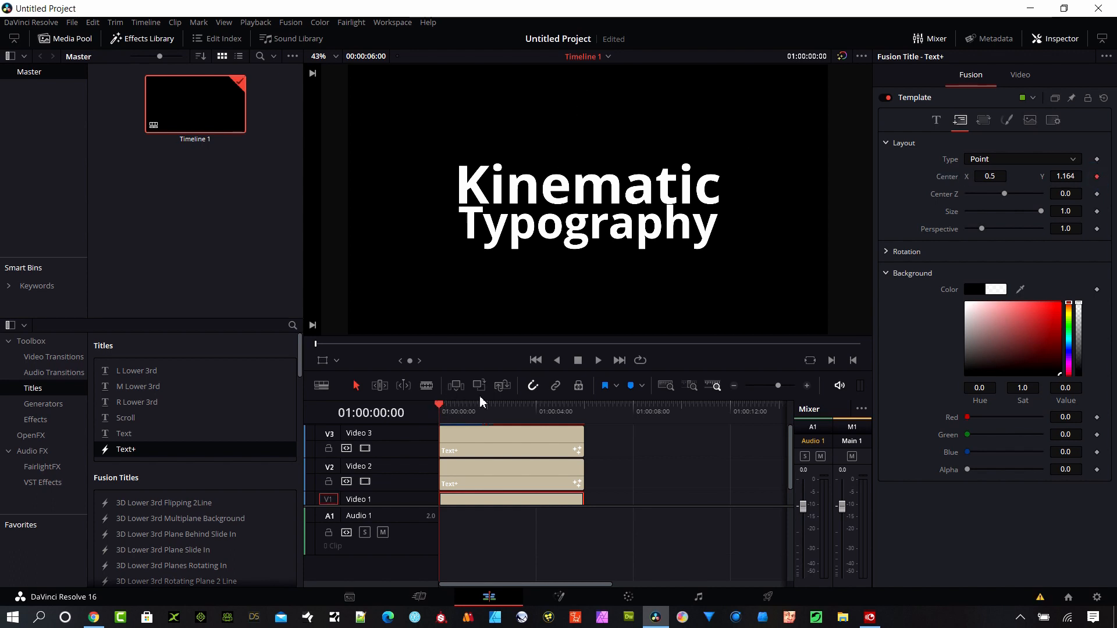
Scrub a few frames in, return to frame 0, and preview the drop-in animation.
left_click(536, 359)
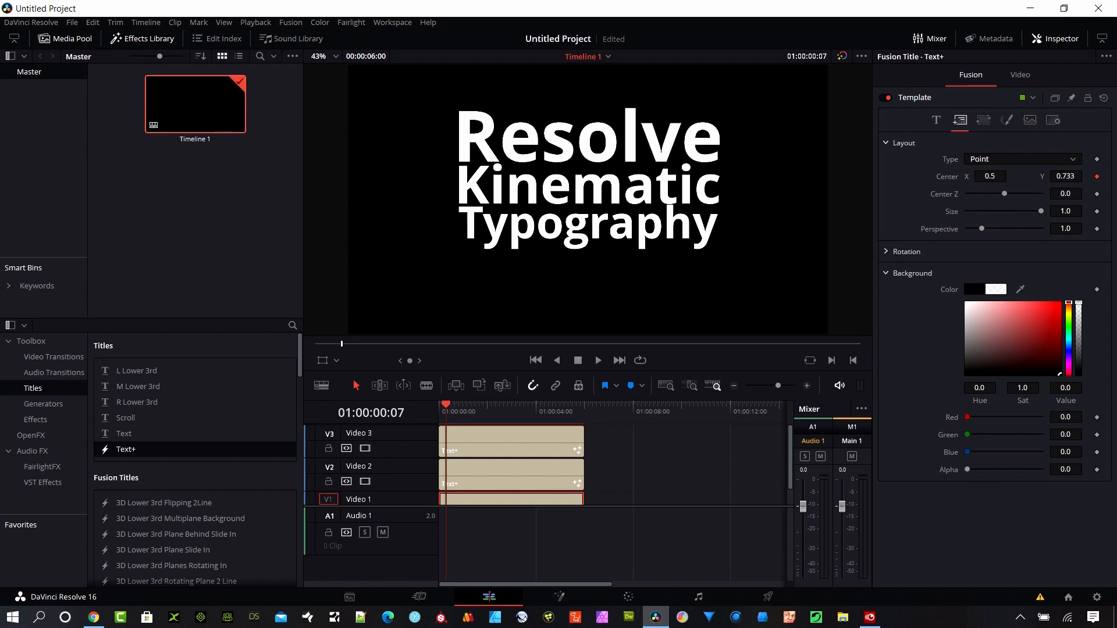
left_click(535, 360)
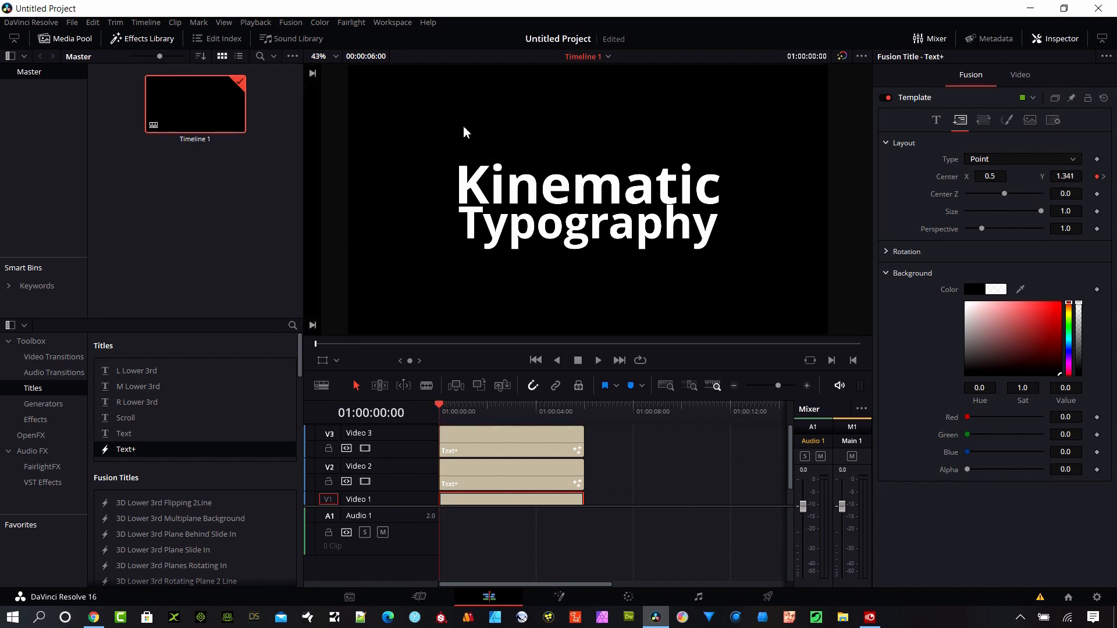
mouse_move(476, 365)
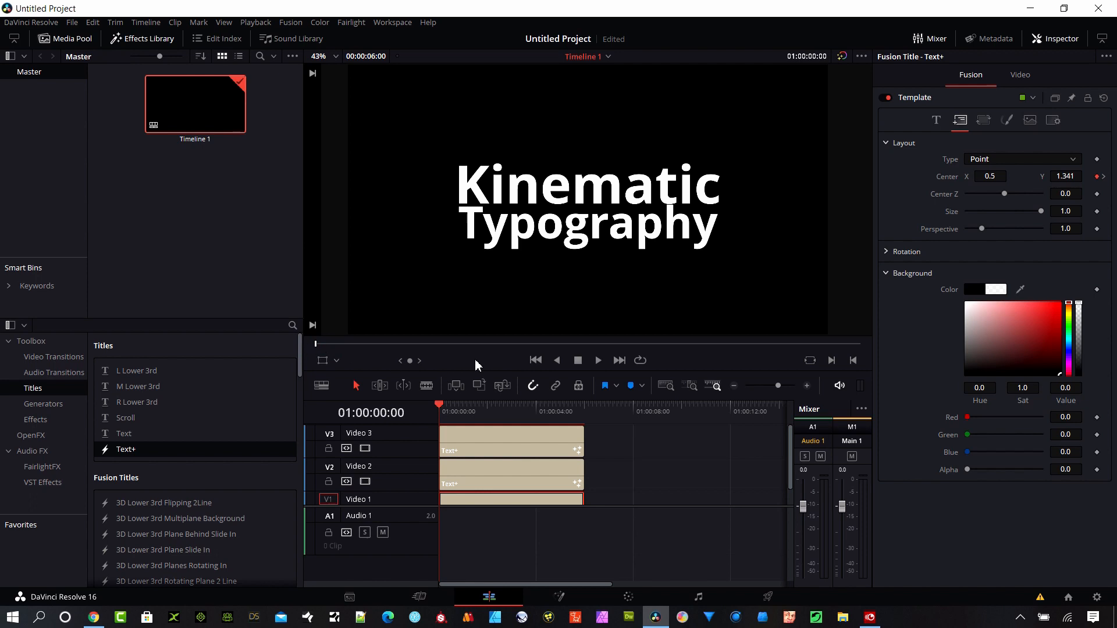
left_click(597, 361)
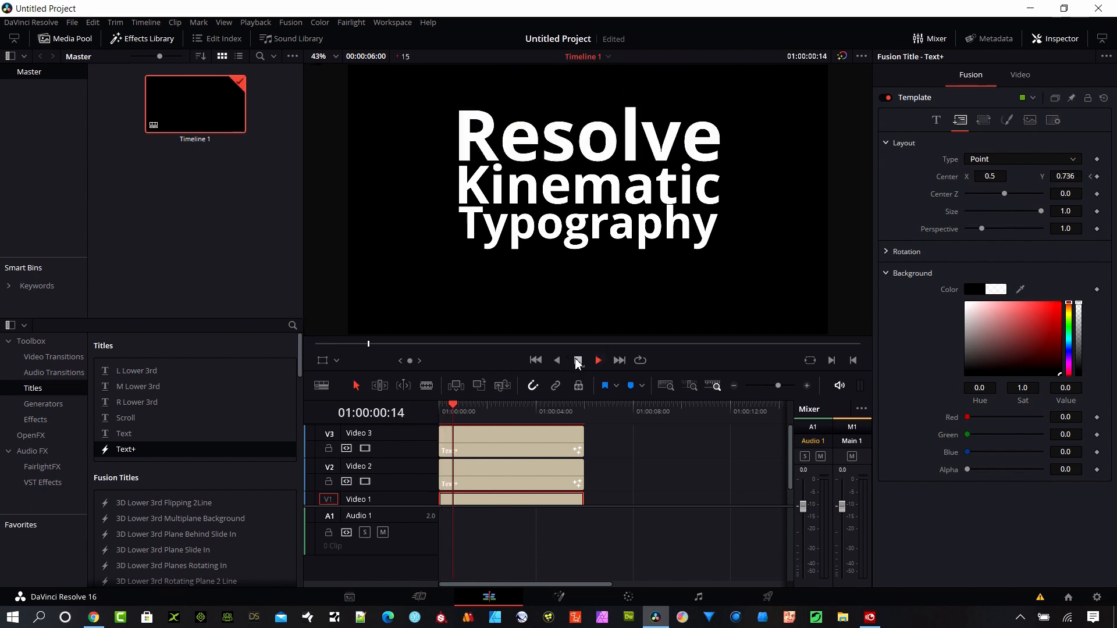
left_click(577, 360)
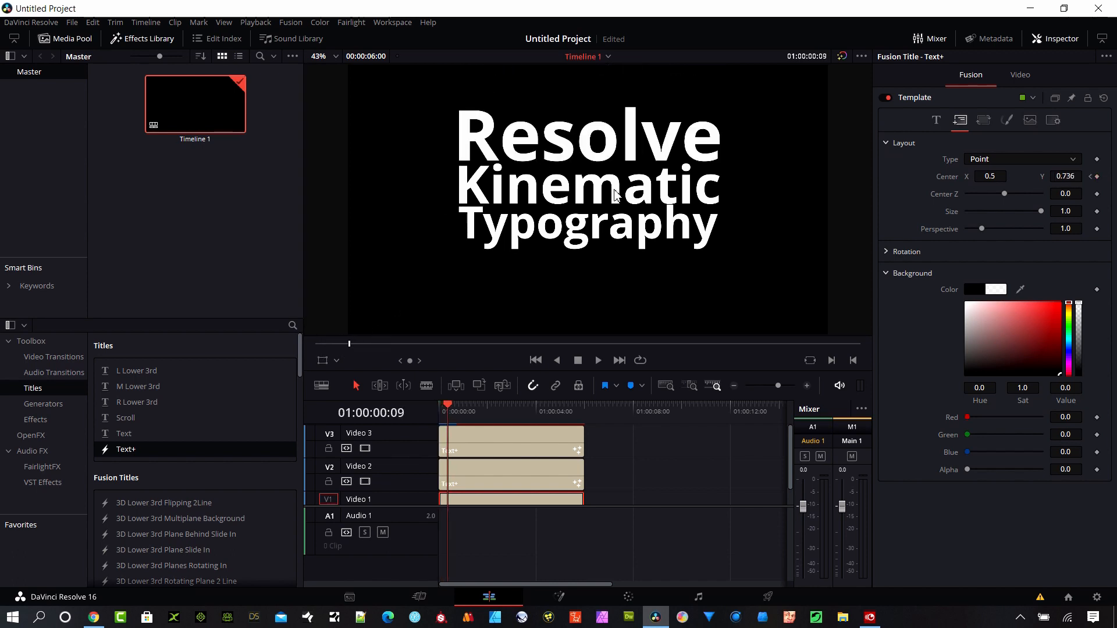
mouse_move(621, 234)
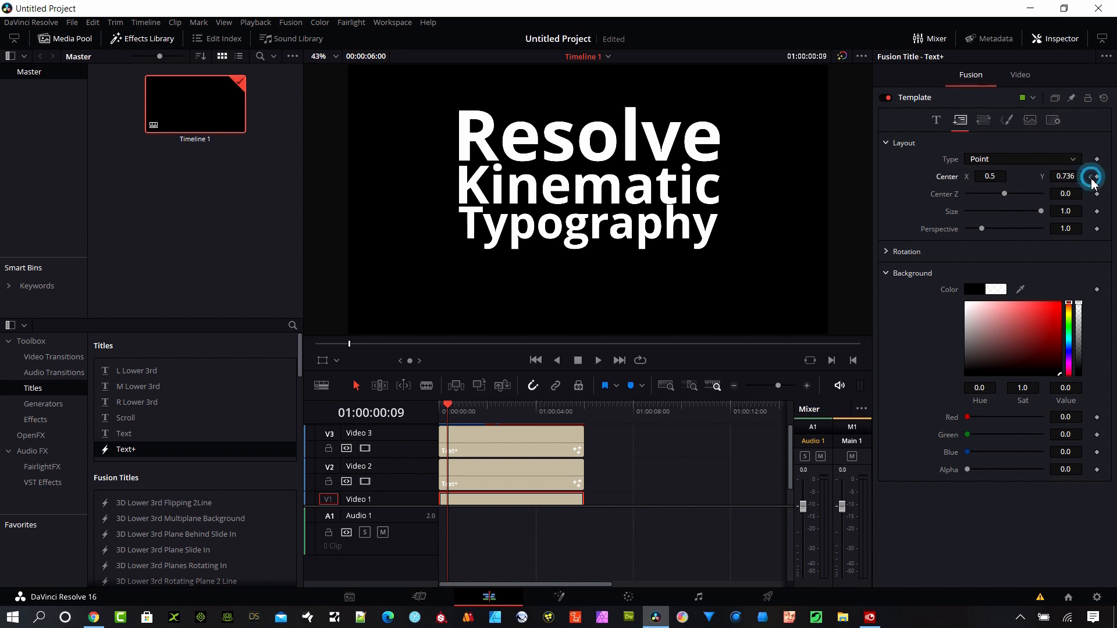
Add a Center keyframe at frame 9 with Y 0.736 so Resolve holds in place.
left_click(1090, 176)
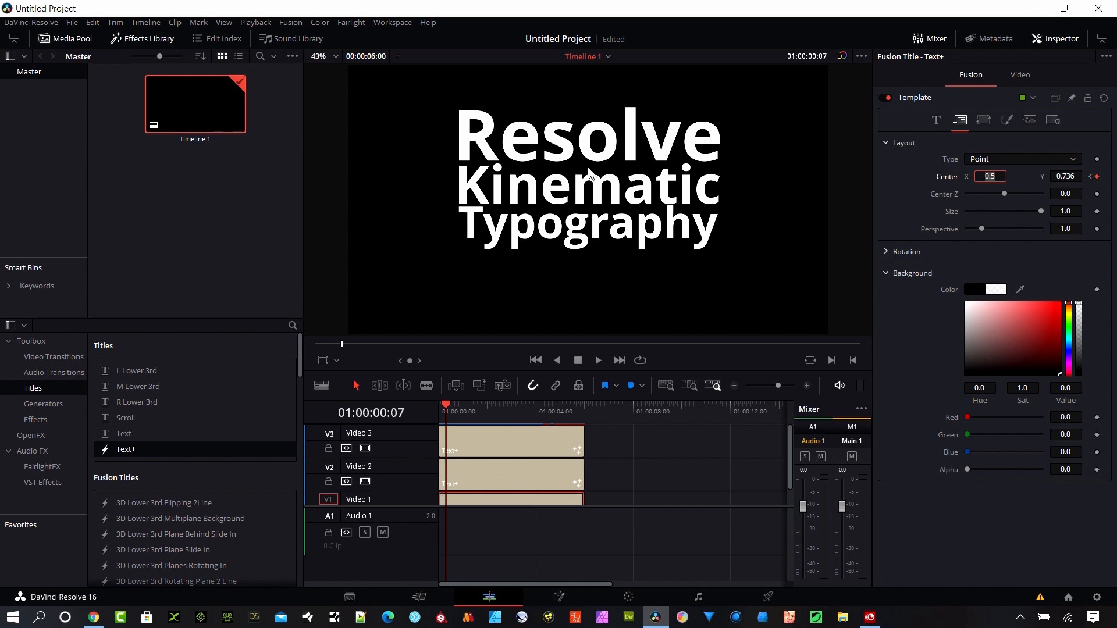
mouse_move(993, 202)
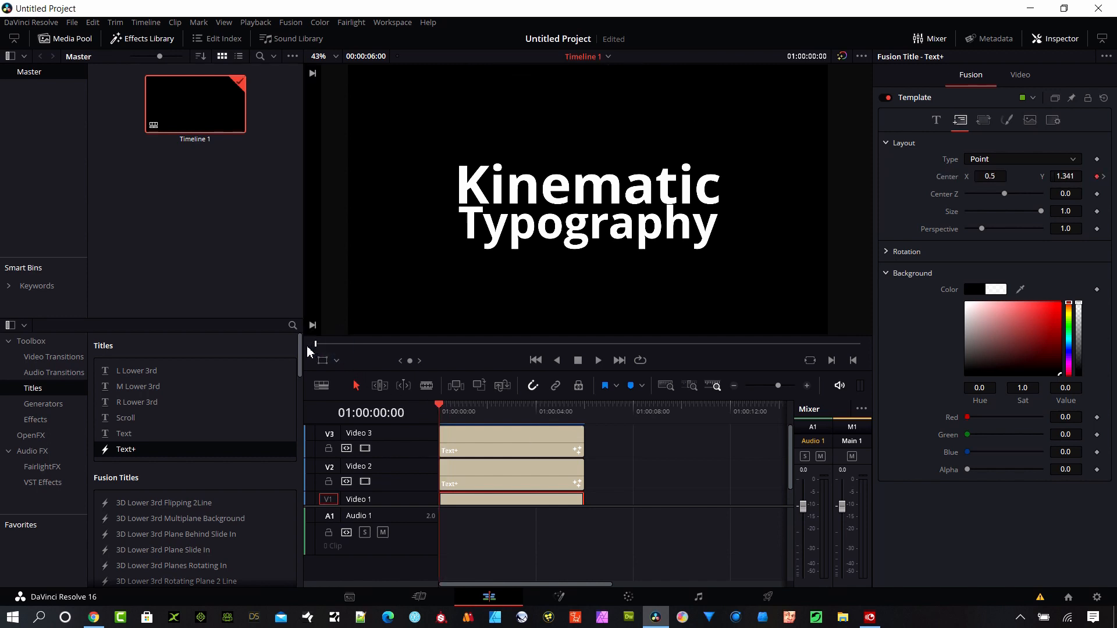
left_click(1097, 177)
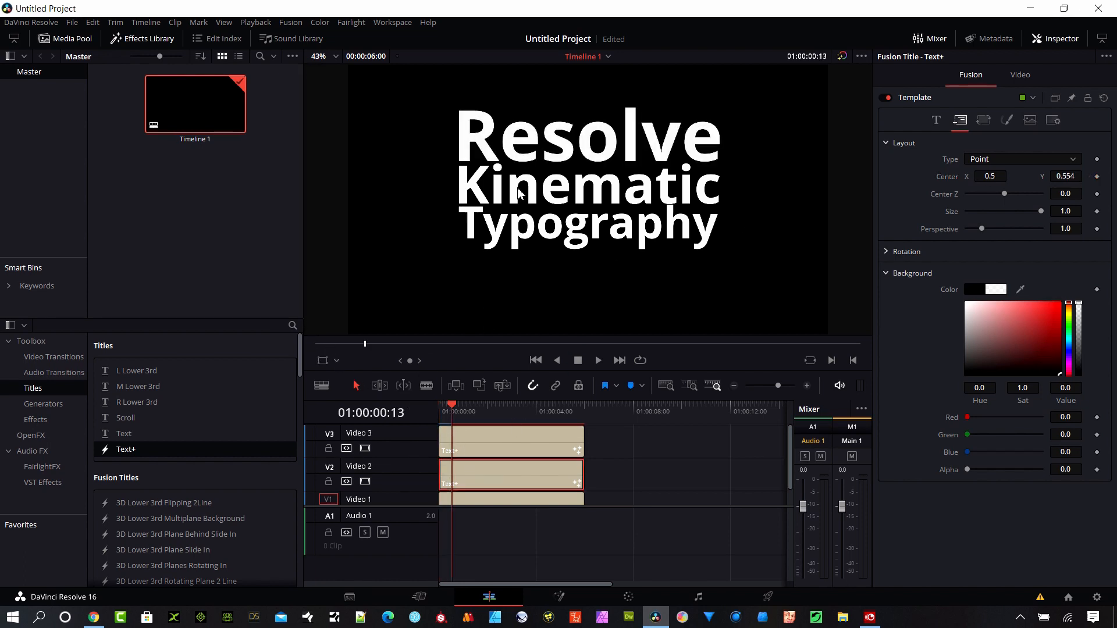
mouse_move(606, 147)
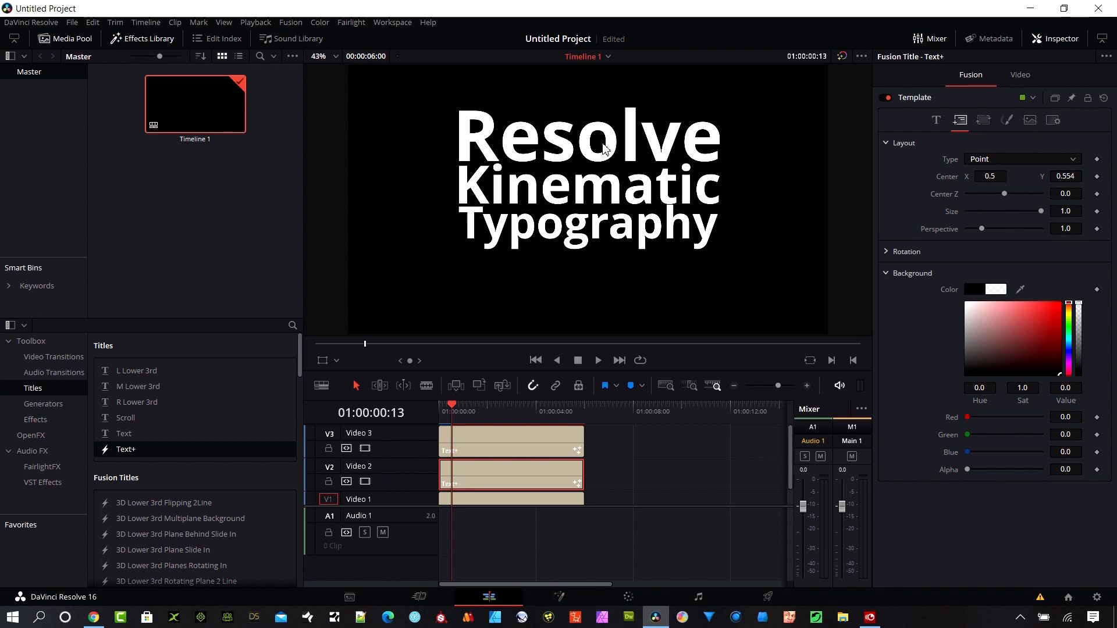
mouse_move(502, 156)
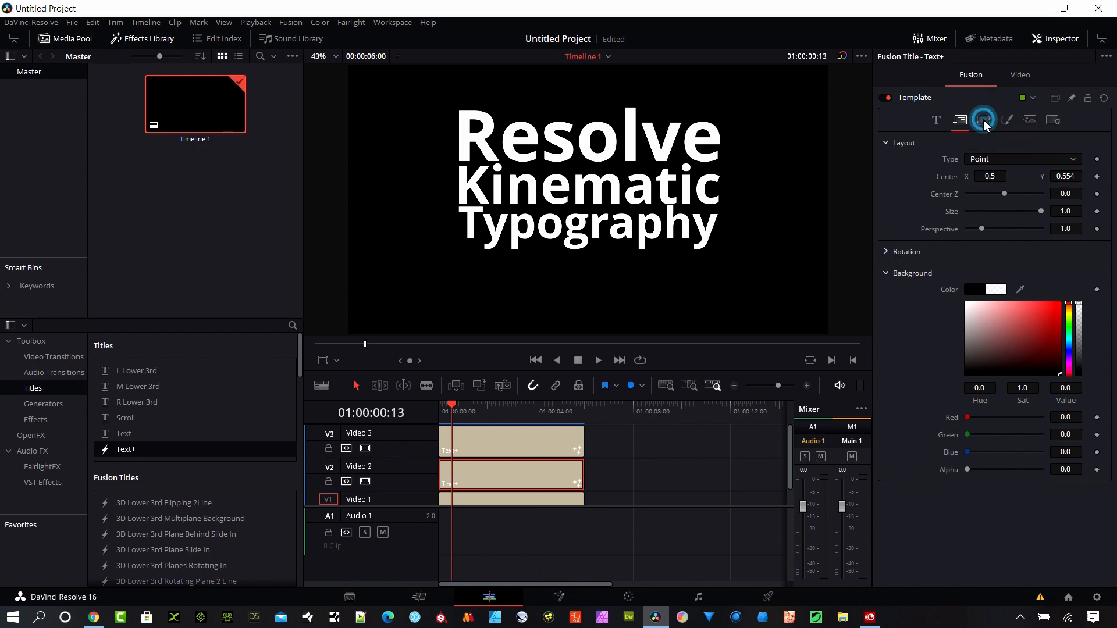
Give the Kinematic title character Pivot Y 0.1 and Perspective 3.15.
left_click(984, 120)
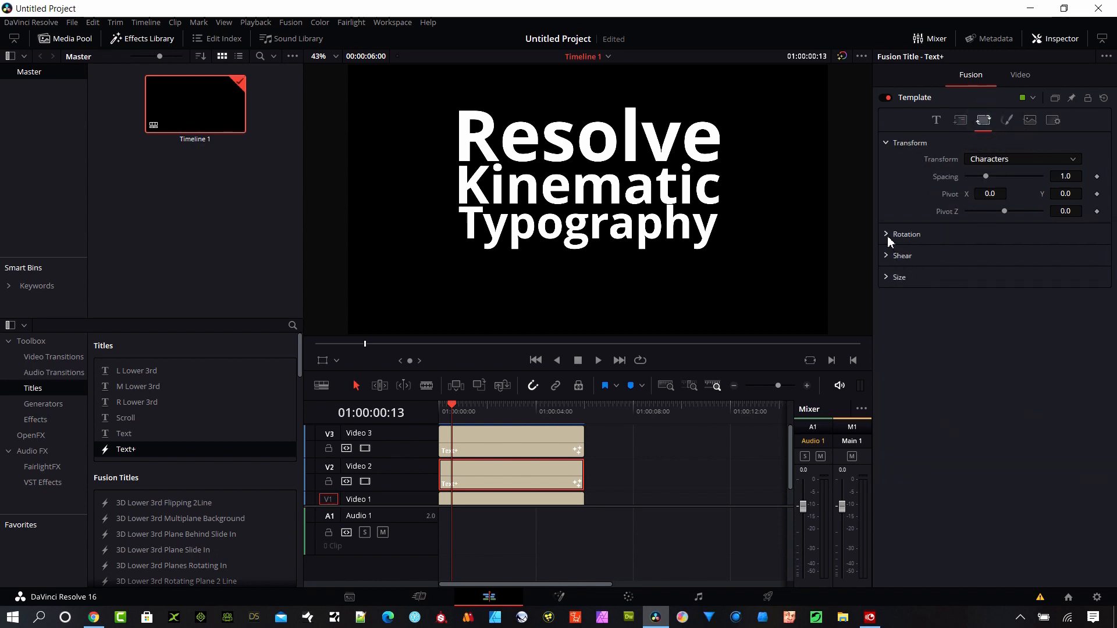
left_click(906, 234)
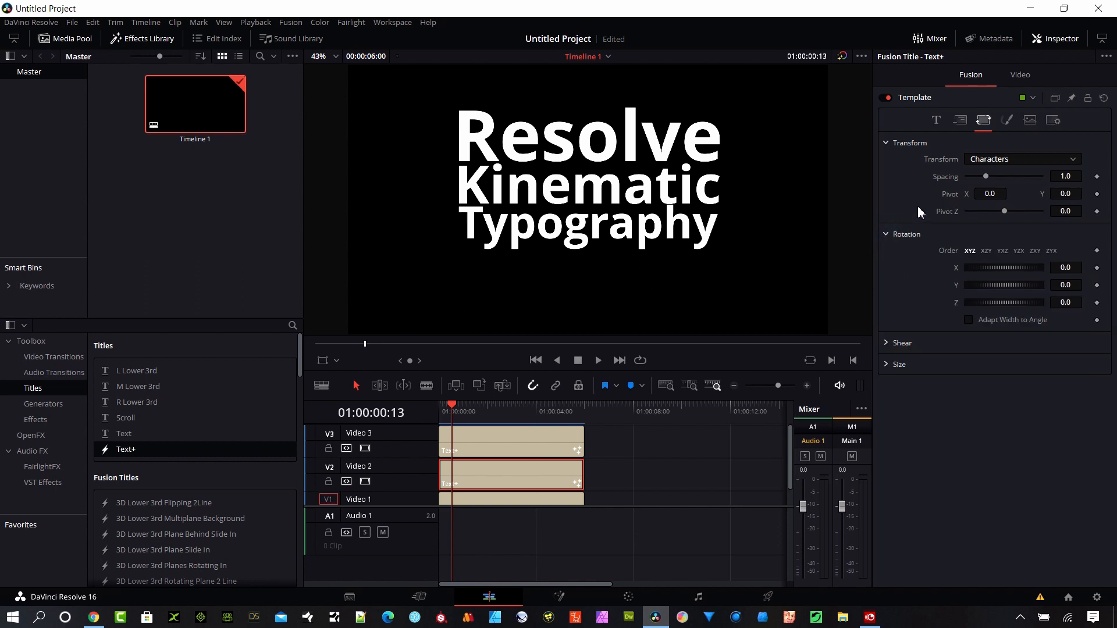
mouse_move(989, 225)
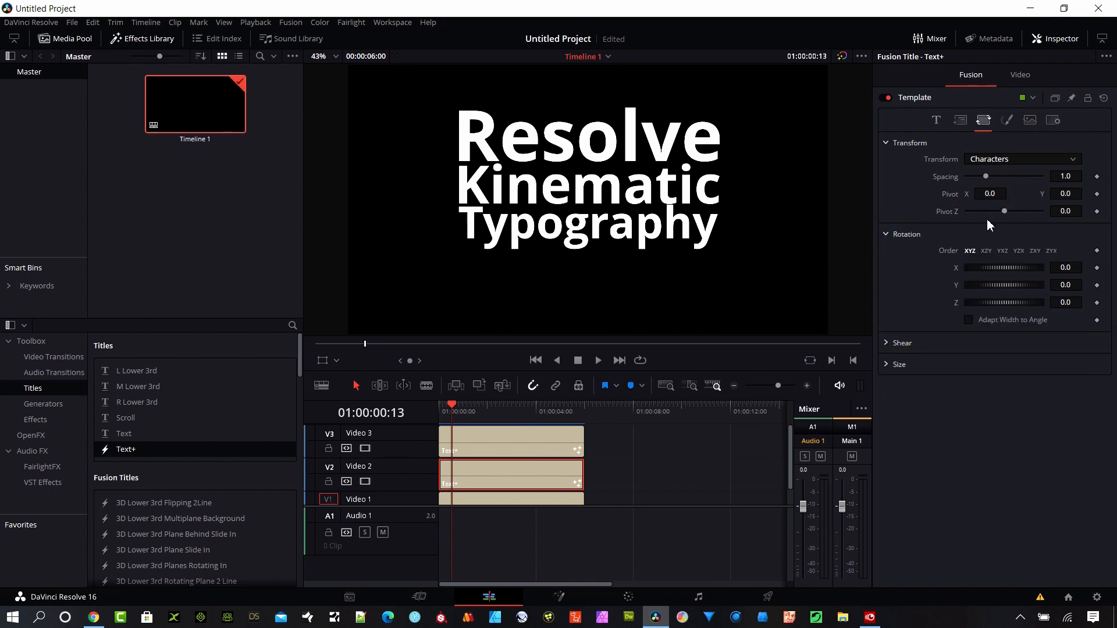
left_click(959, 120)
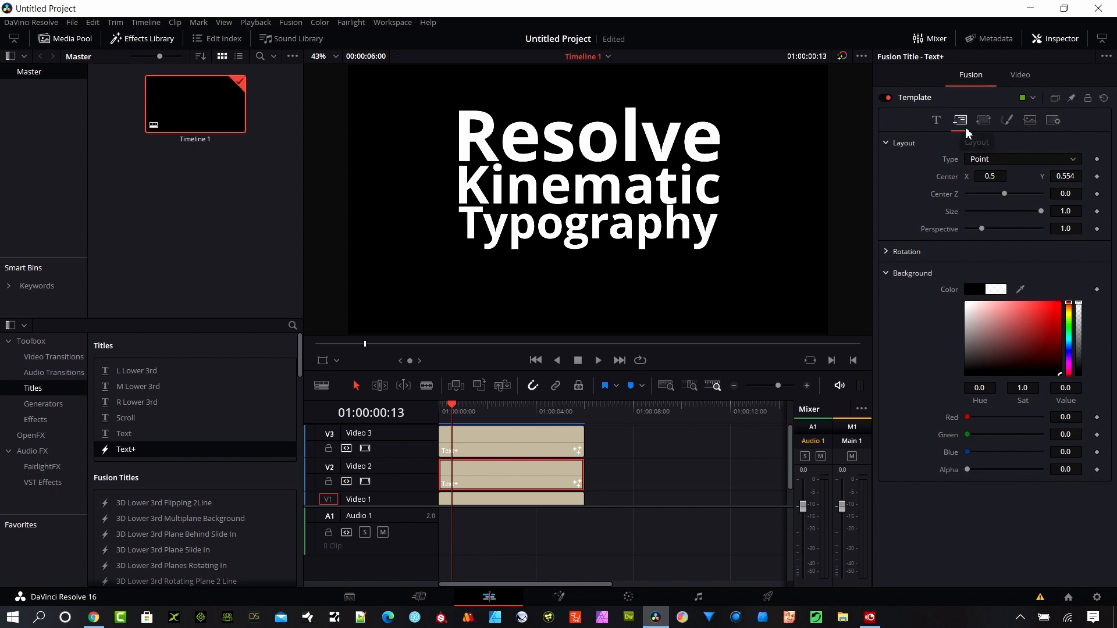
mouse_move(991, 228)
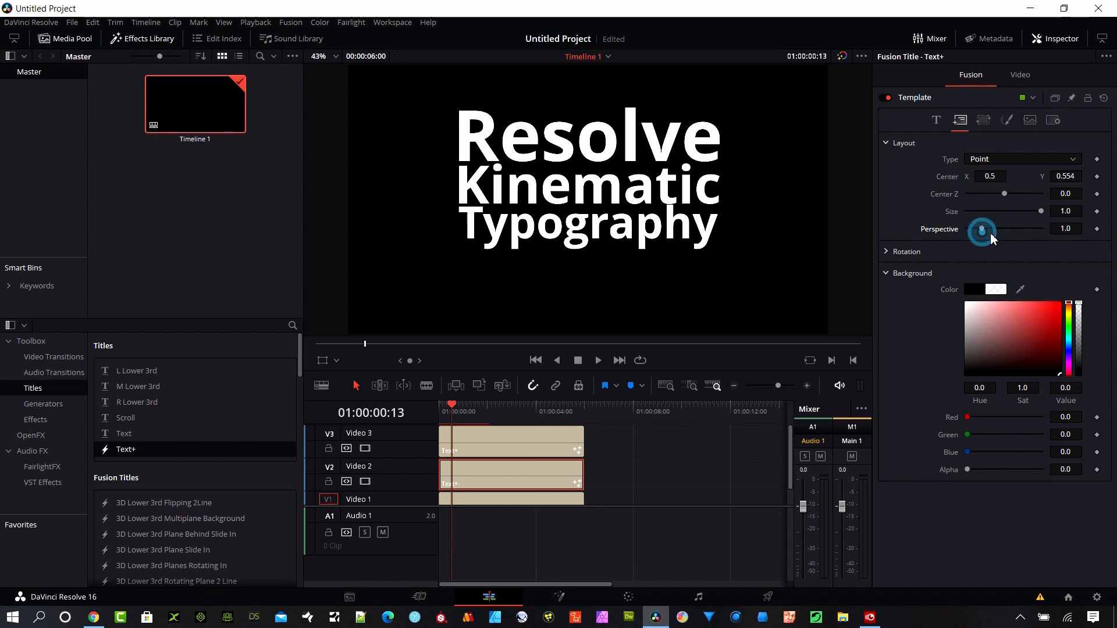
left_click(984, 119)
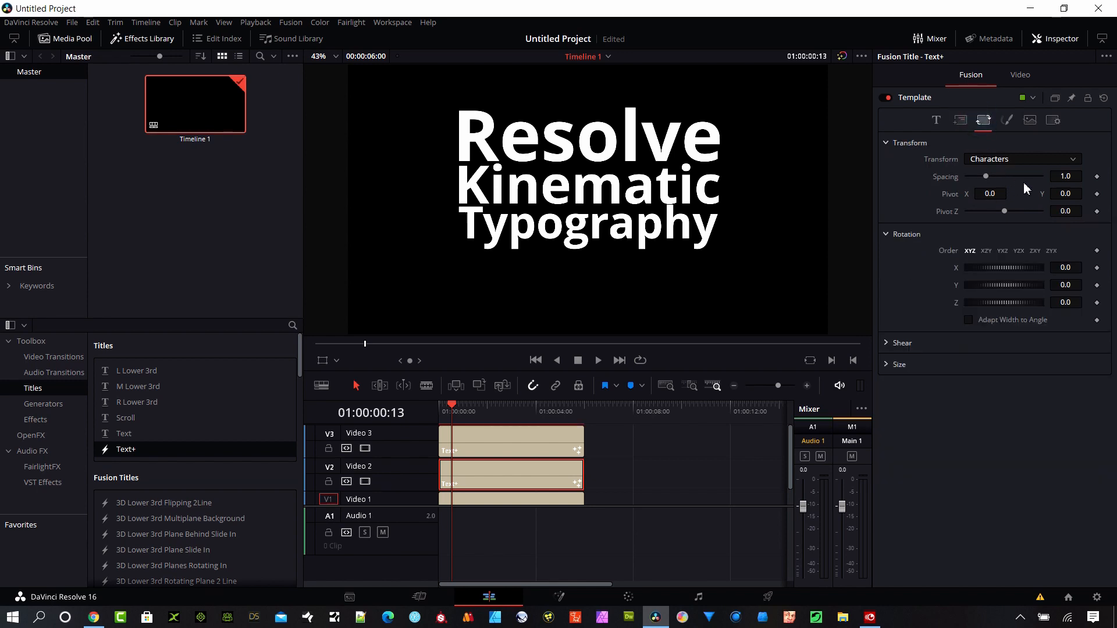
mouse_move(994, 274)
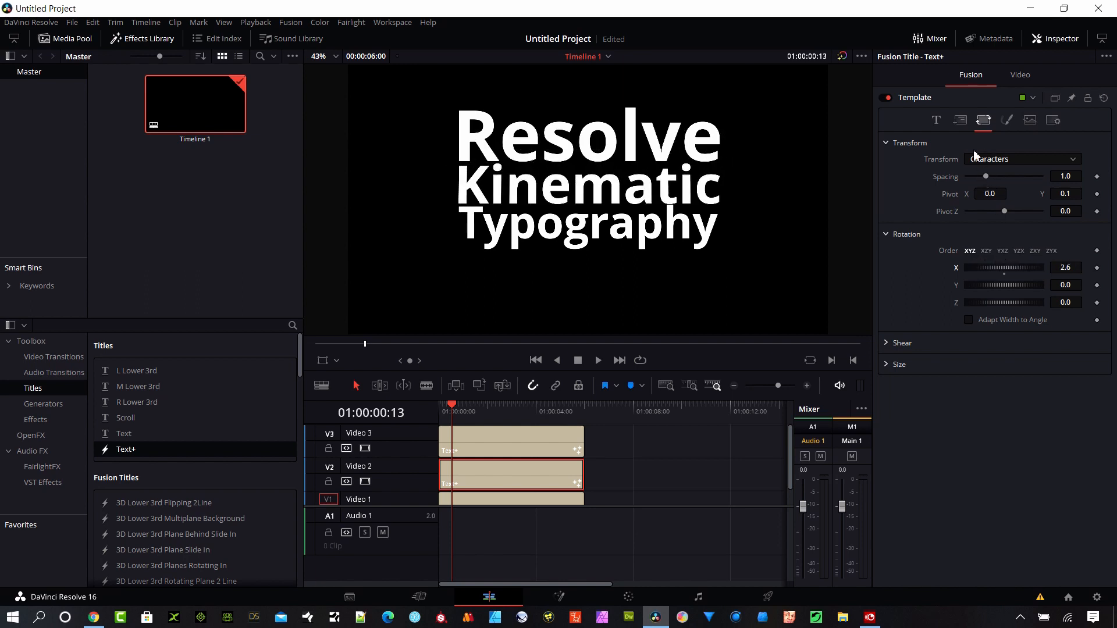
left_click(959, 119)
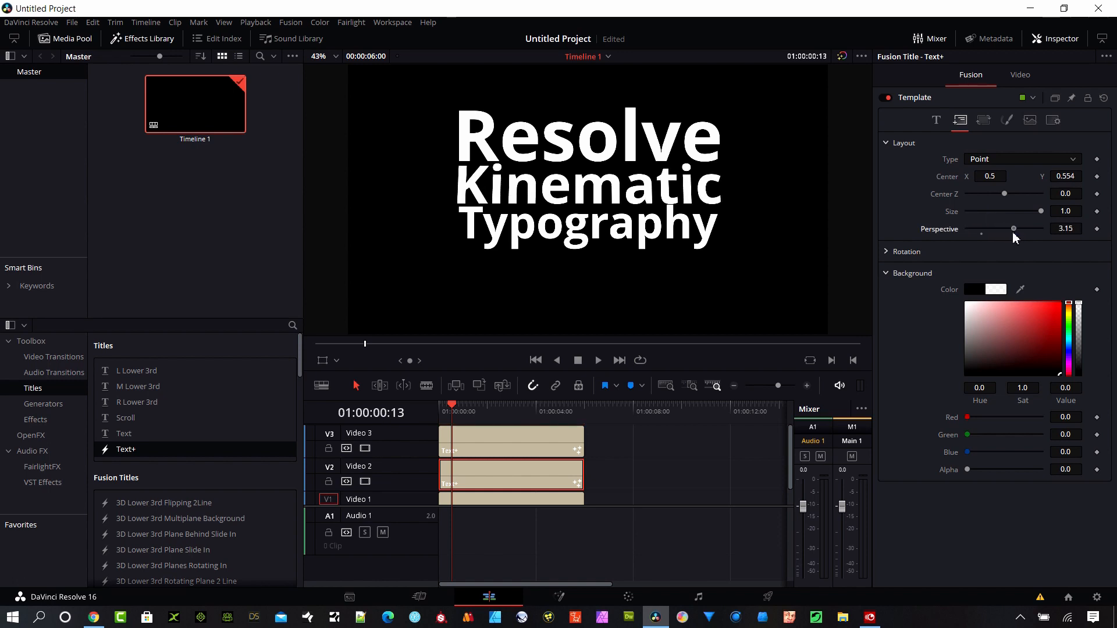
left_click(984, 119)
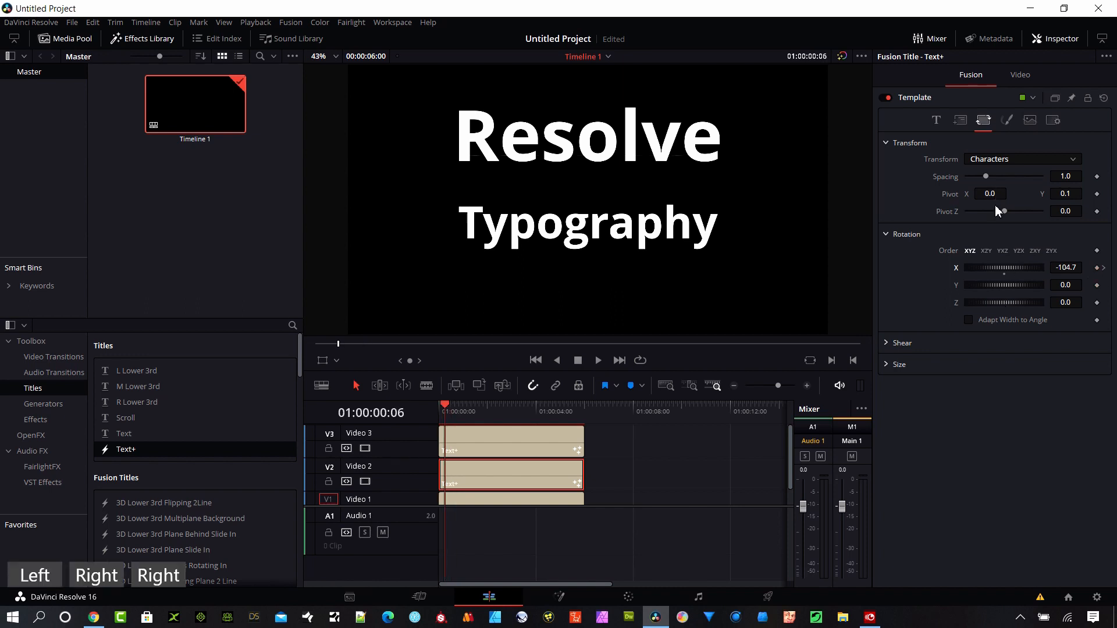
mouse_move(1097, 279)
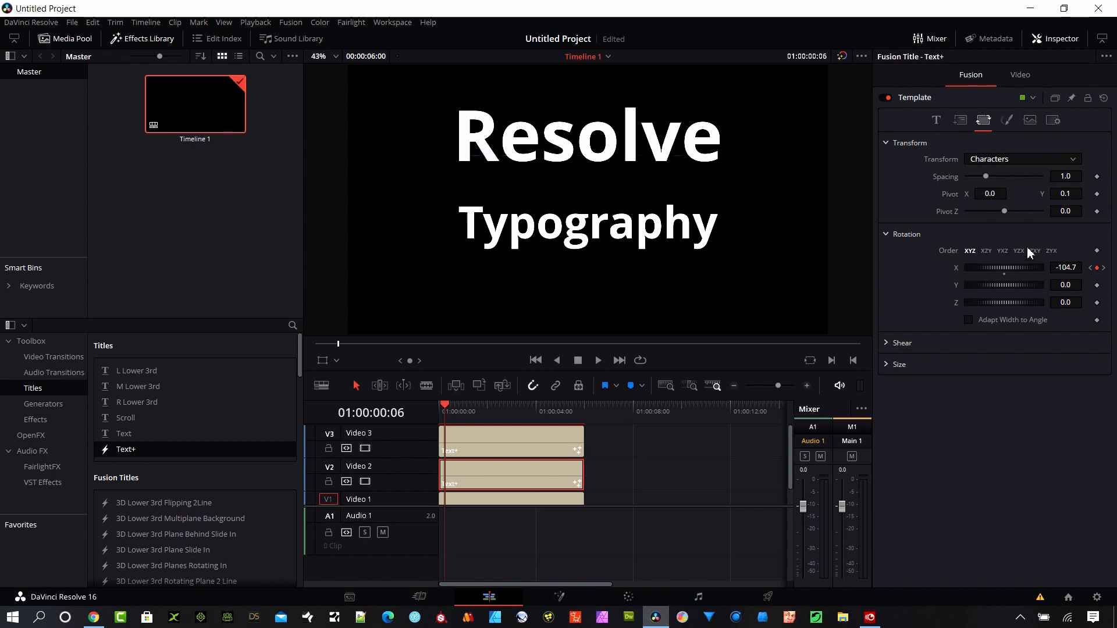
Keyframe the Kinematic characters' Rotation X at -104.7 at frame 6.
left_click(1020, 75)
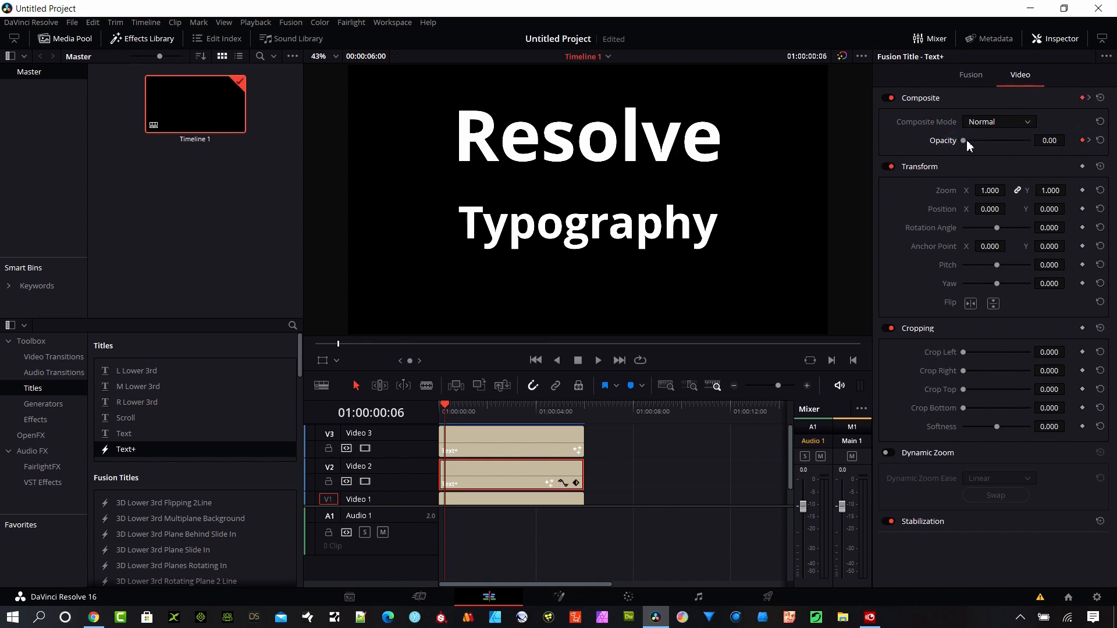
left_click(970, 73)
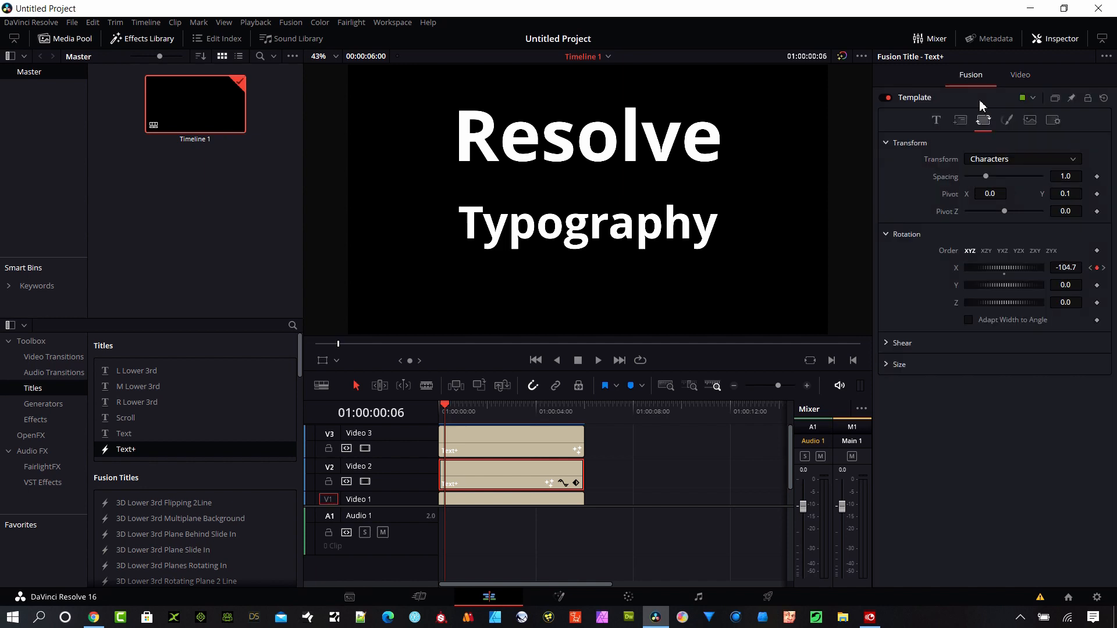
mouse_move(984, 120)
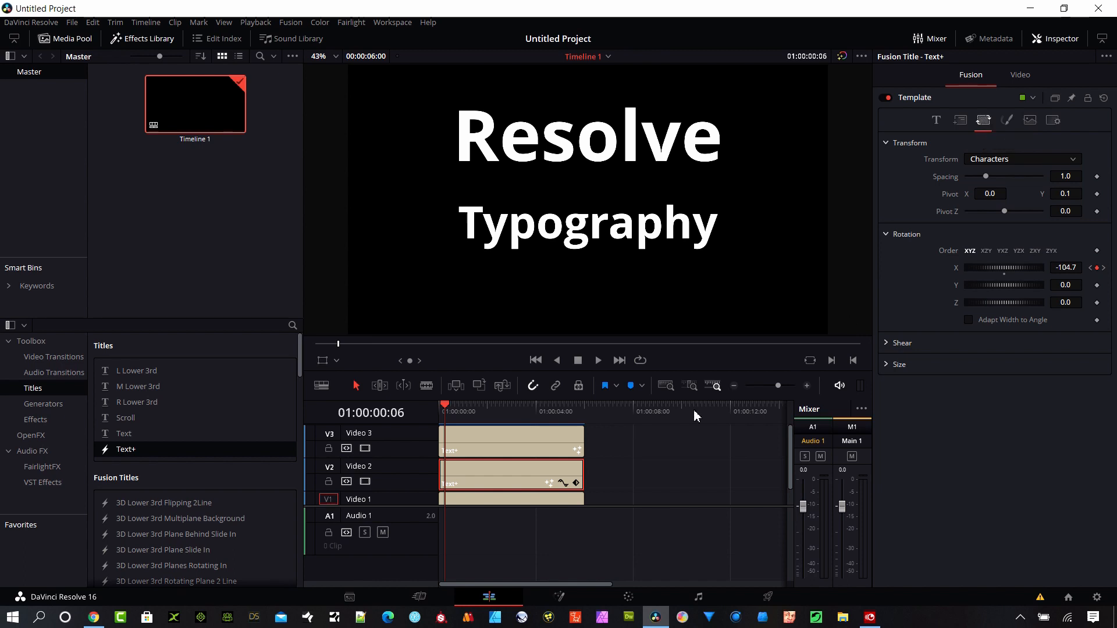
At 01:00:01:08, key the Kinematic characters' Rotation X back to 0.0.
left_click(440, 404)
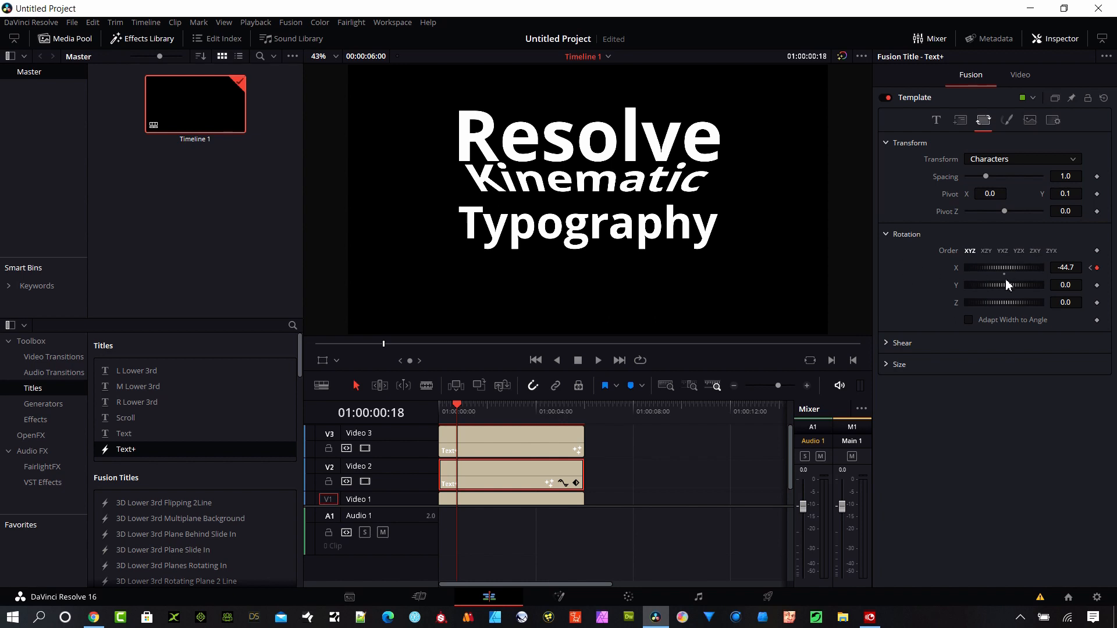
mouse_move(1003, 279)
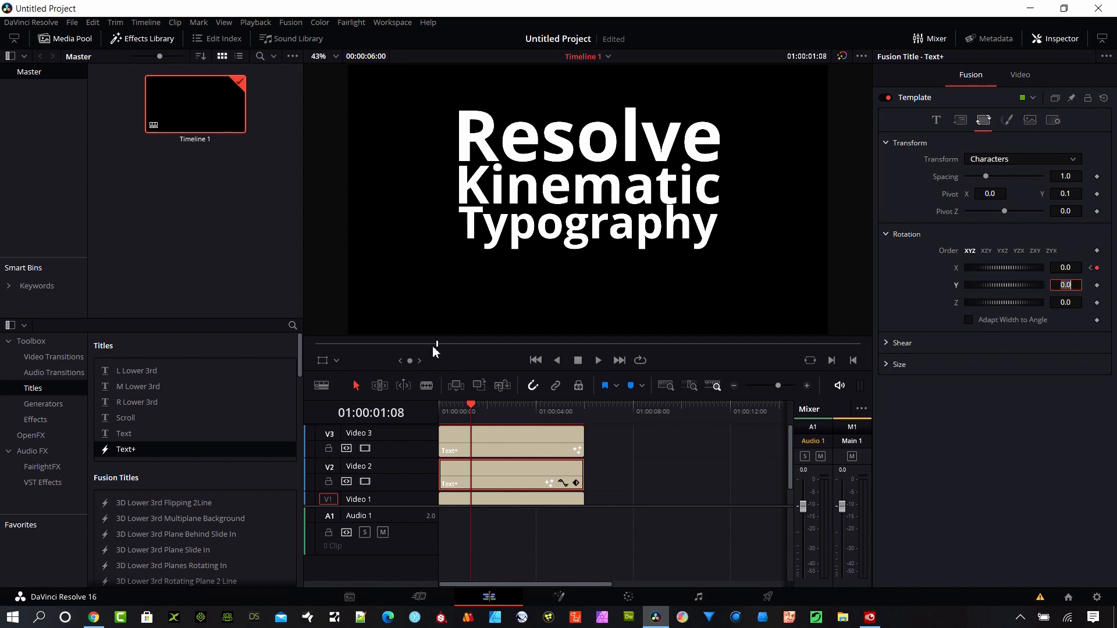
left_click(1019, 75)
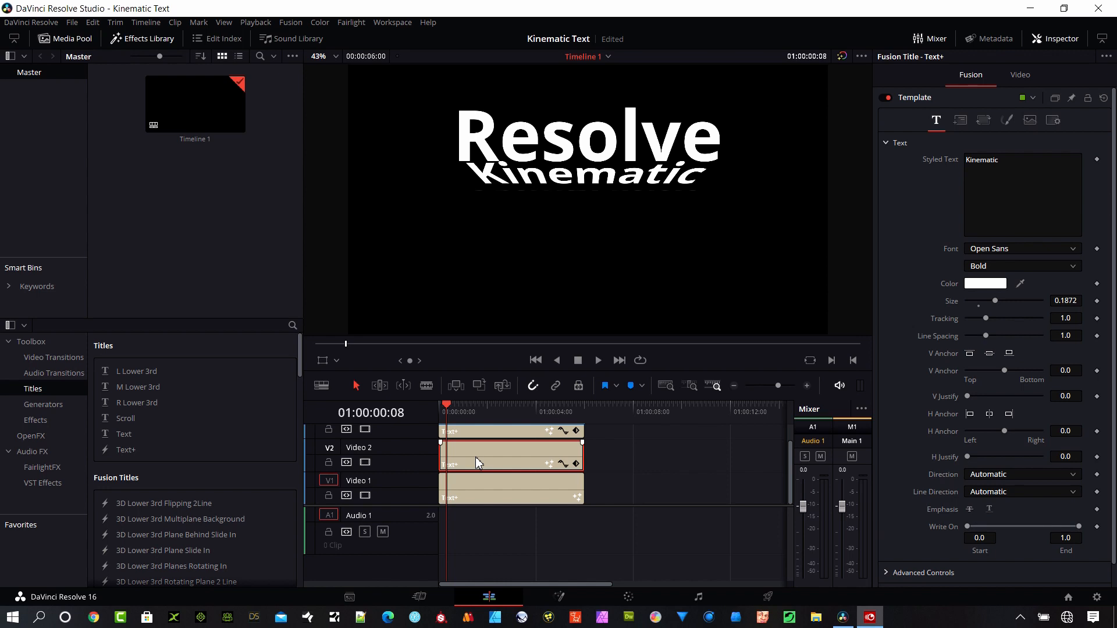
Bring up the context menu for the Kinematic Text+ clip on V2.
right_click(477, 463)
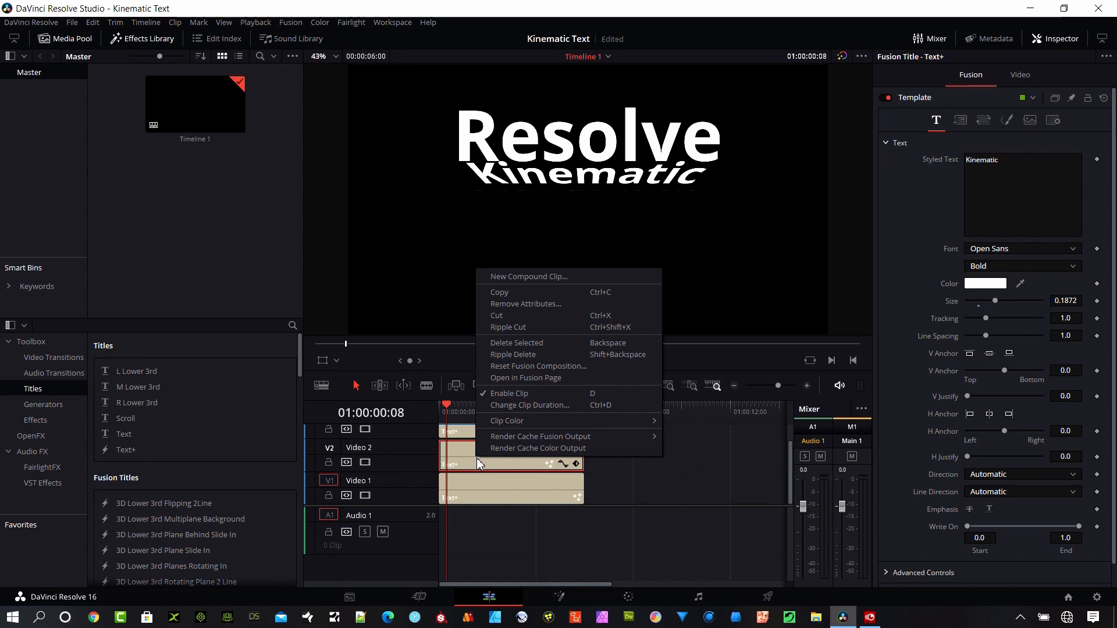
mouse_move(538, 366)
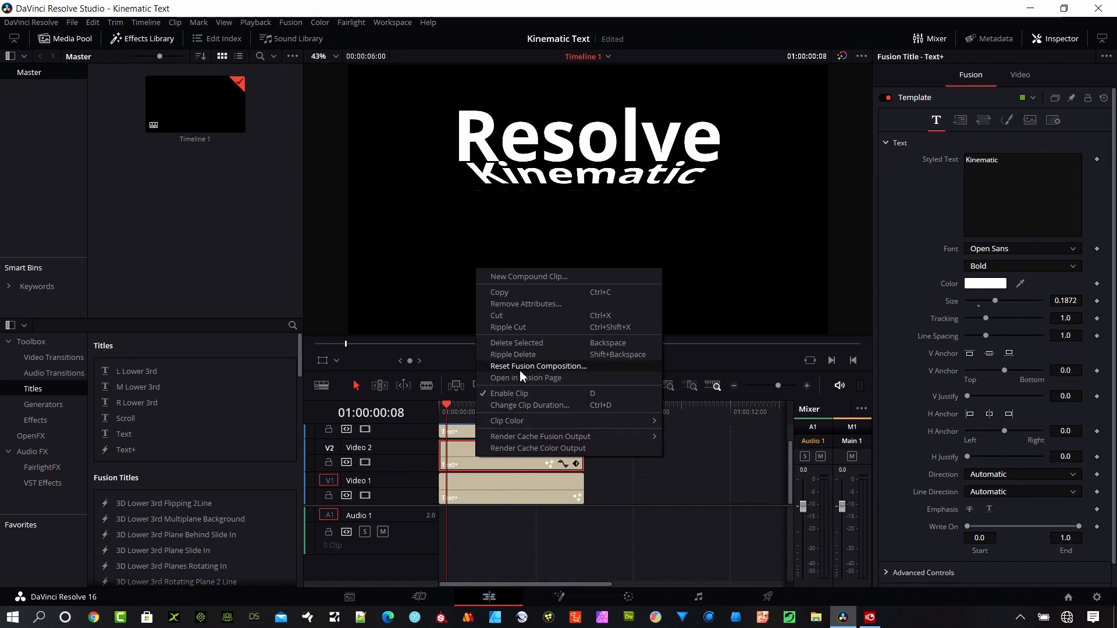
mouse_move(526, 378)
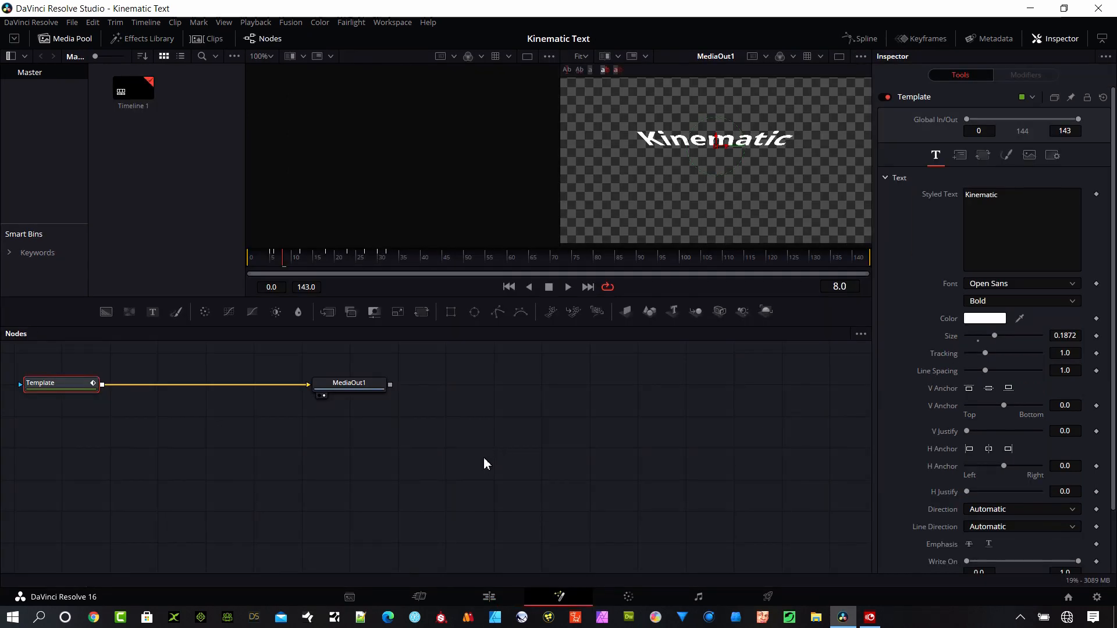
mouse_move(437, 470)
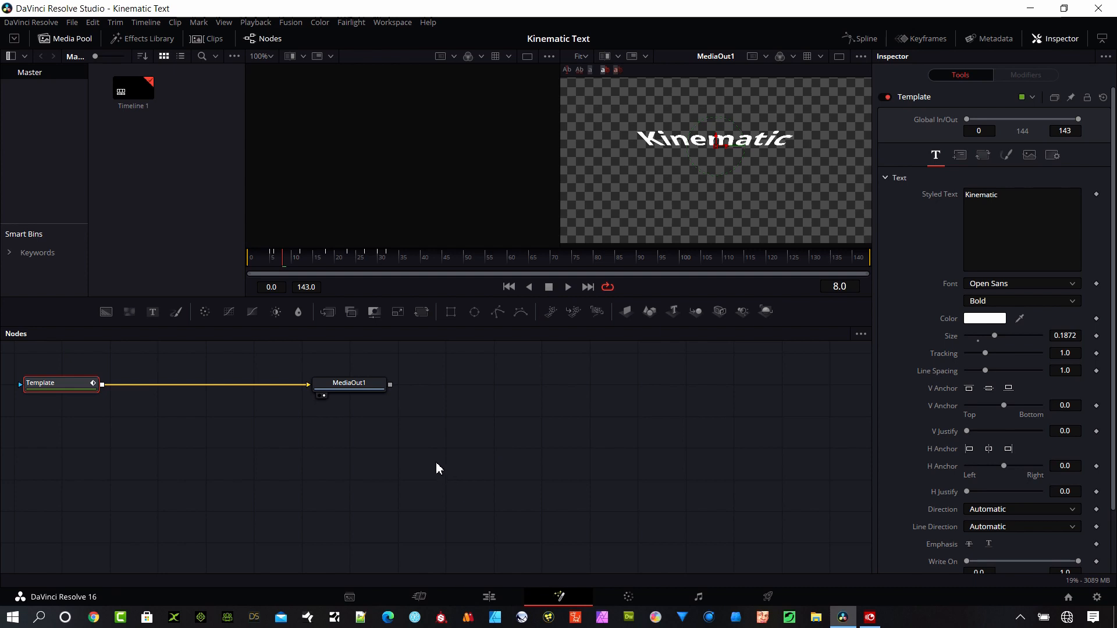
mouse_move(351, 391)
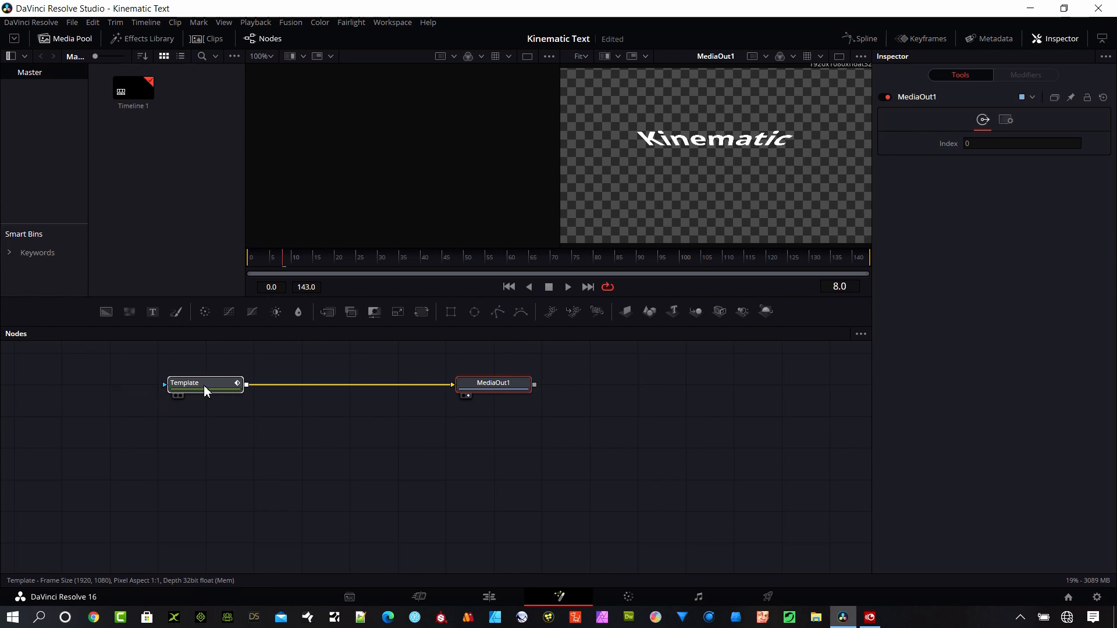
left_click(203, 383)
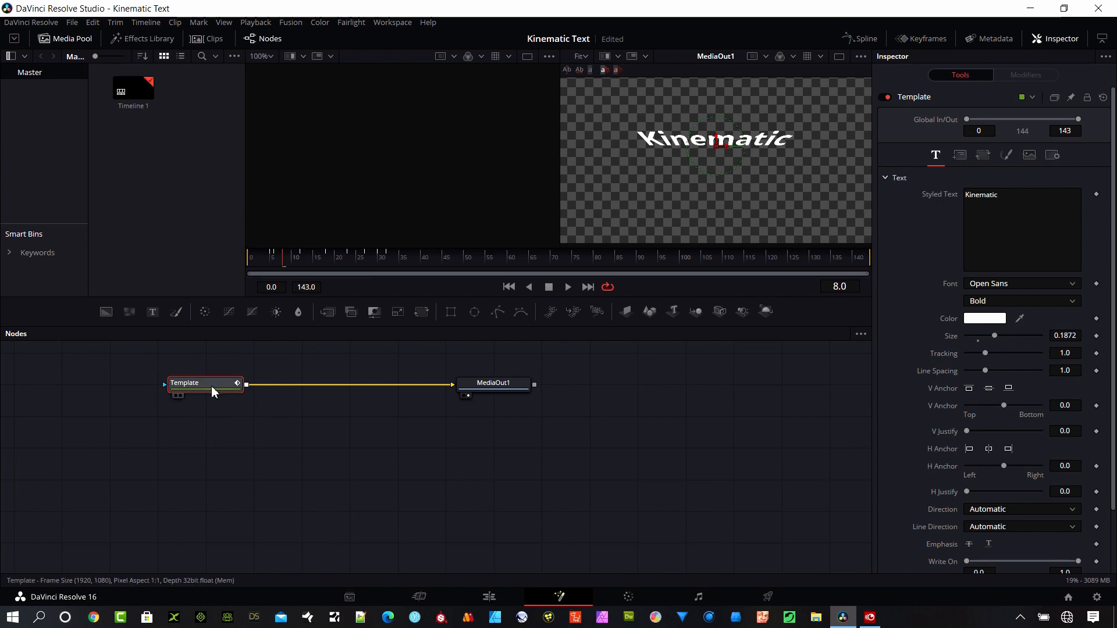
mouse_move(240, 388)
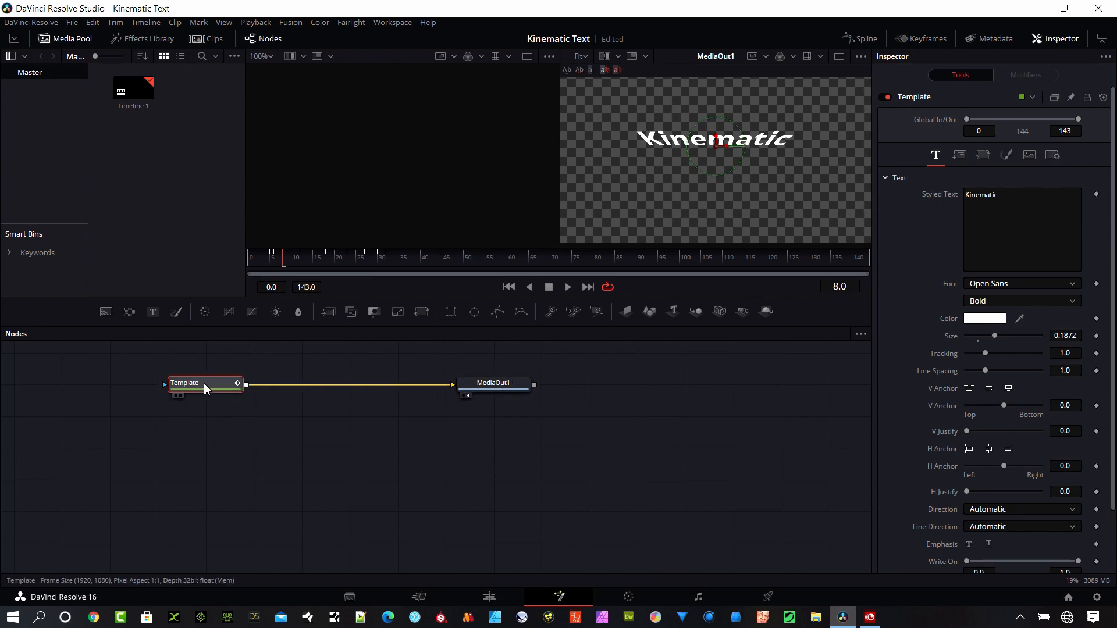
mouse_move(883, 226)
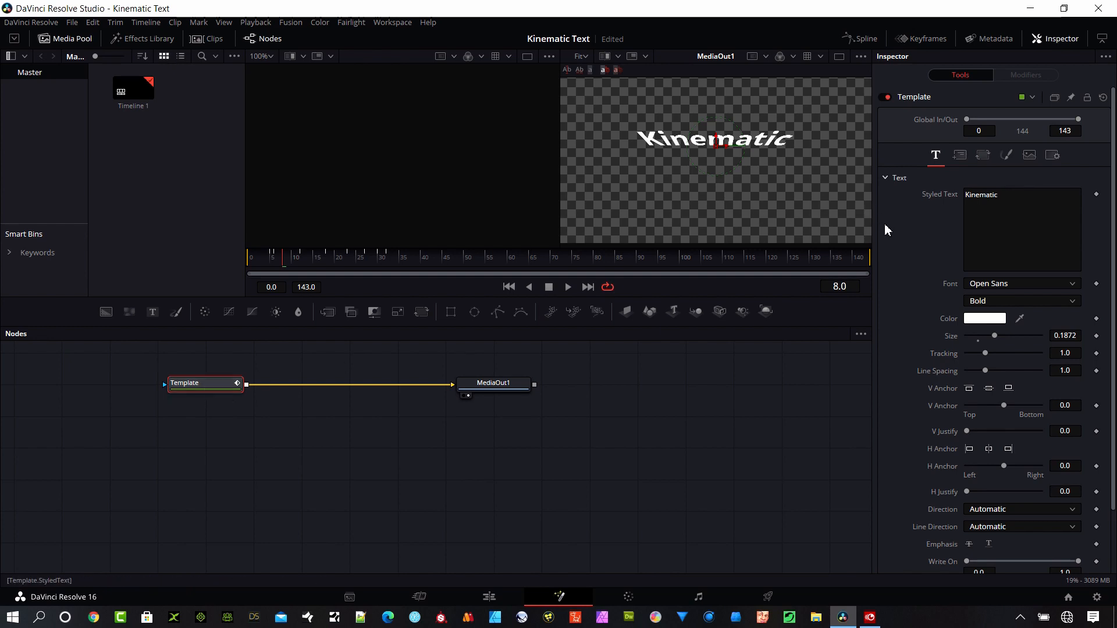
mouse_move(939, 239)
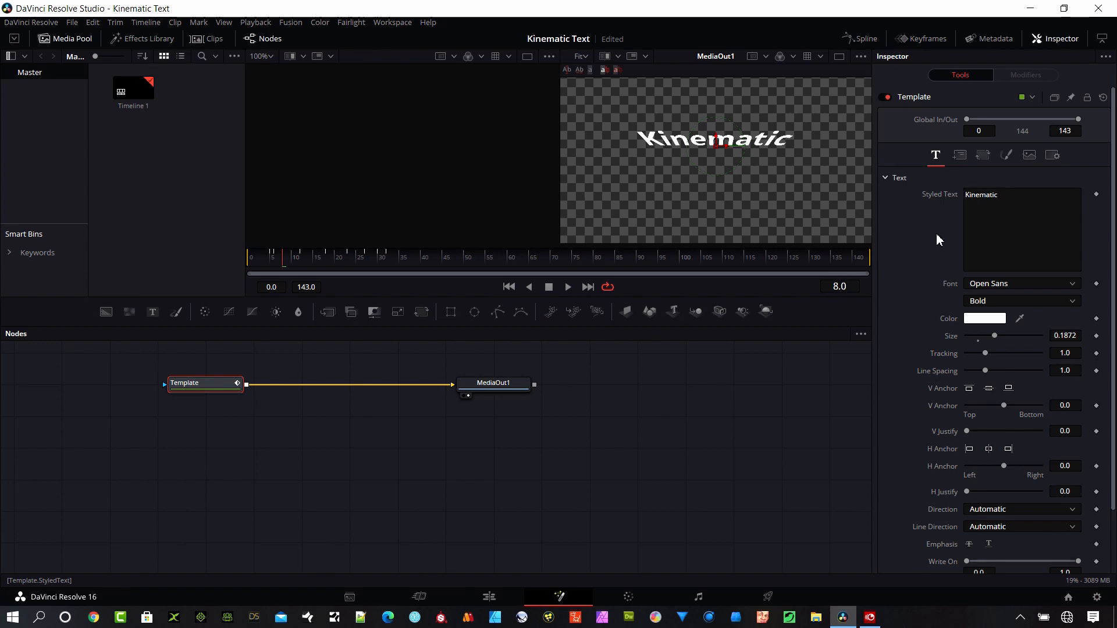
mouse_move(924, 38)
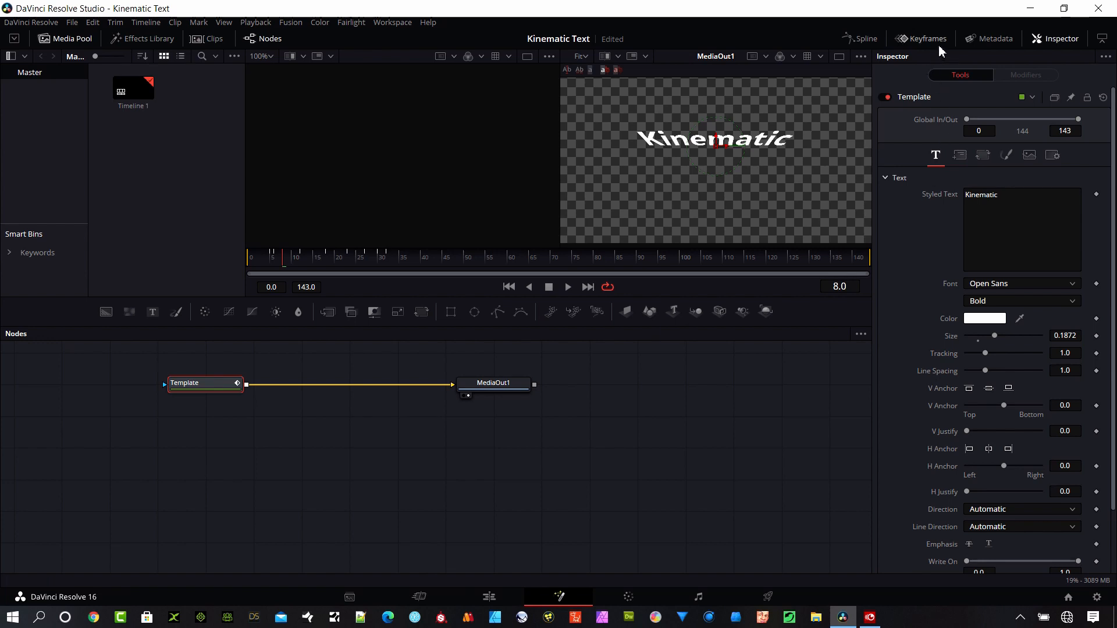
Show the Template's CharacterAngleX keyframes in the Keyframes panel, zoomed in, with the playhead at frame 22.
left_click(921, 38)
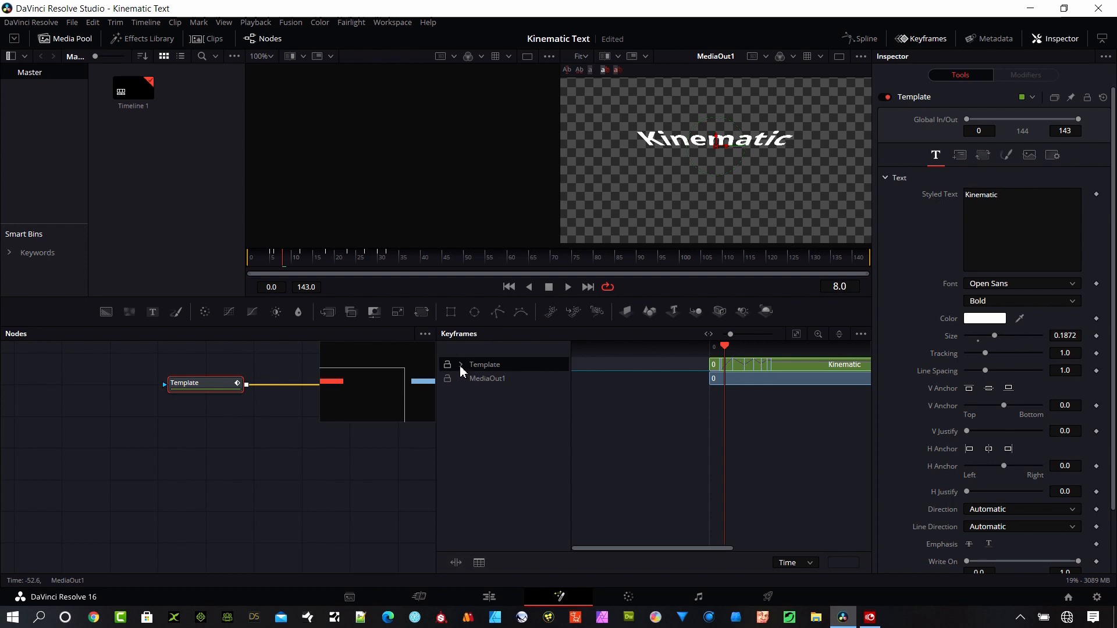
left_click(461, 364)
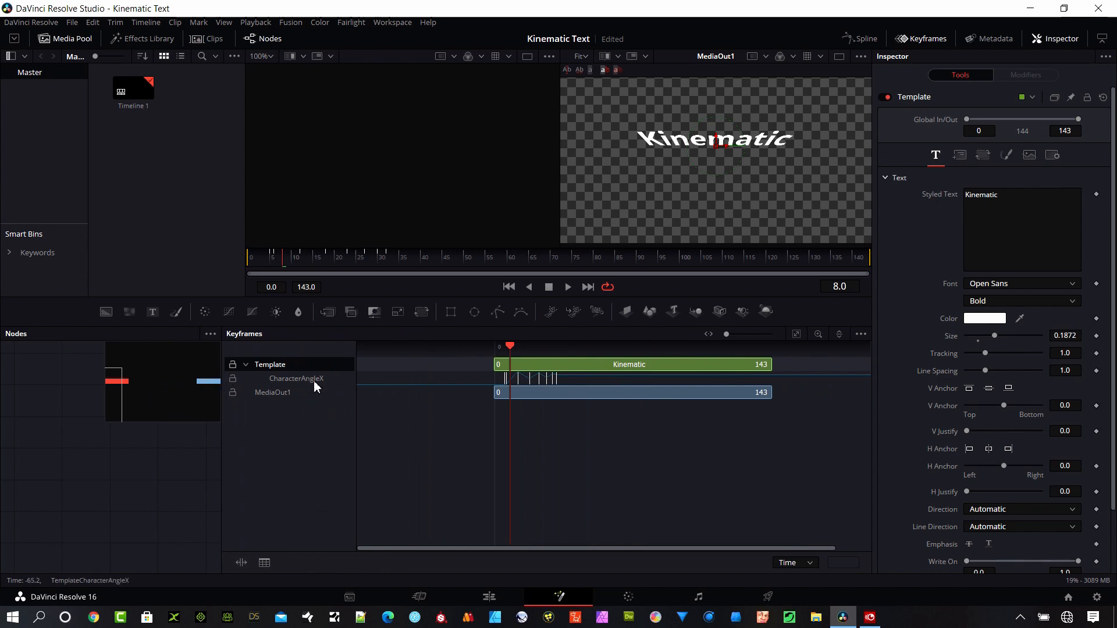
left_click(797, 334)
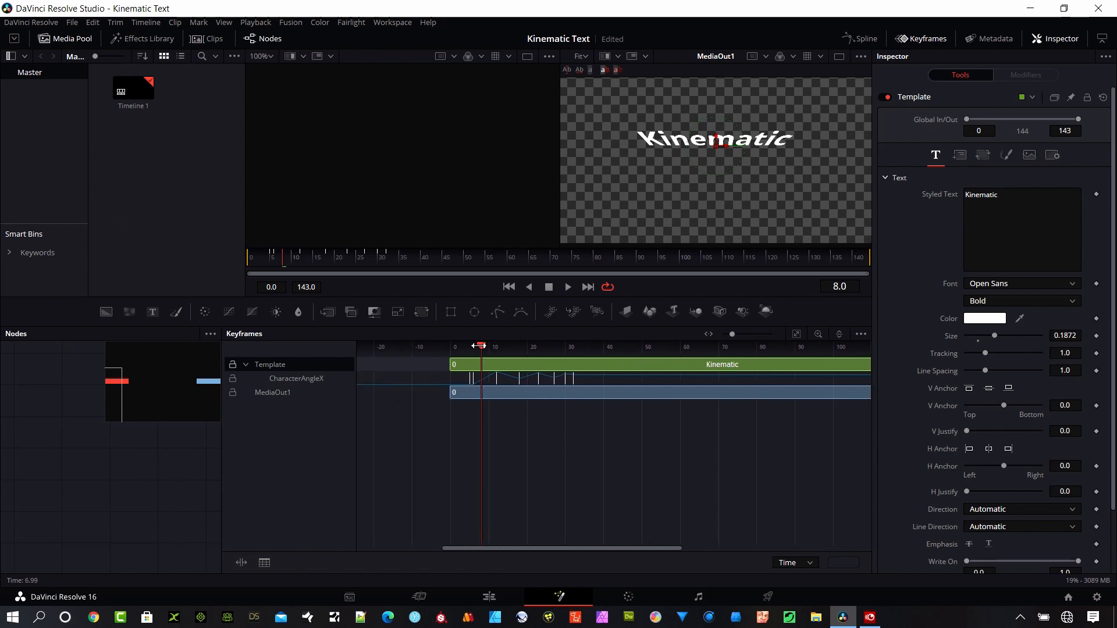
left_click(470, 346)
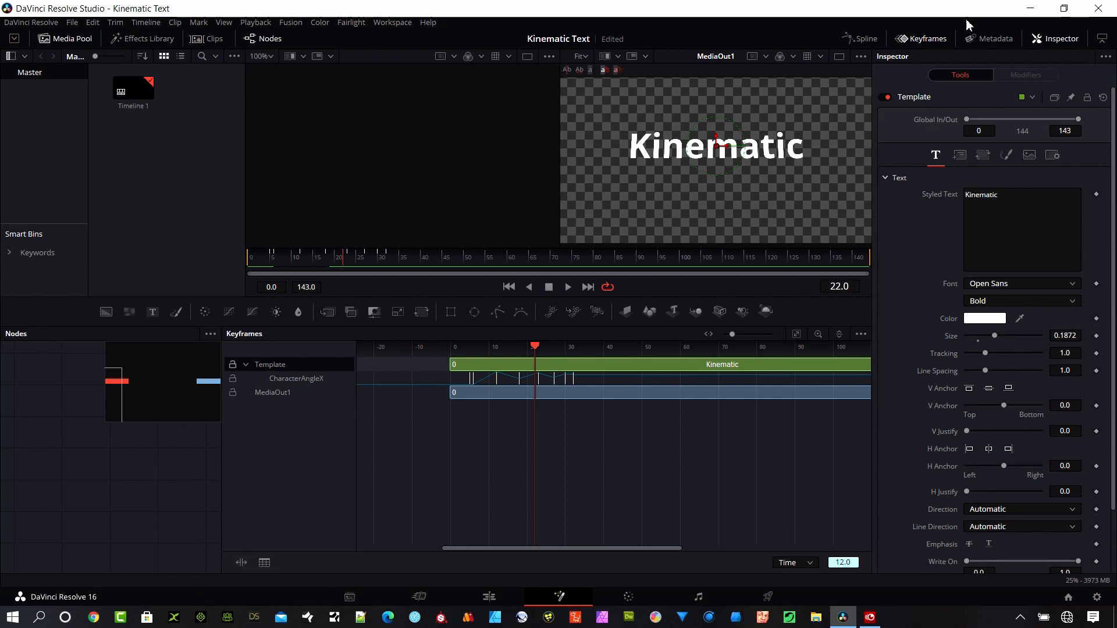
mouse_move(869, 50)
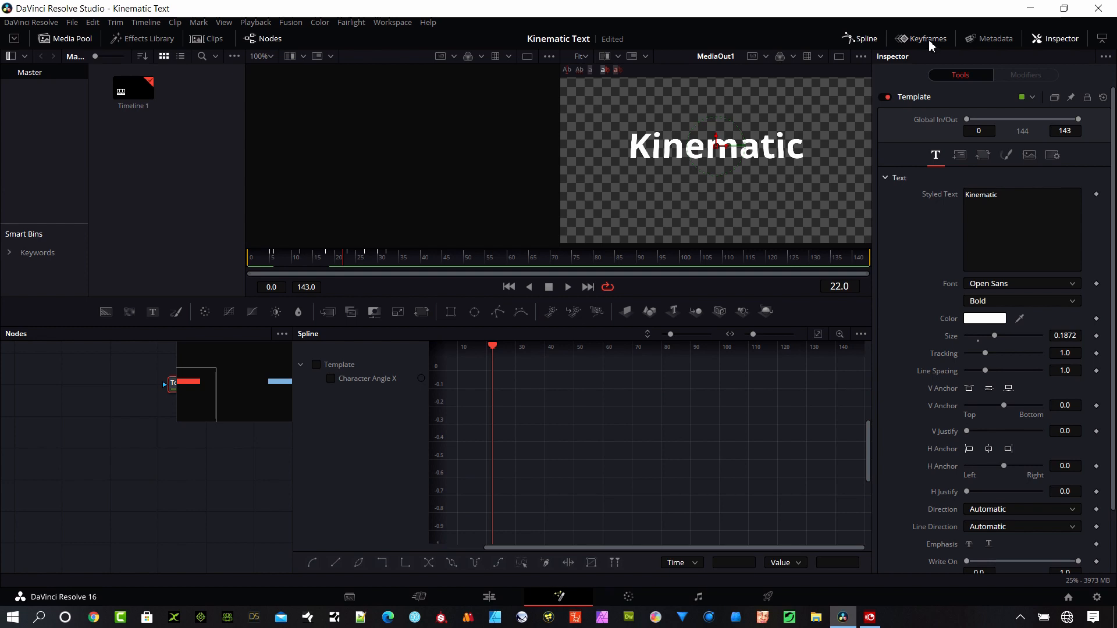
mouse_move(355, 399)
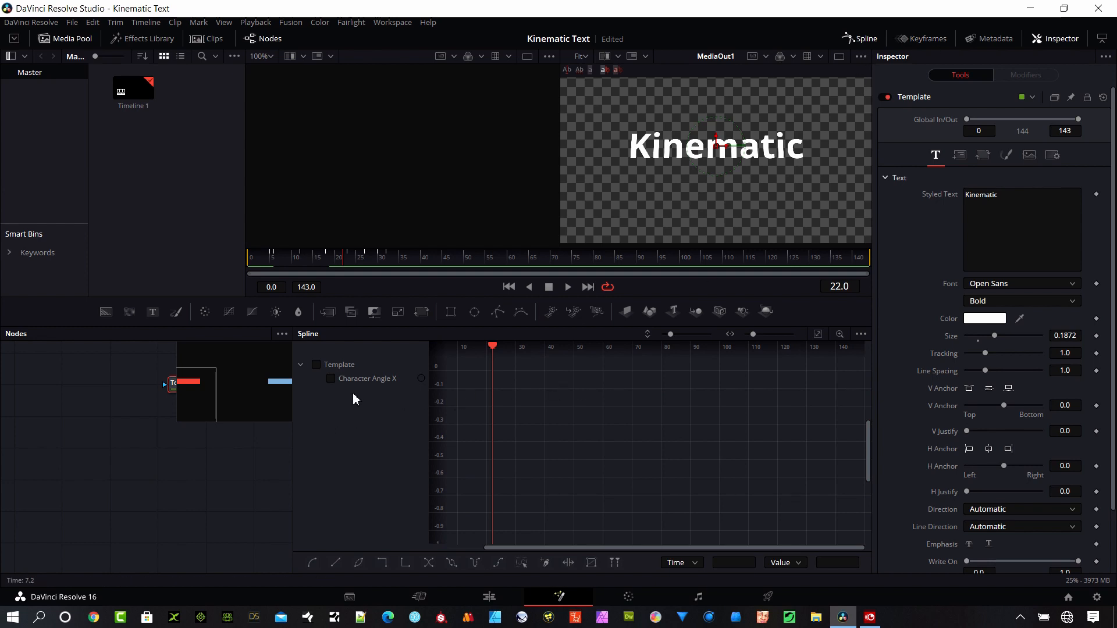
Enable Character Angle X in the Spline panel to show its swing curve.
left_click(330, 378)
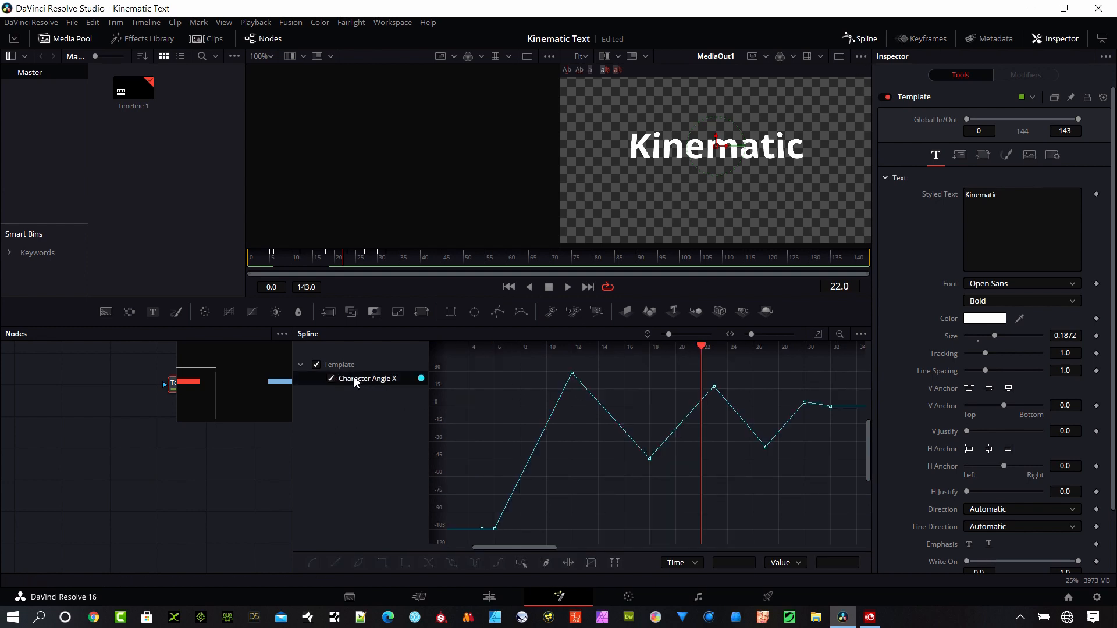
mouse_move(563, 429)
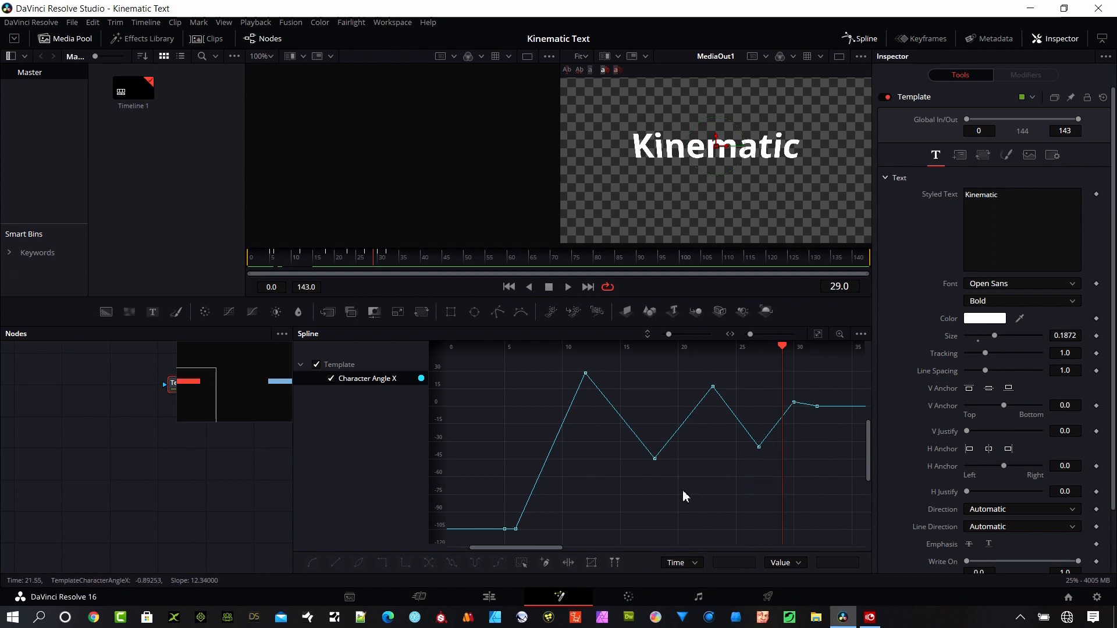
mouse_move(523, 563)
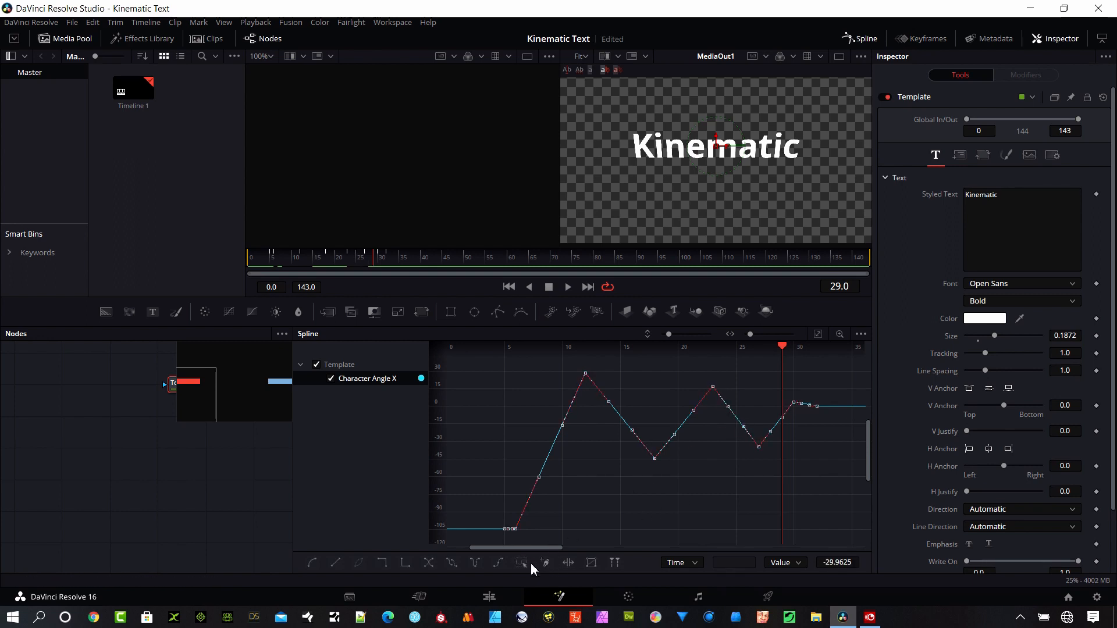
mouse_move(634, 407)
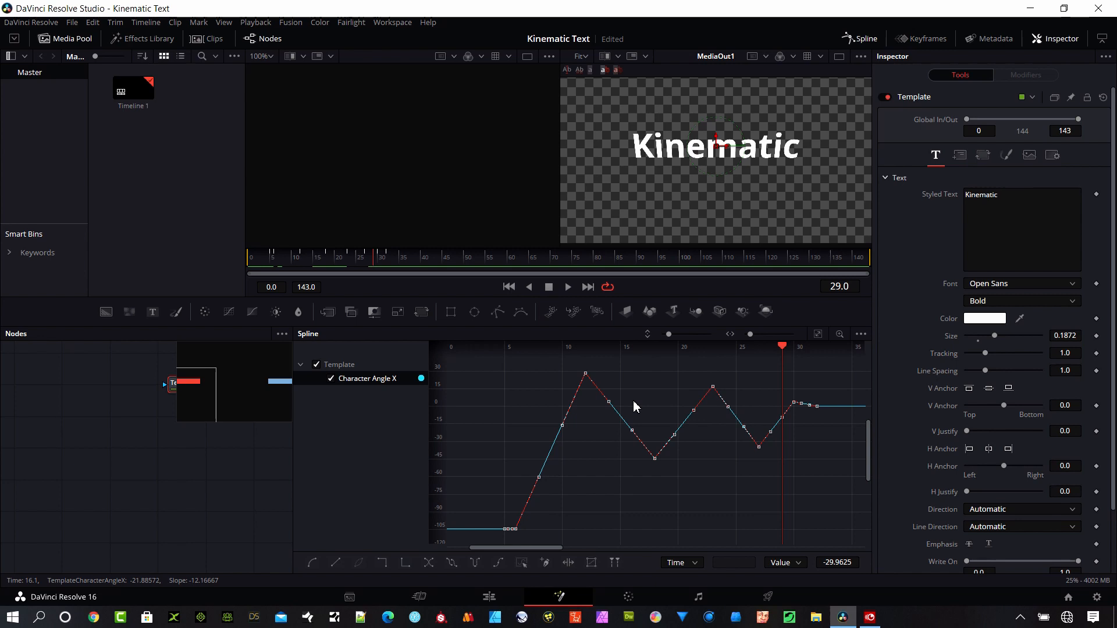
mouse_move(647, 437)
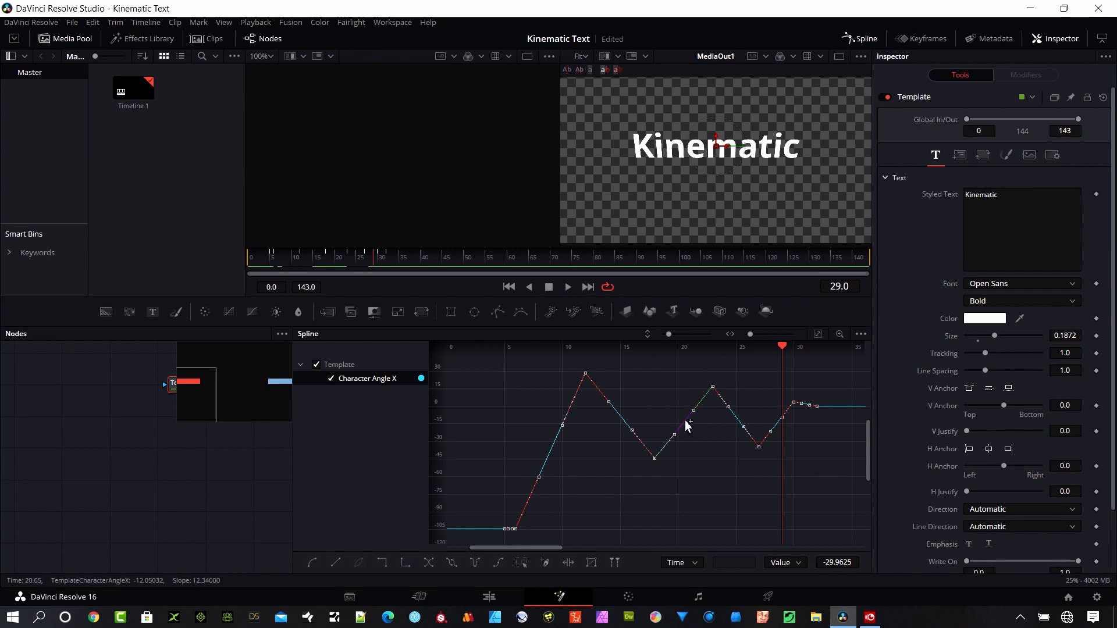
Right-click the Character Angle X curve in the Spline graph to reach the Ease options.
right_click(688, 426)
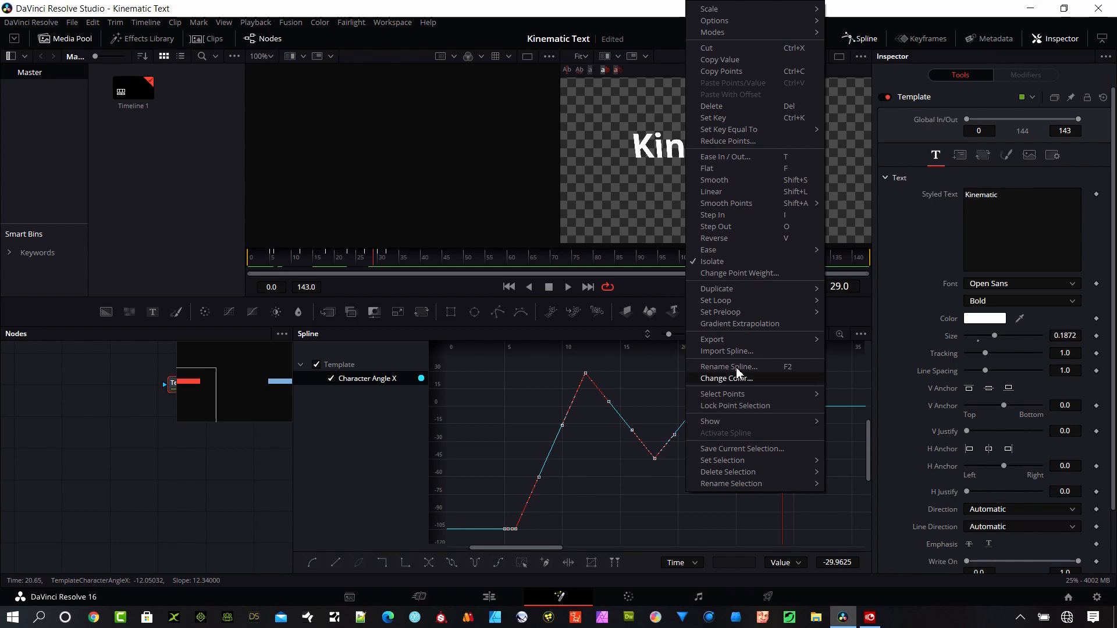
mouse_move(782, 149)
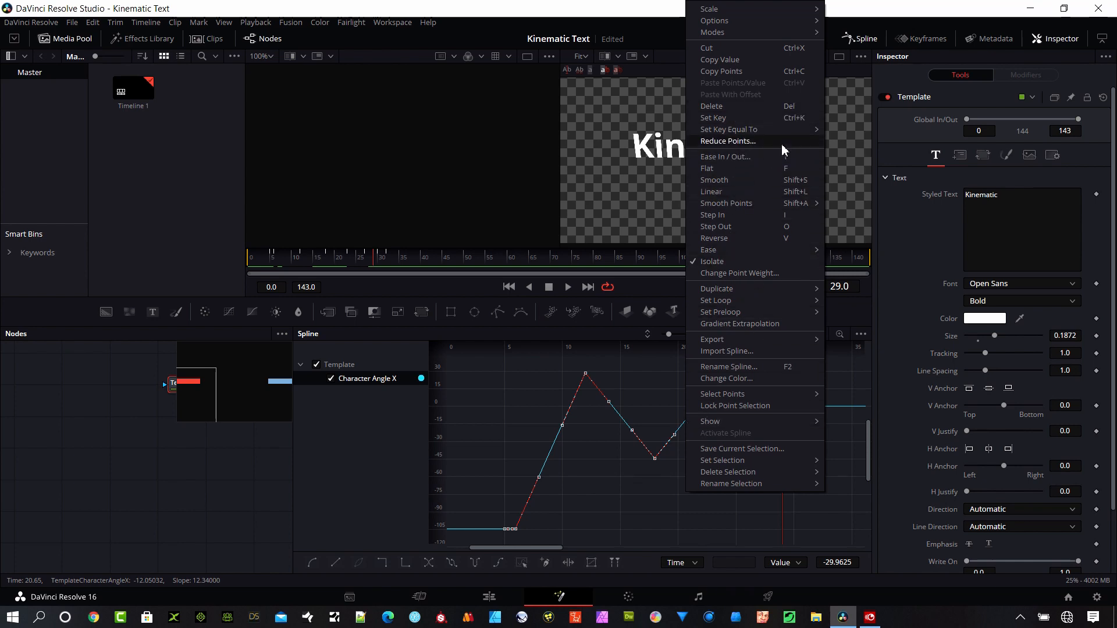
mouse_move(724, 339)
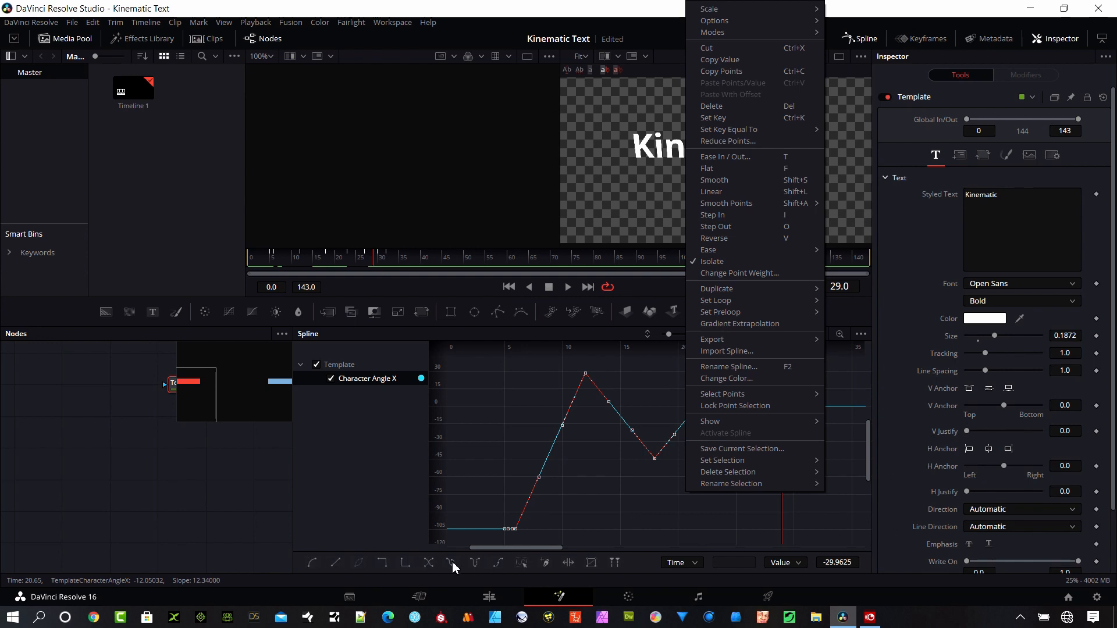
mouse_move(727, 168)
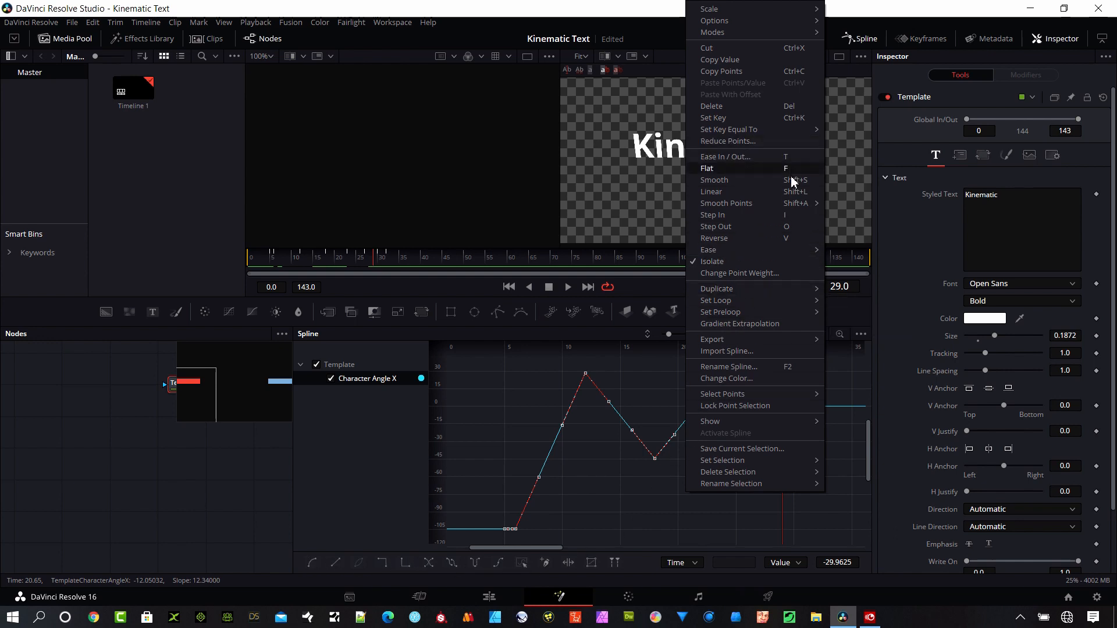
mouse_move(709, 250)
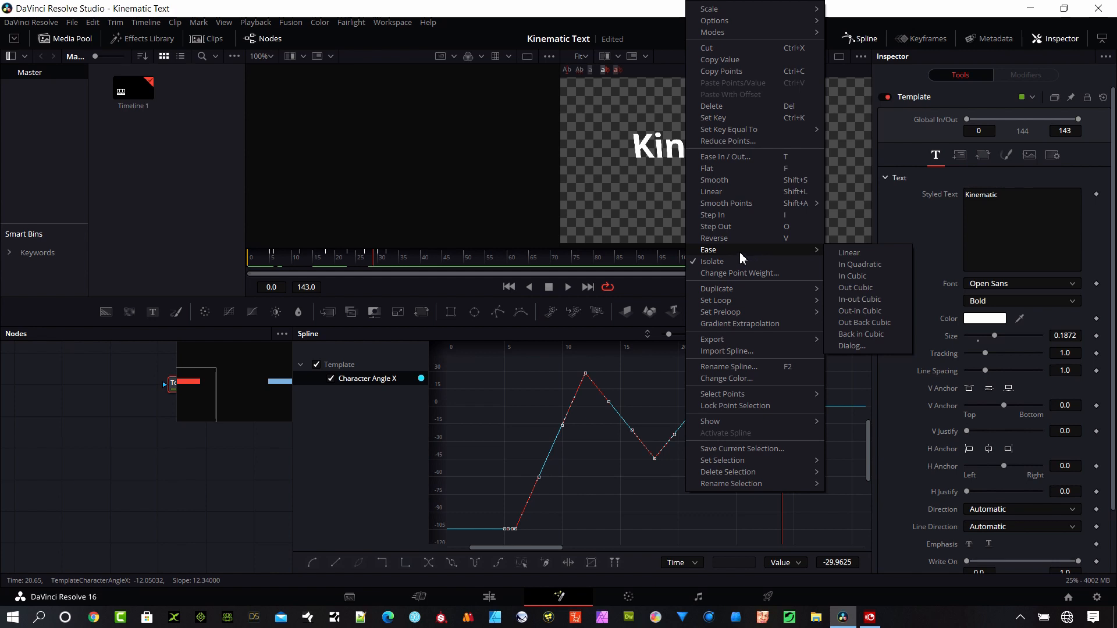
mouse_move(826, 257)
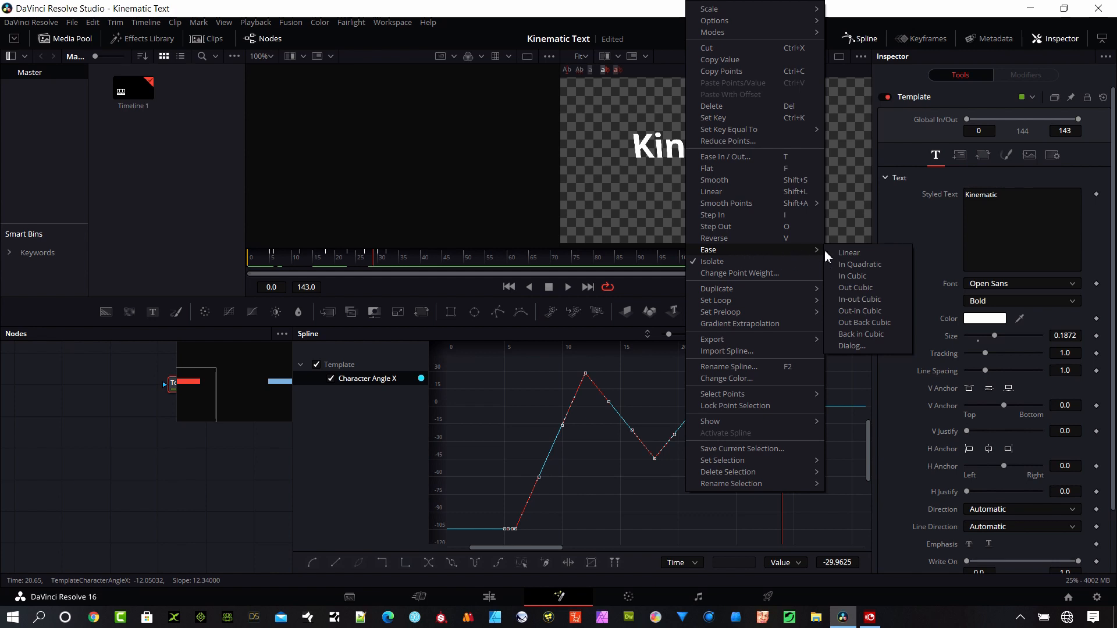
mouse_move(860, 264)
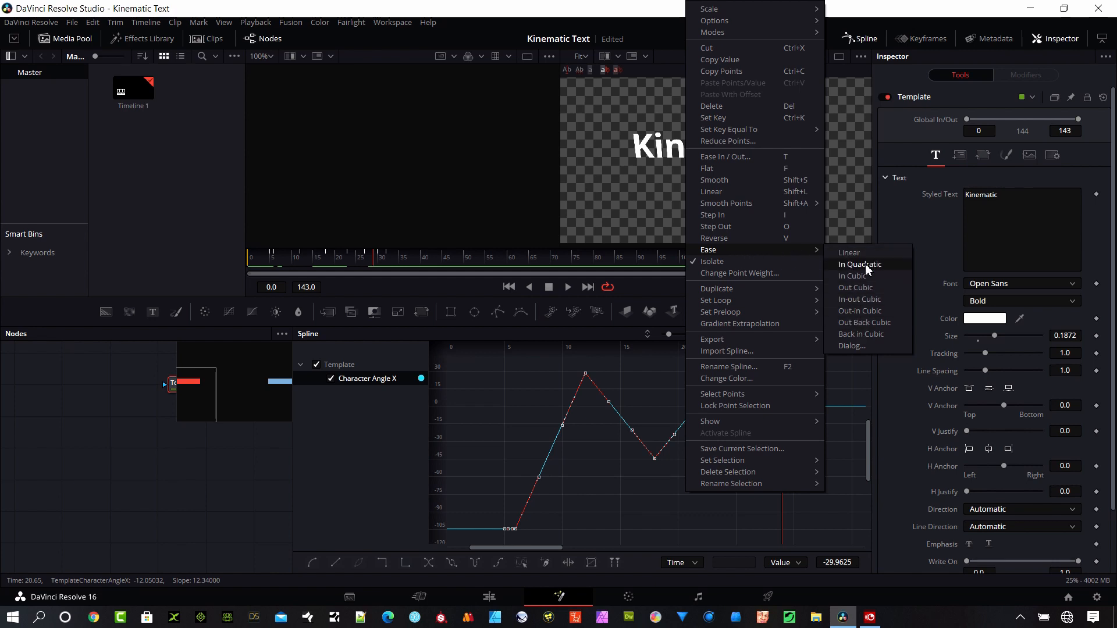
mouse_move(864, 327)
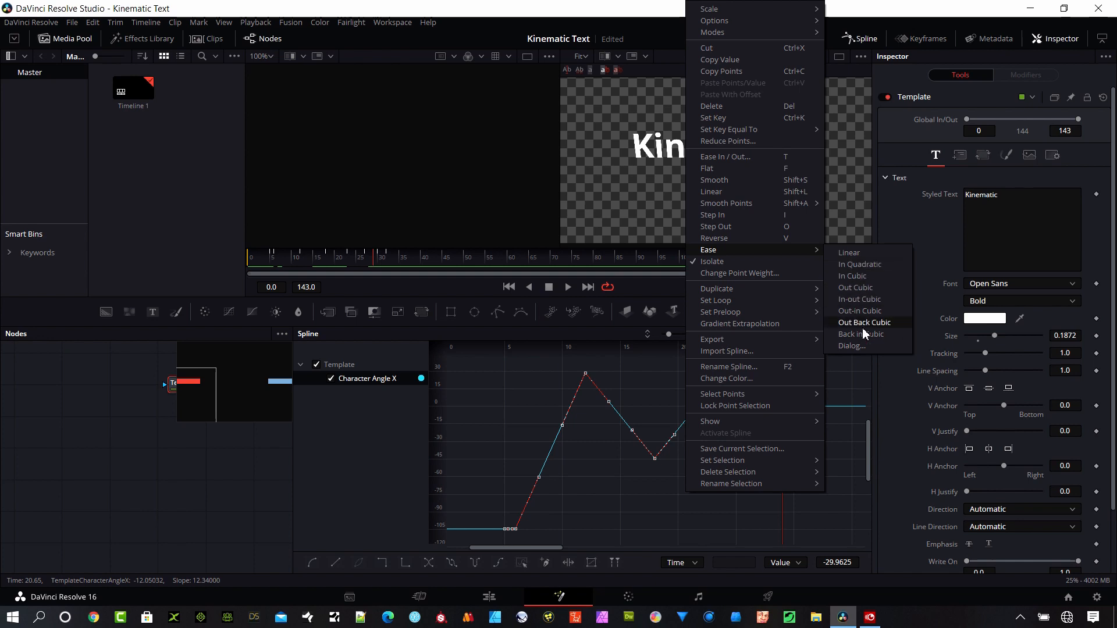
mouse_move(853, 348)
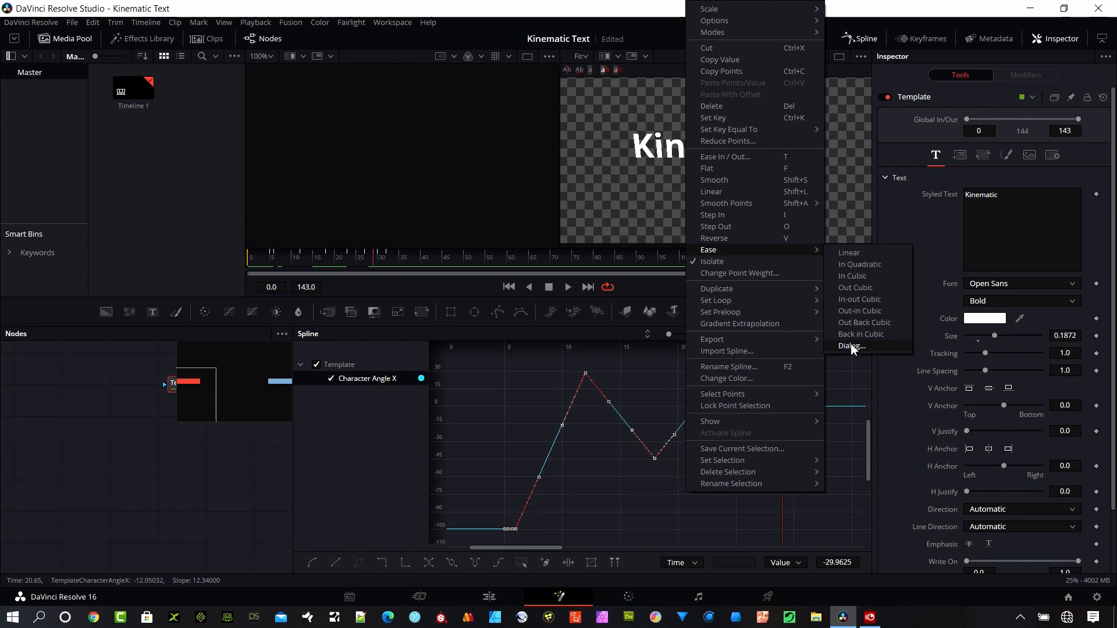
Apply the Out-in Cubic easing preset to the Character Angle X keyframes.
left_click(852, 346)
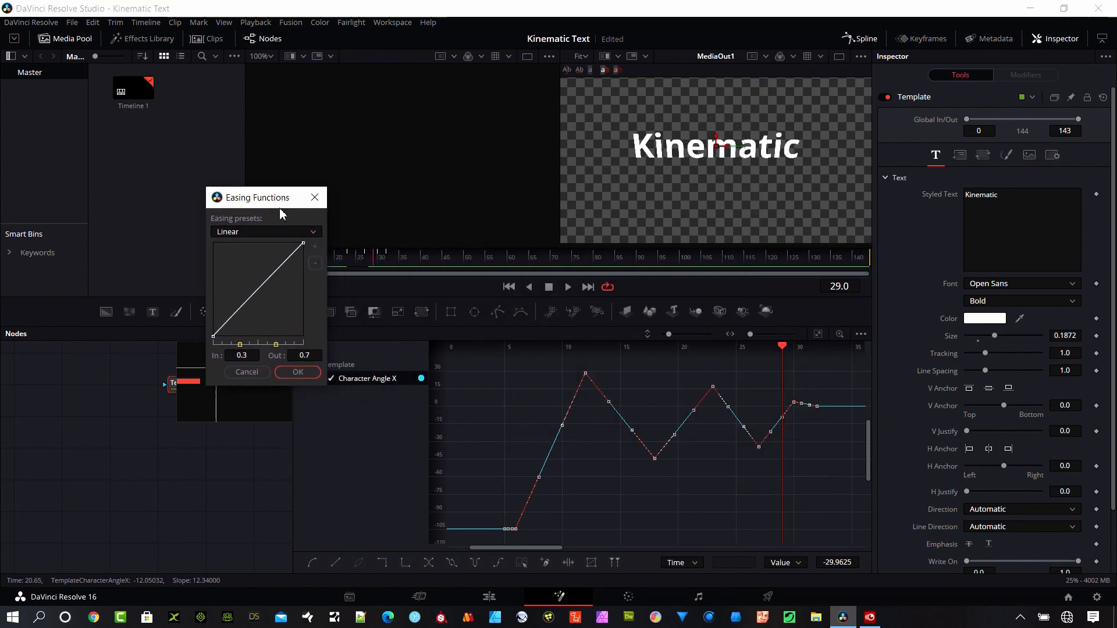
left_click(266, 232)
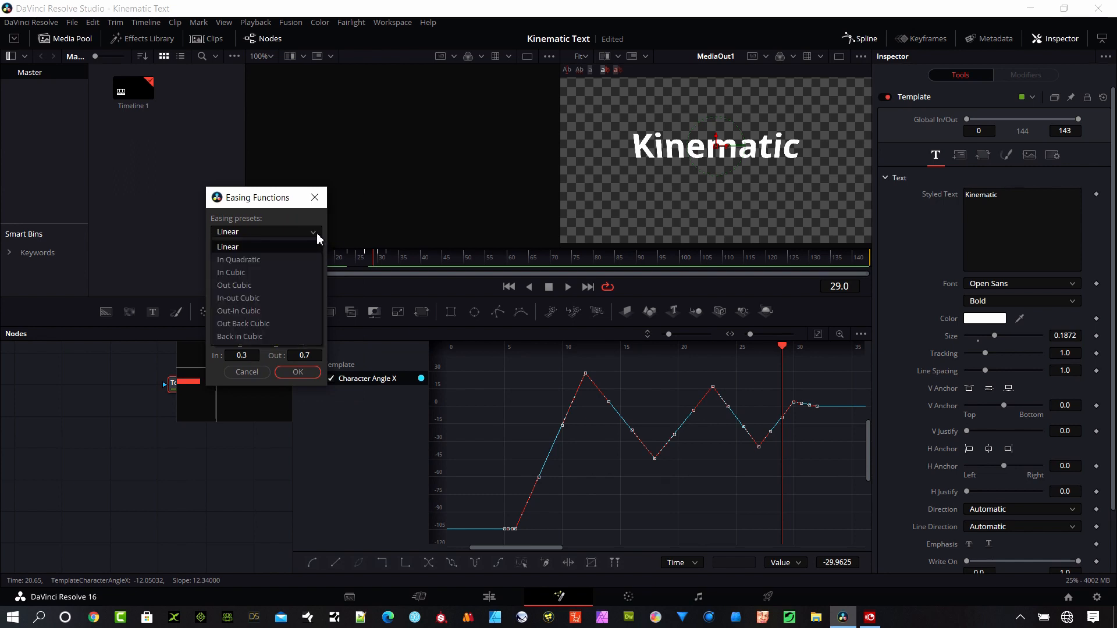
mouse_move(278, 277)
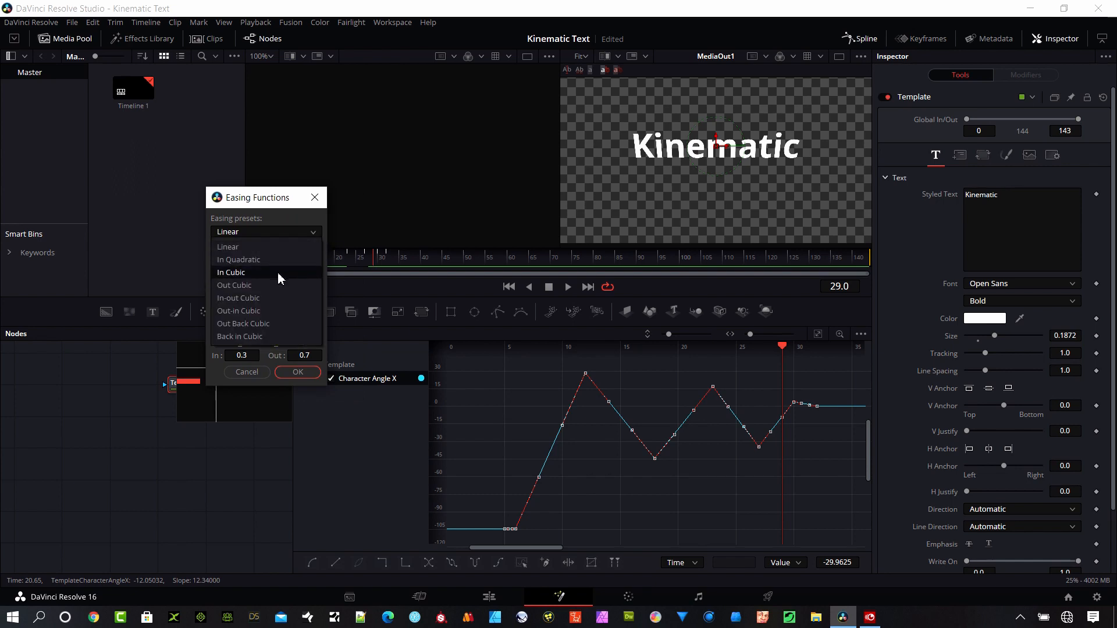
left_click(231, 272)
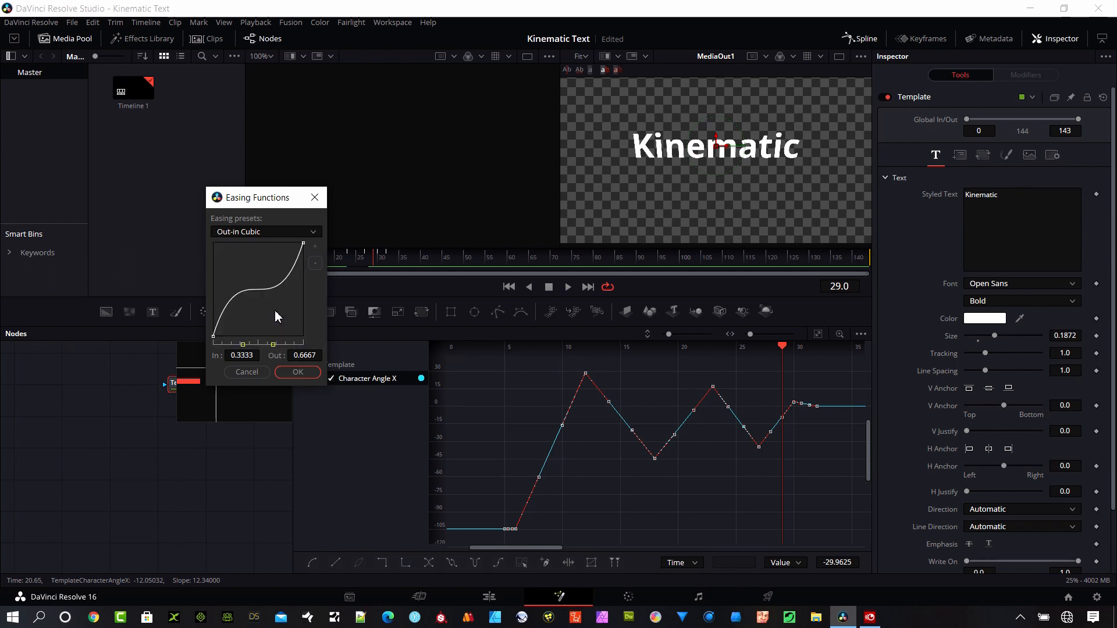
mouse_move(298, 239)
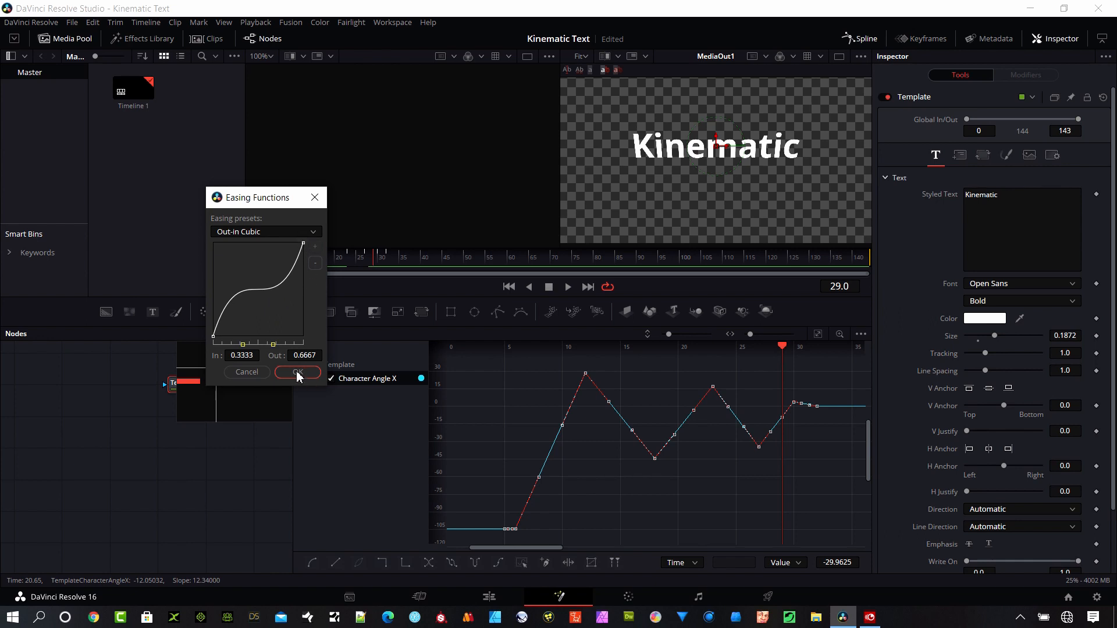
left_click(297, 372)
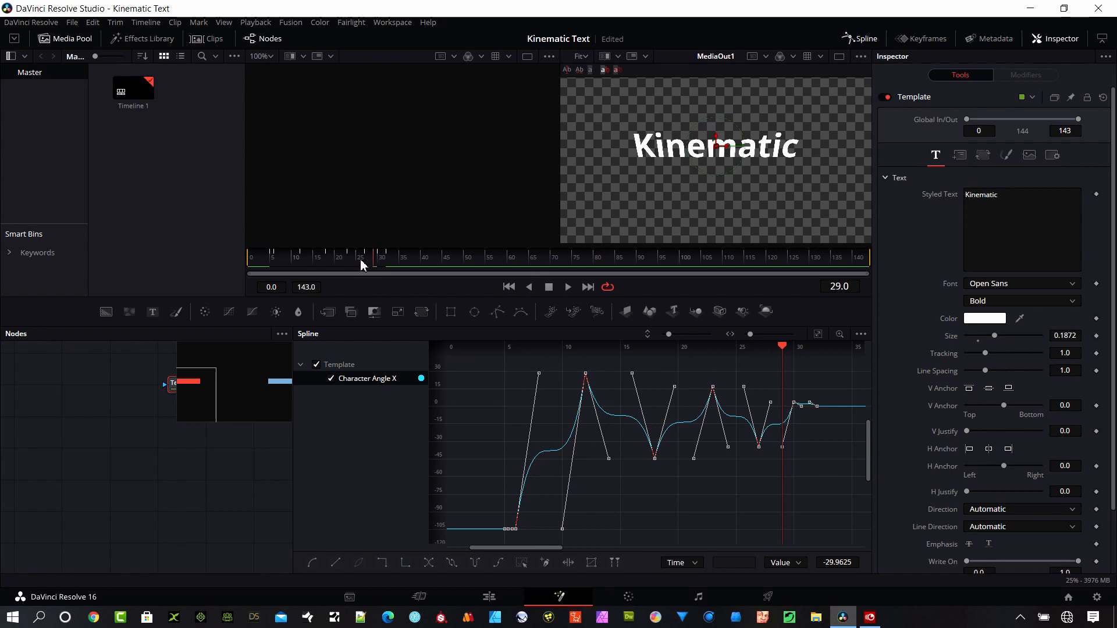
left_click(270, 263)
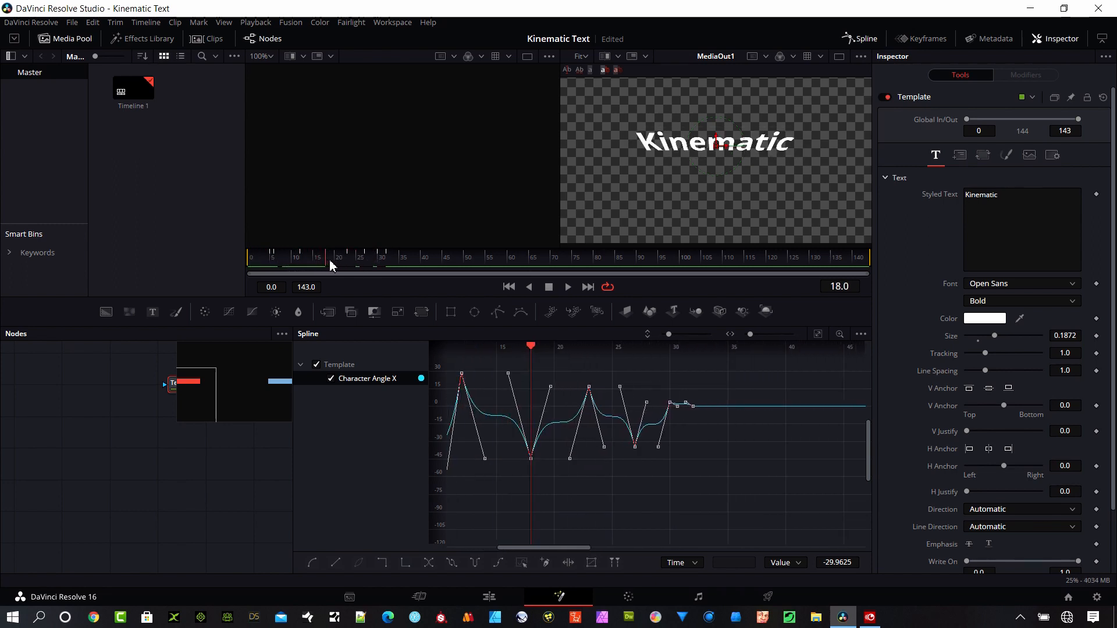
left_click(302, 258)
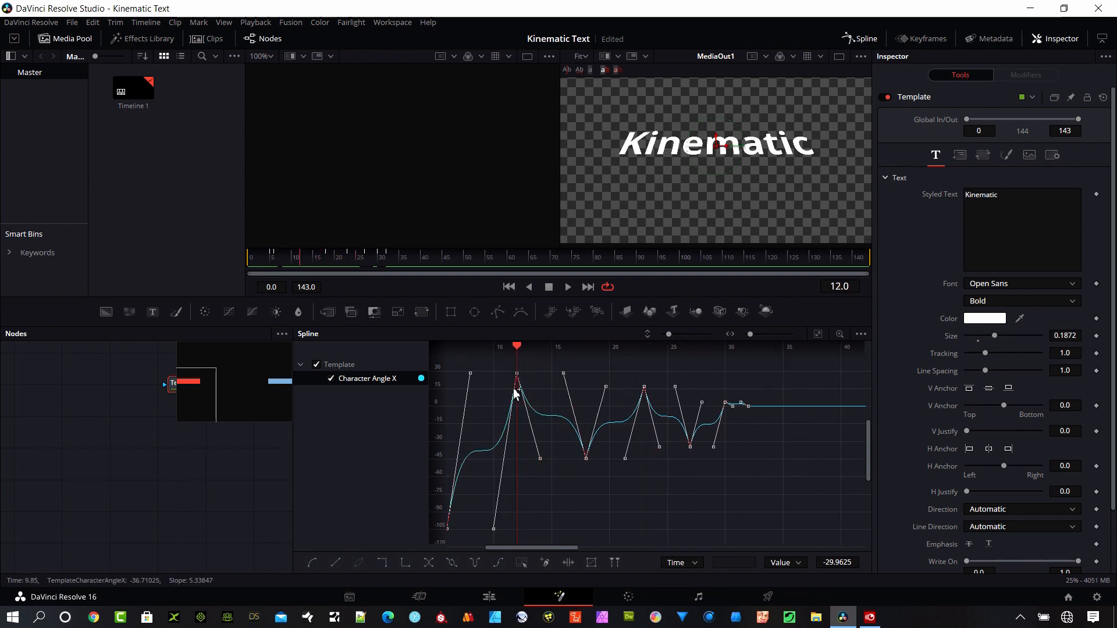
Apply an In Cubic easing to the first rising Character Angle X swing.
right_click(517, 396)
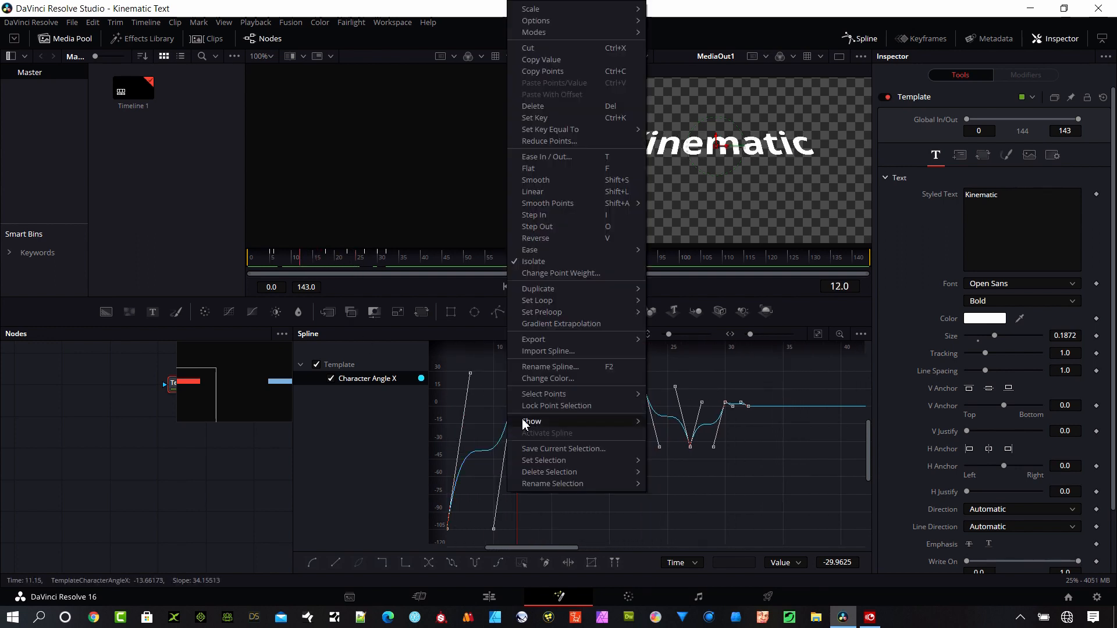
mouse_move(530, 250)
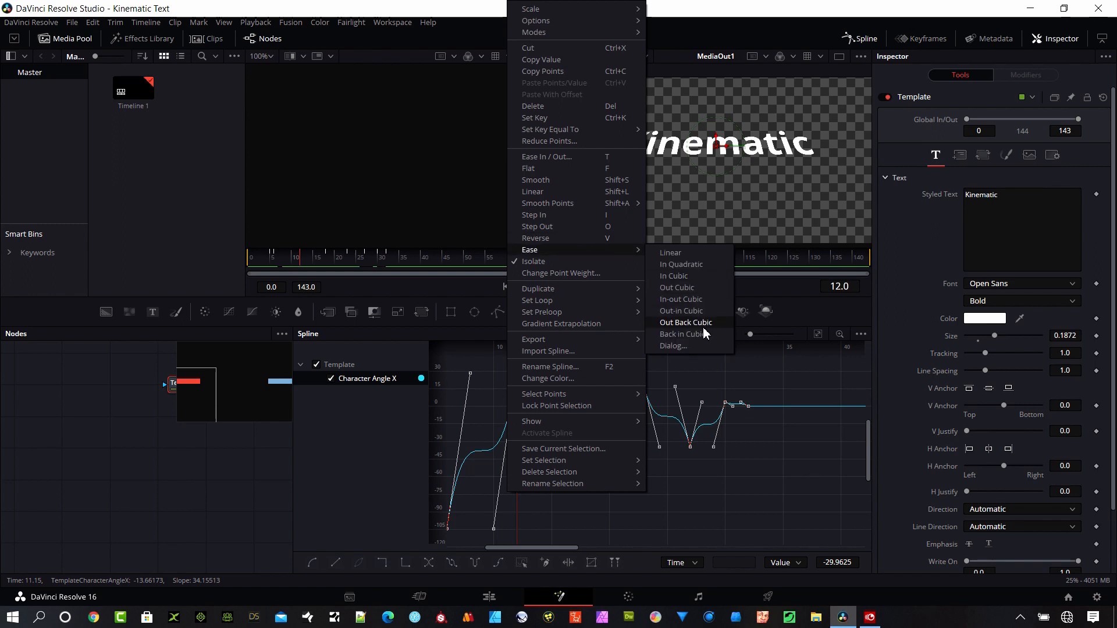
left_click(672, 347)
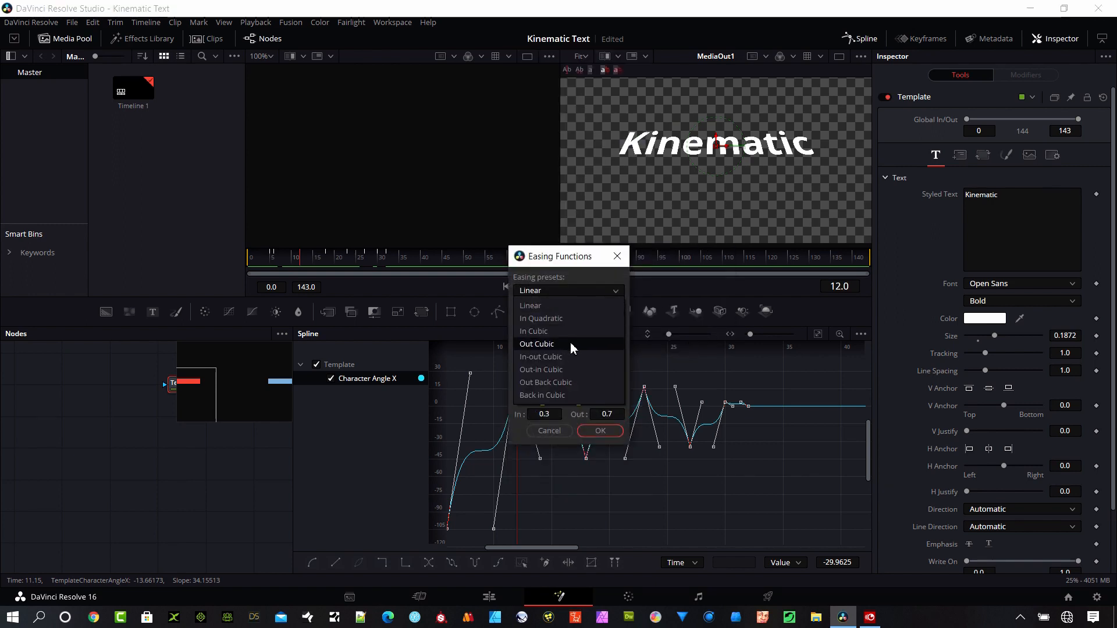
left_click(541, 318)
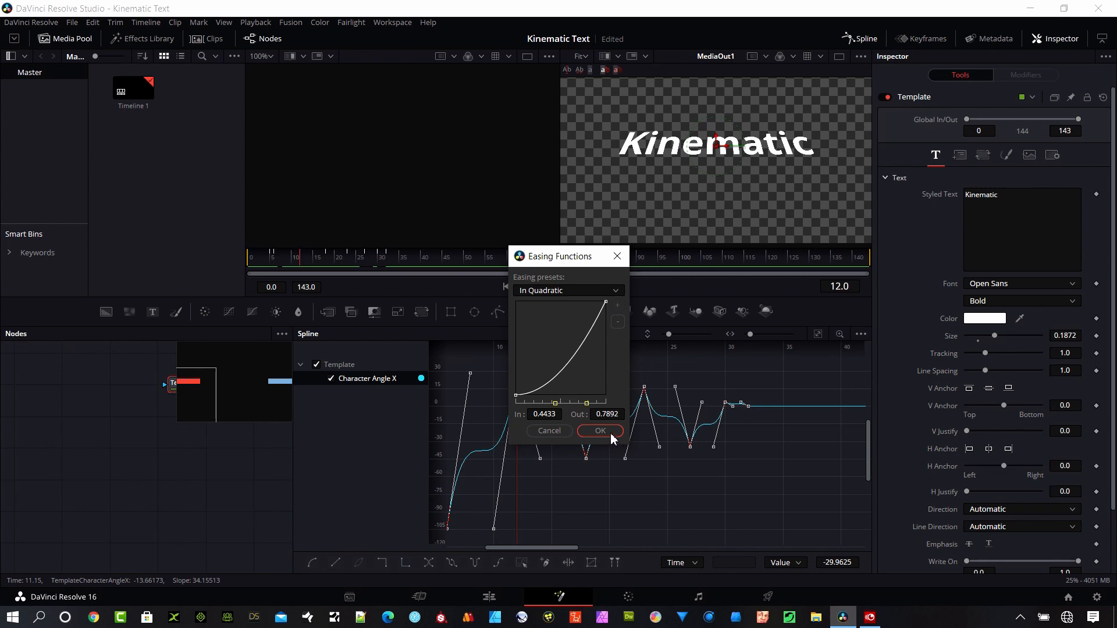
left_click(568, 291)
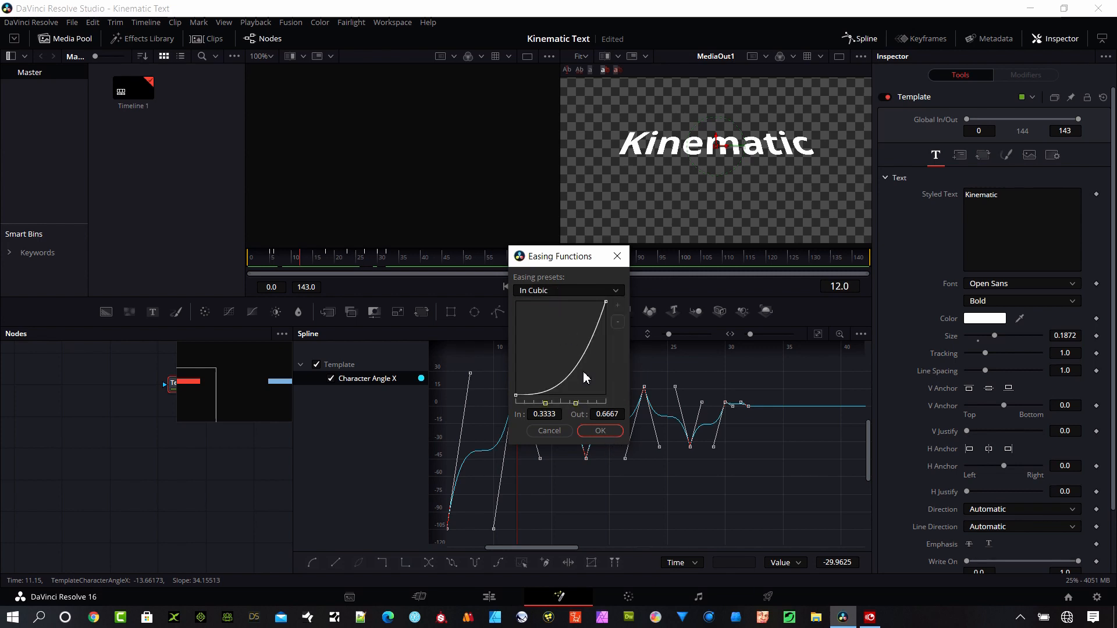
left_click(600, 431)
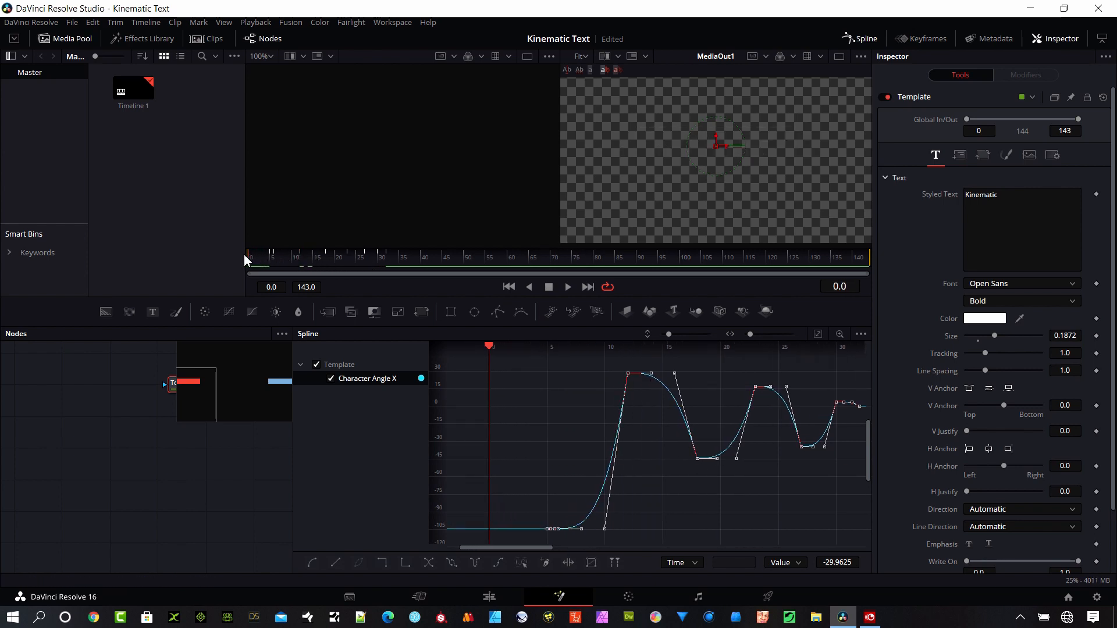
left_click(566, 287)
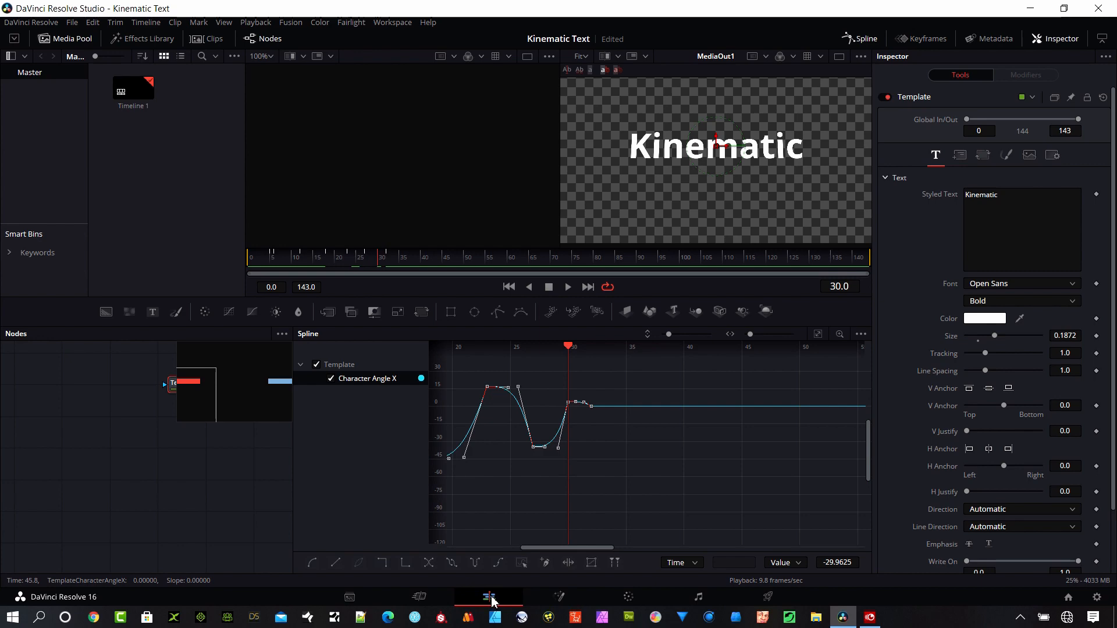
Switch to the Edit page and scrub the timeline to view the stacked titles.
left_click(489, 597)
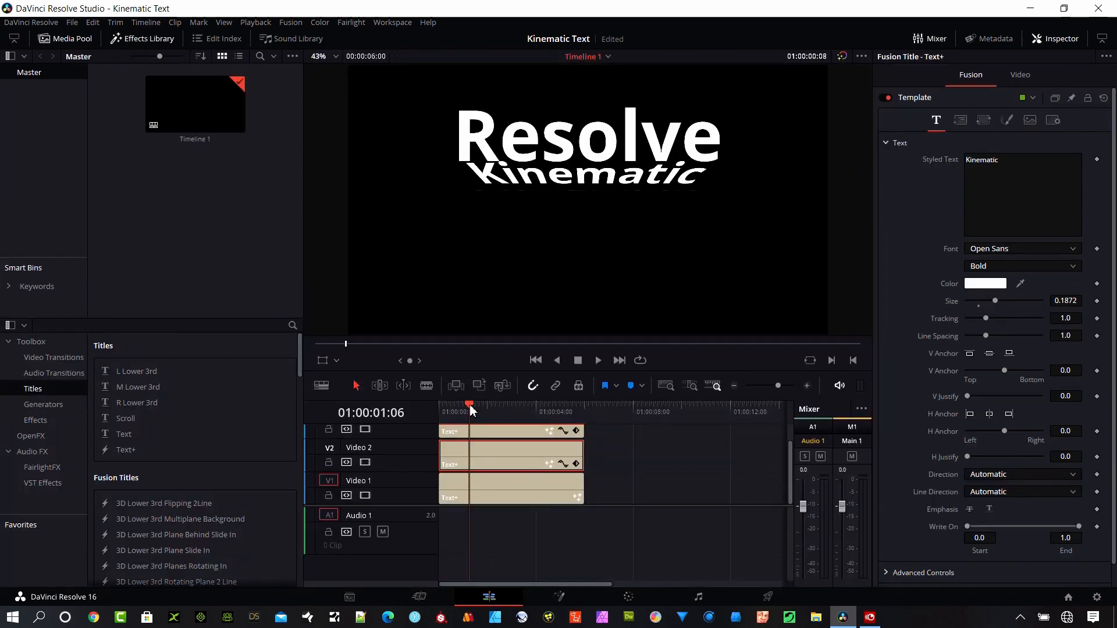
left_click(535, 360)
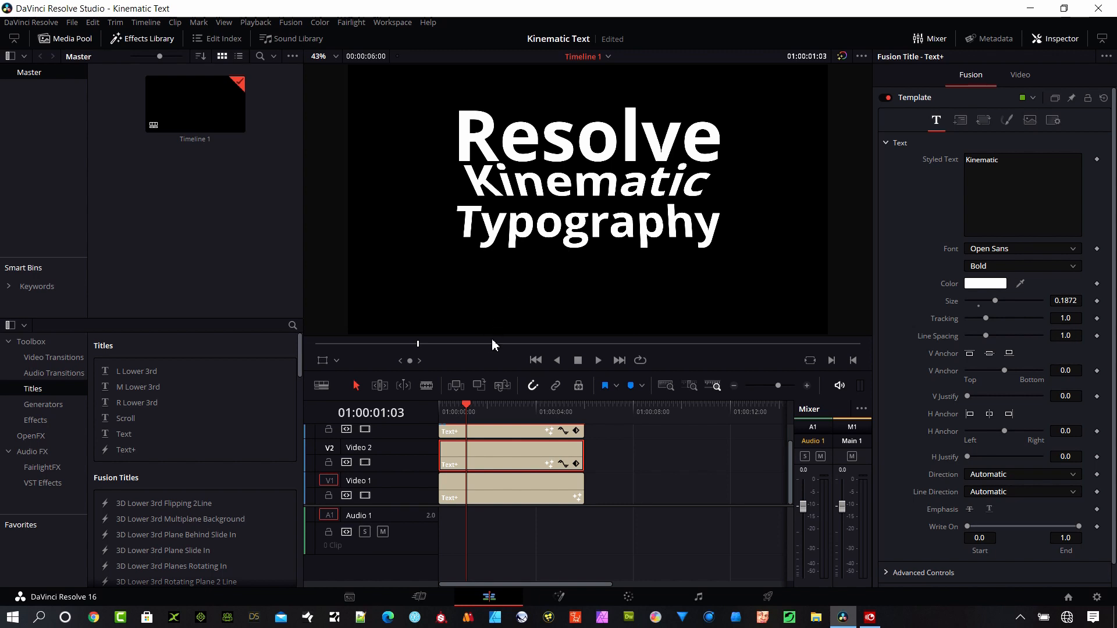
mouse_move(483, 435)
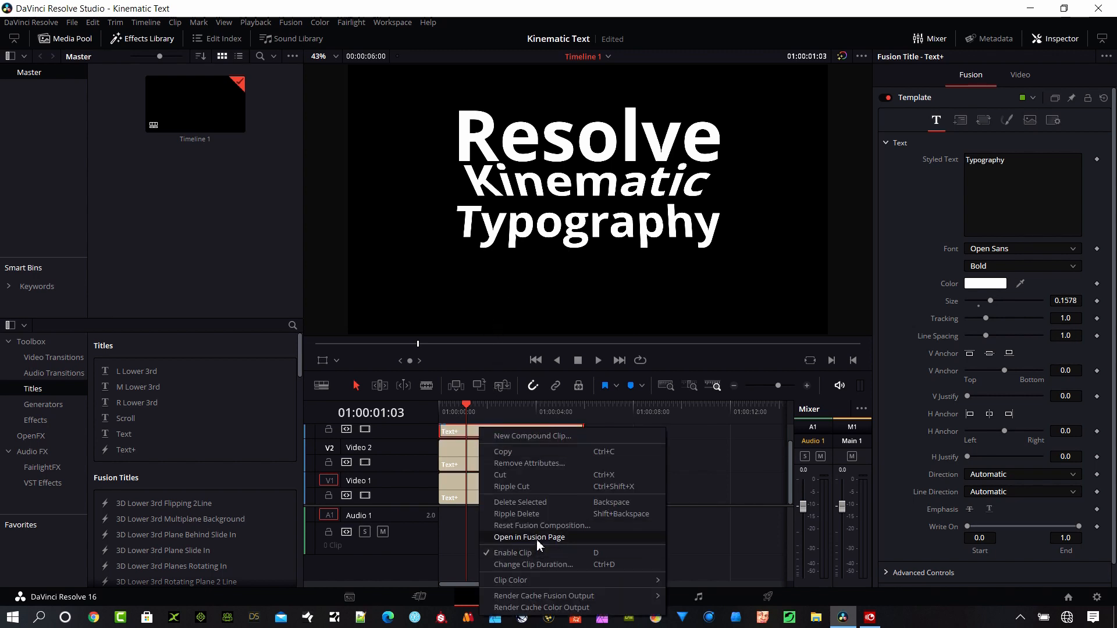
Open the Typography Text+ clip in the Fusion page.
left_click(530, 538)
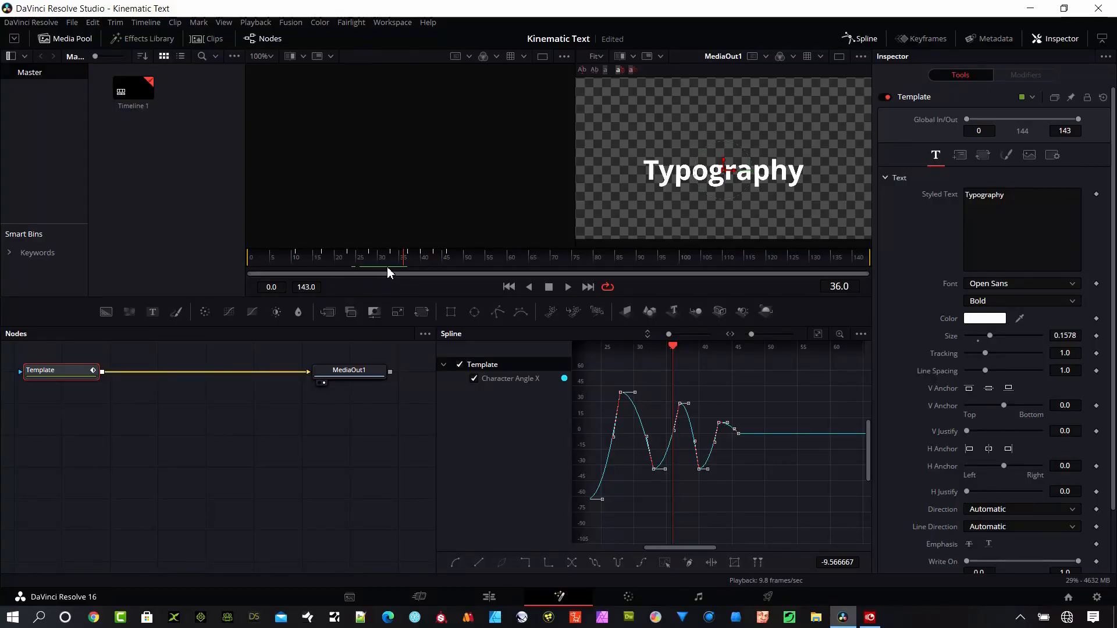
mouse_move(571, 415)
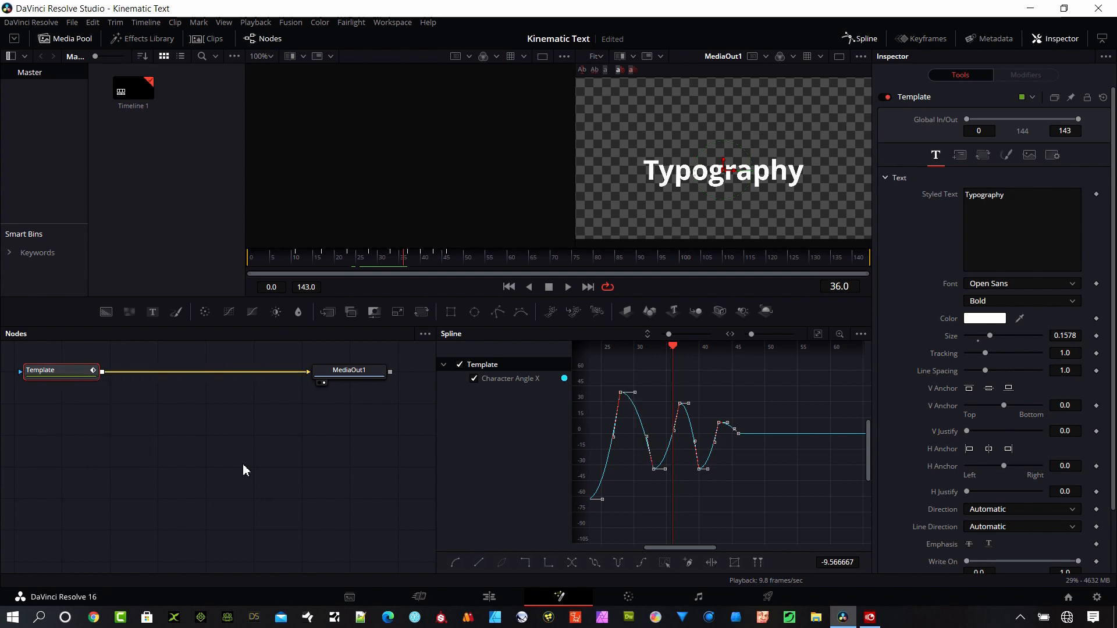
mouse_move(161, 462)
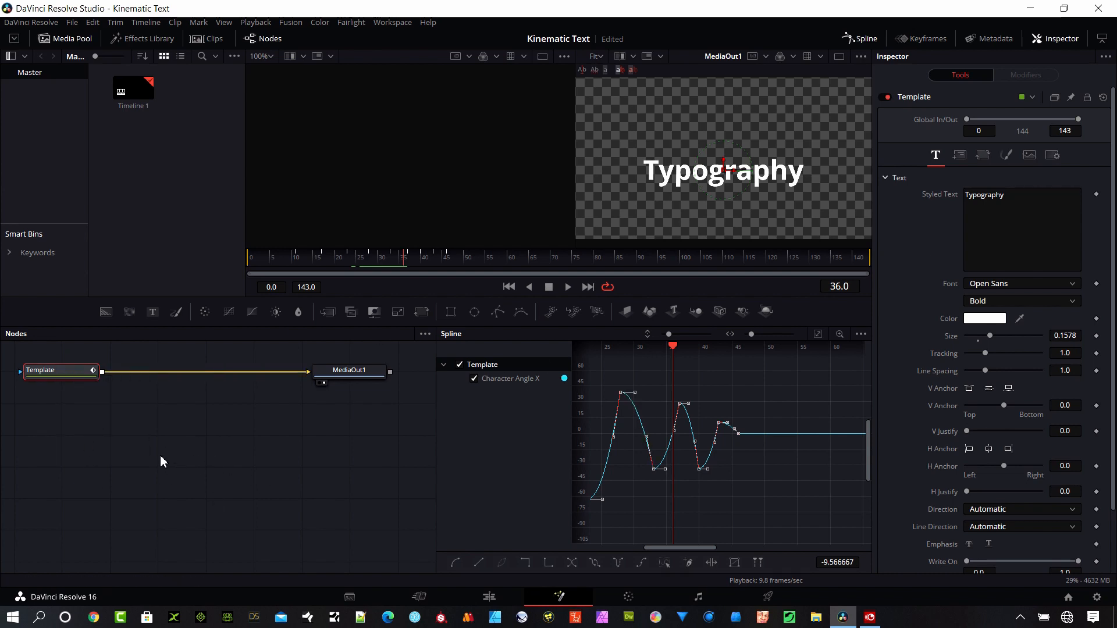
mouse_move(396, 494)
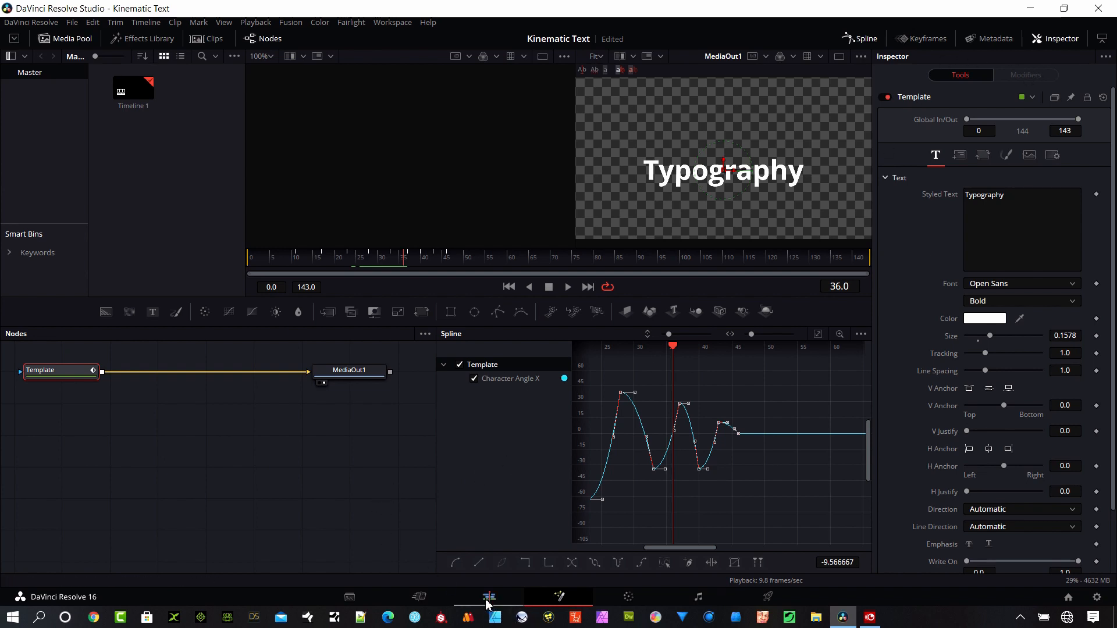
Go back to the Edit page and right-click the bottom Typography title clip.
left_click(489, 597)
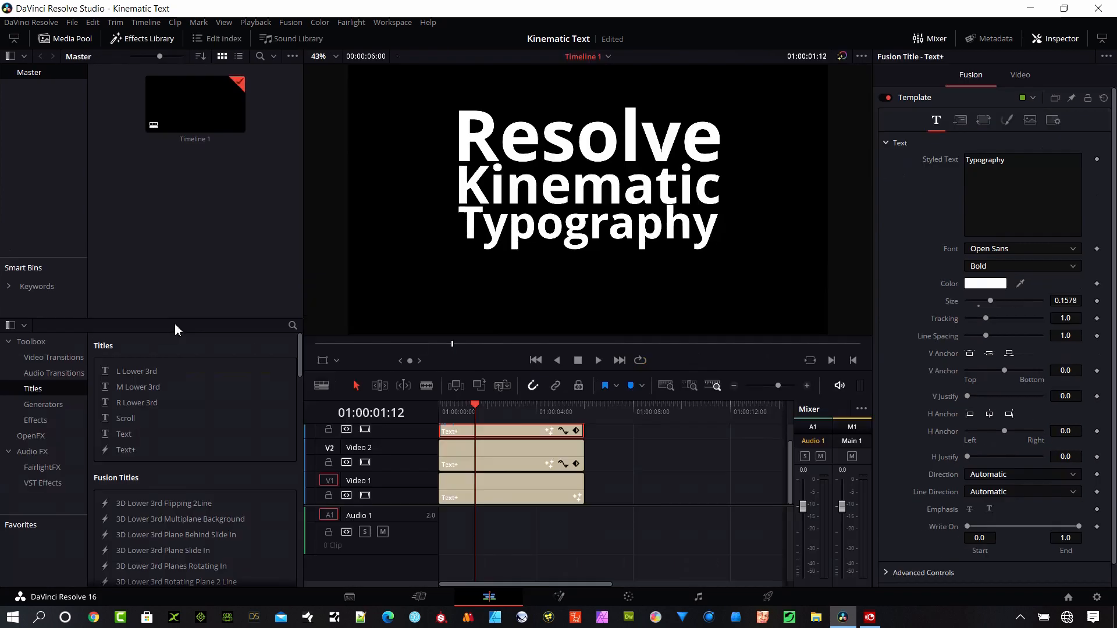
mouse_move(695, 464)
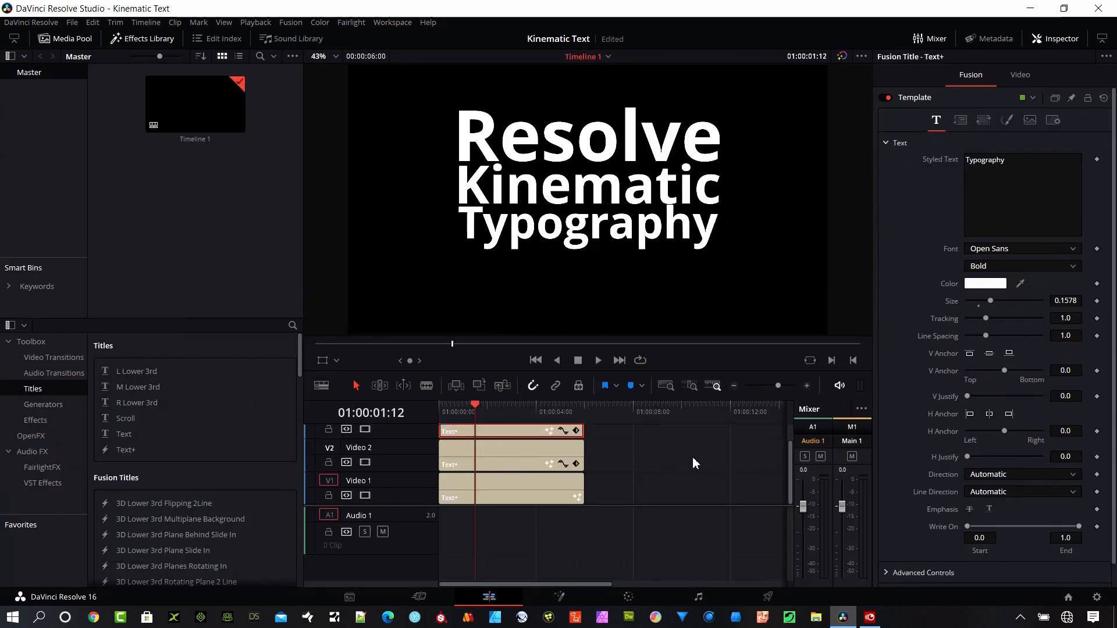
mouse_move(496, 457)
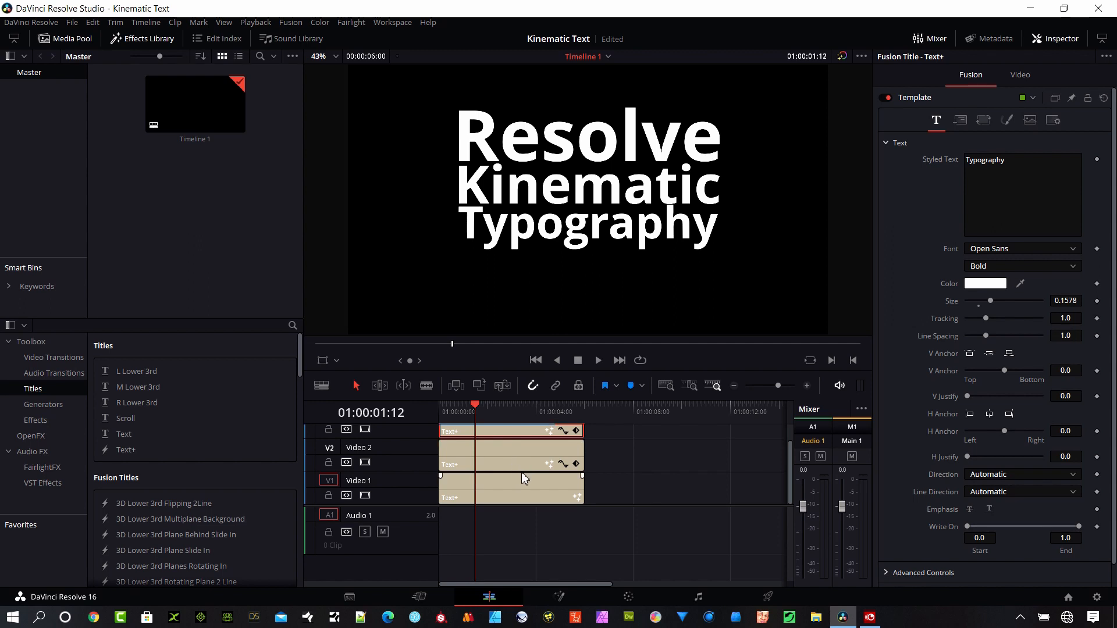
right_click(503, 431)
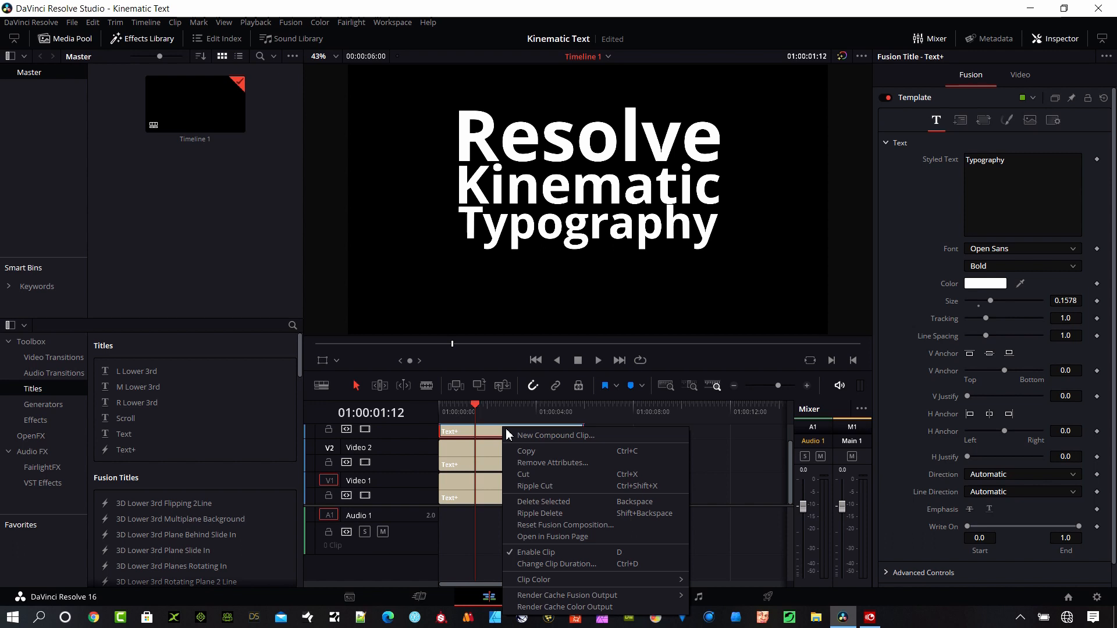
mouse_move(554, 537)
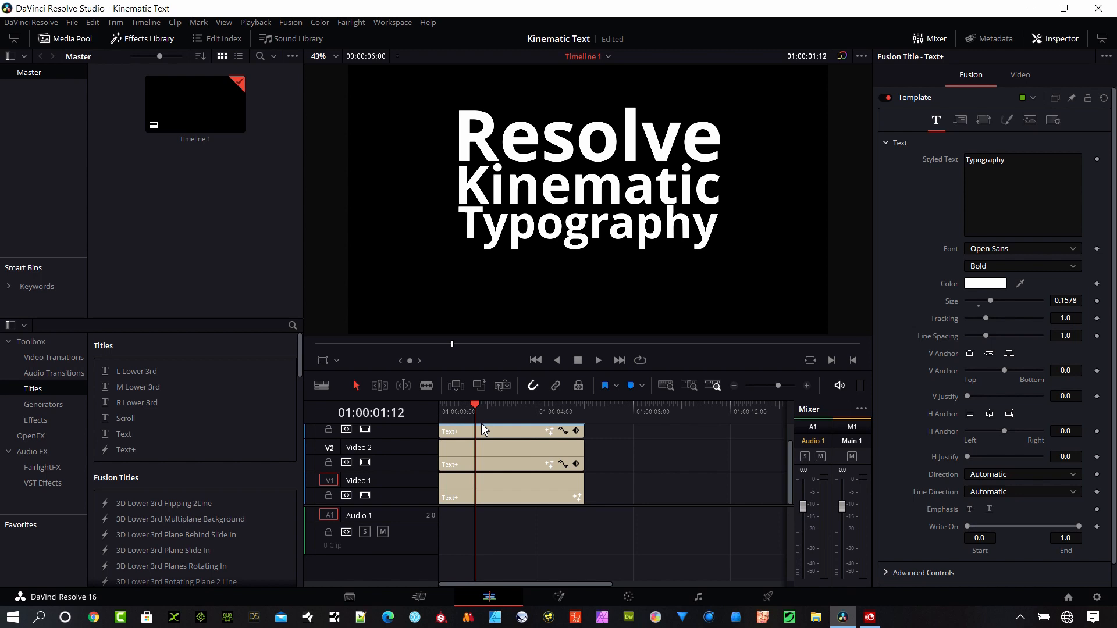
mouse_move(607, 422)
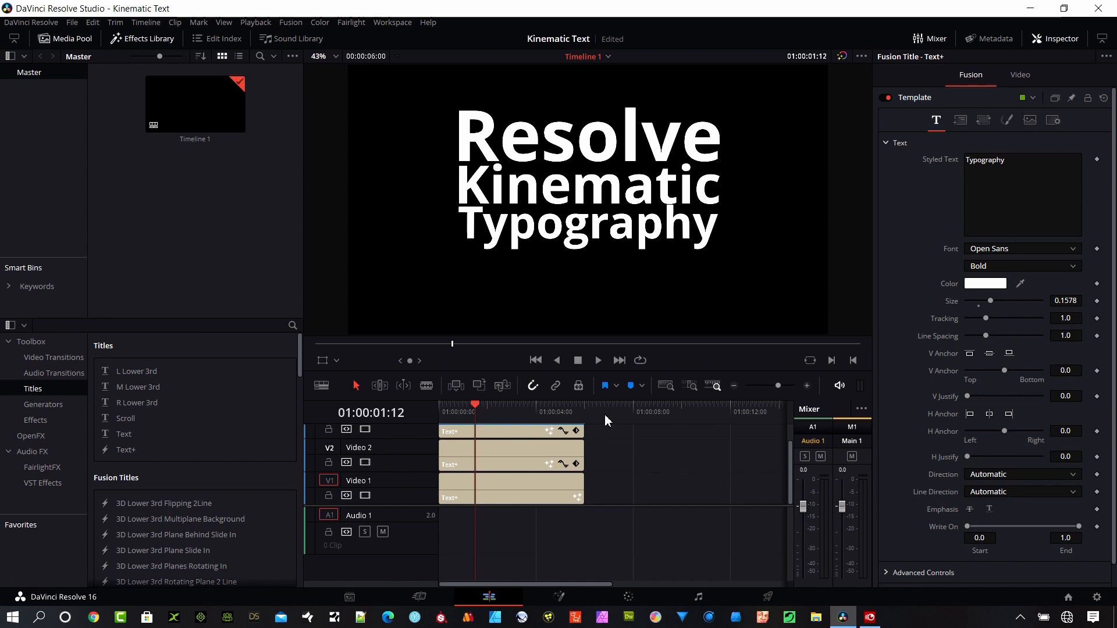